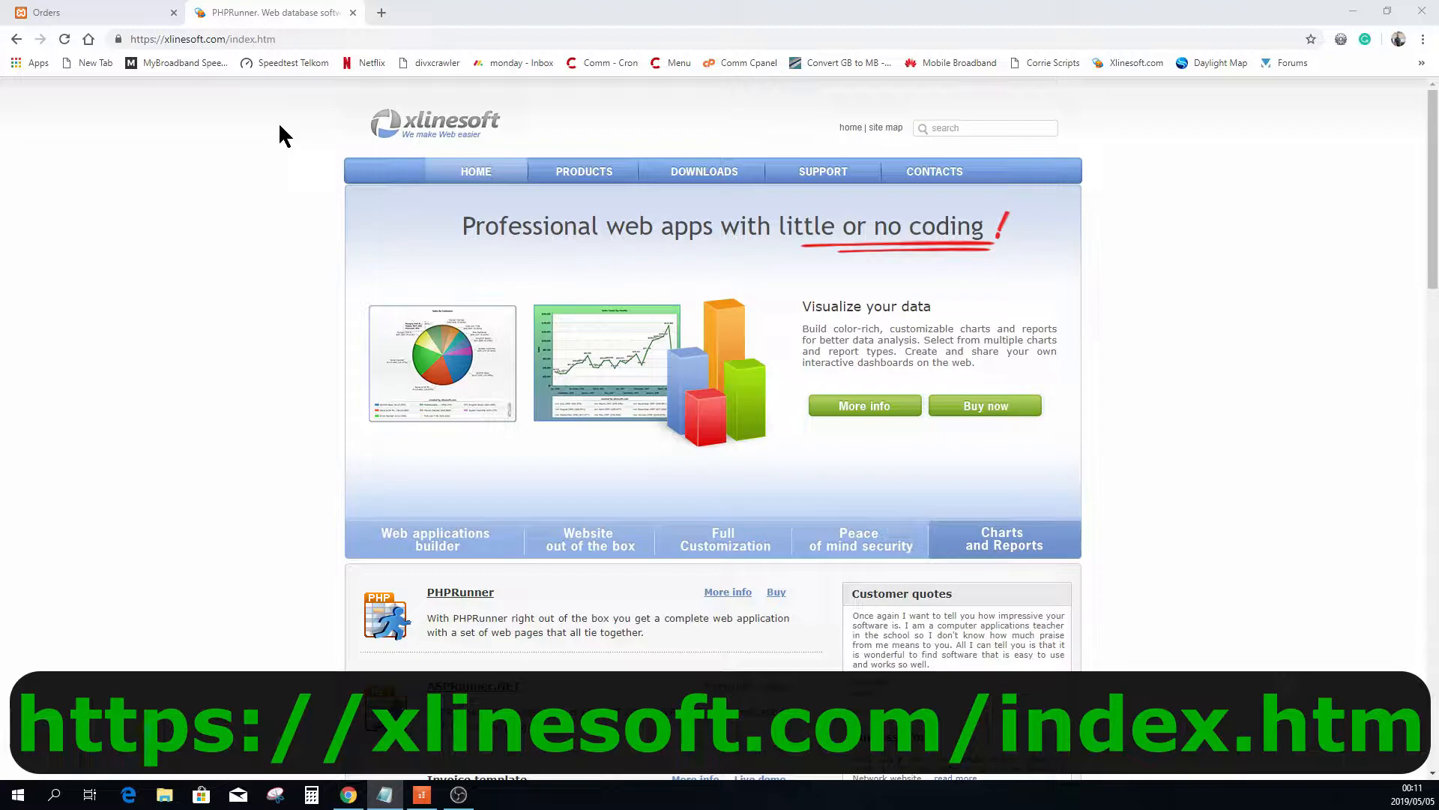
left_click(435, 539)
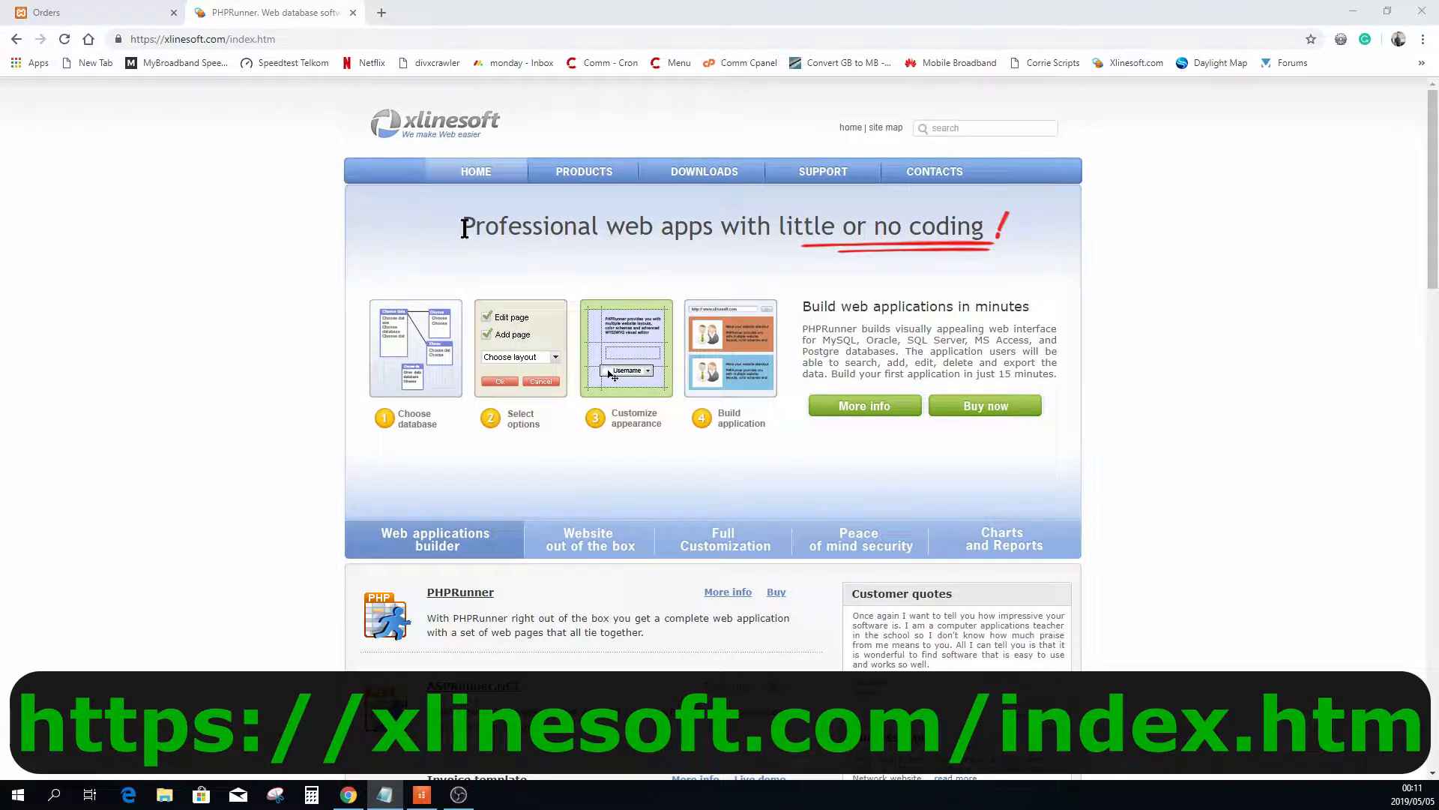
mouse_move(705, 267)
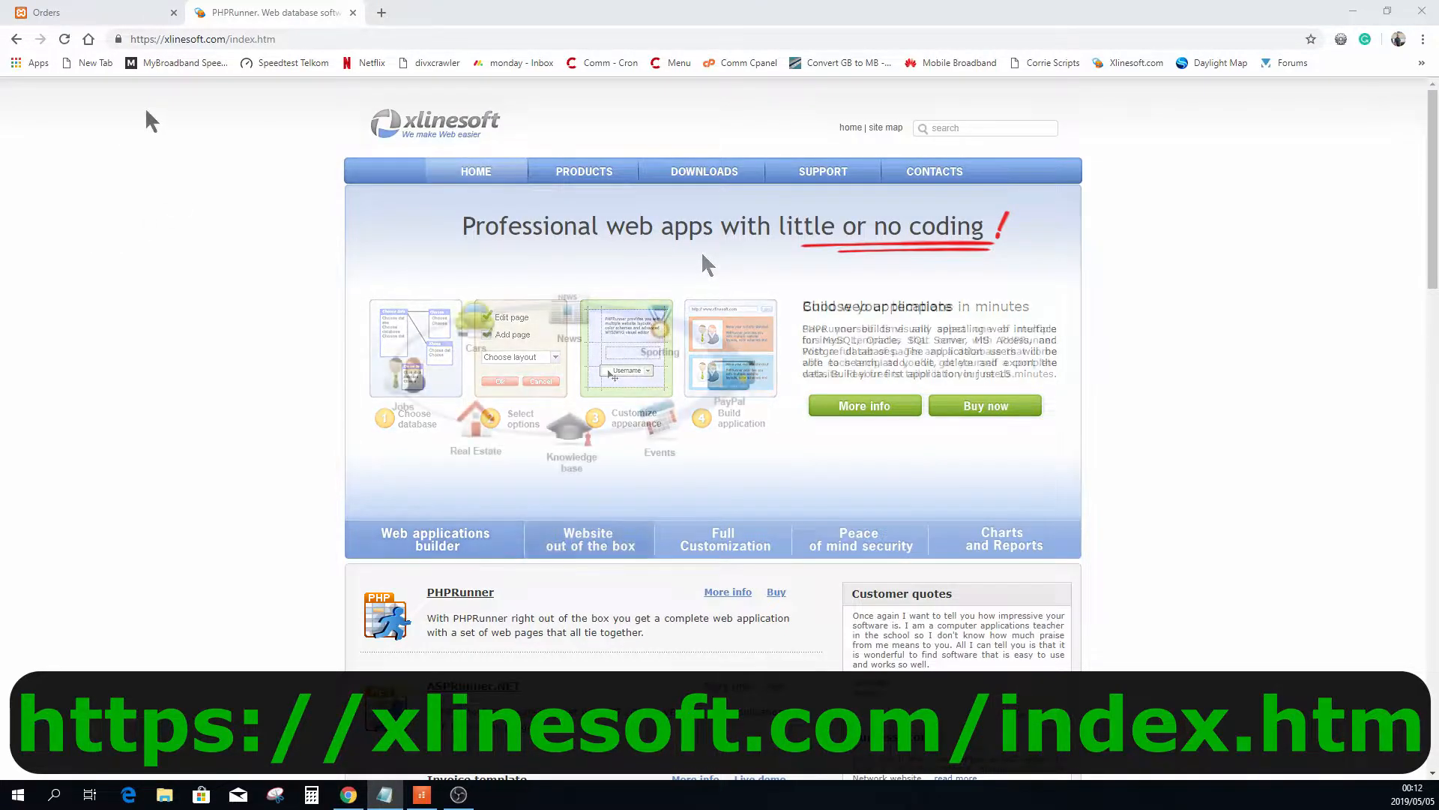
left_click(91, 12)
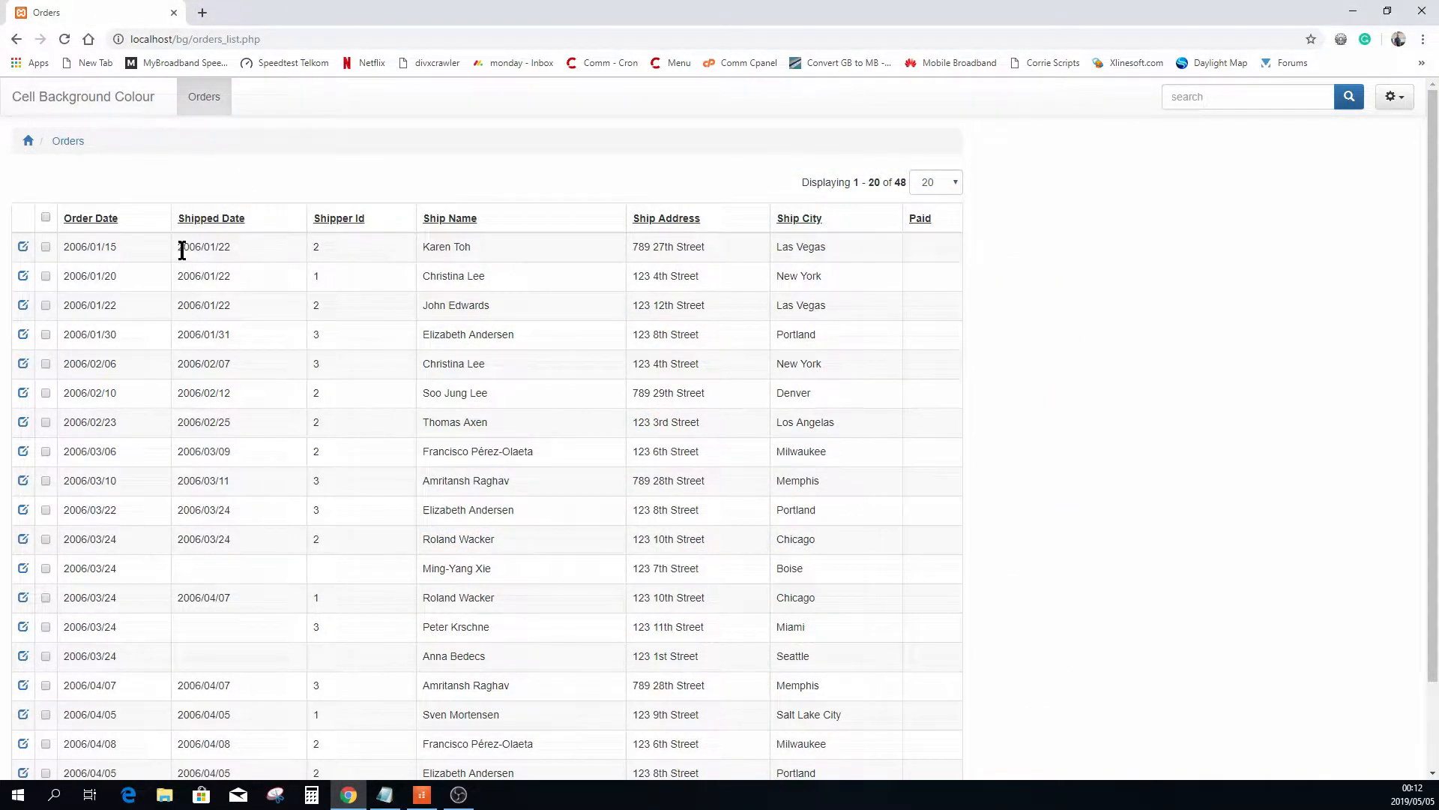
mouse_move(142, 266)
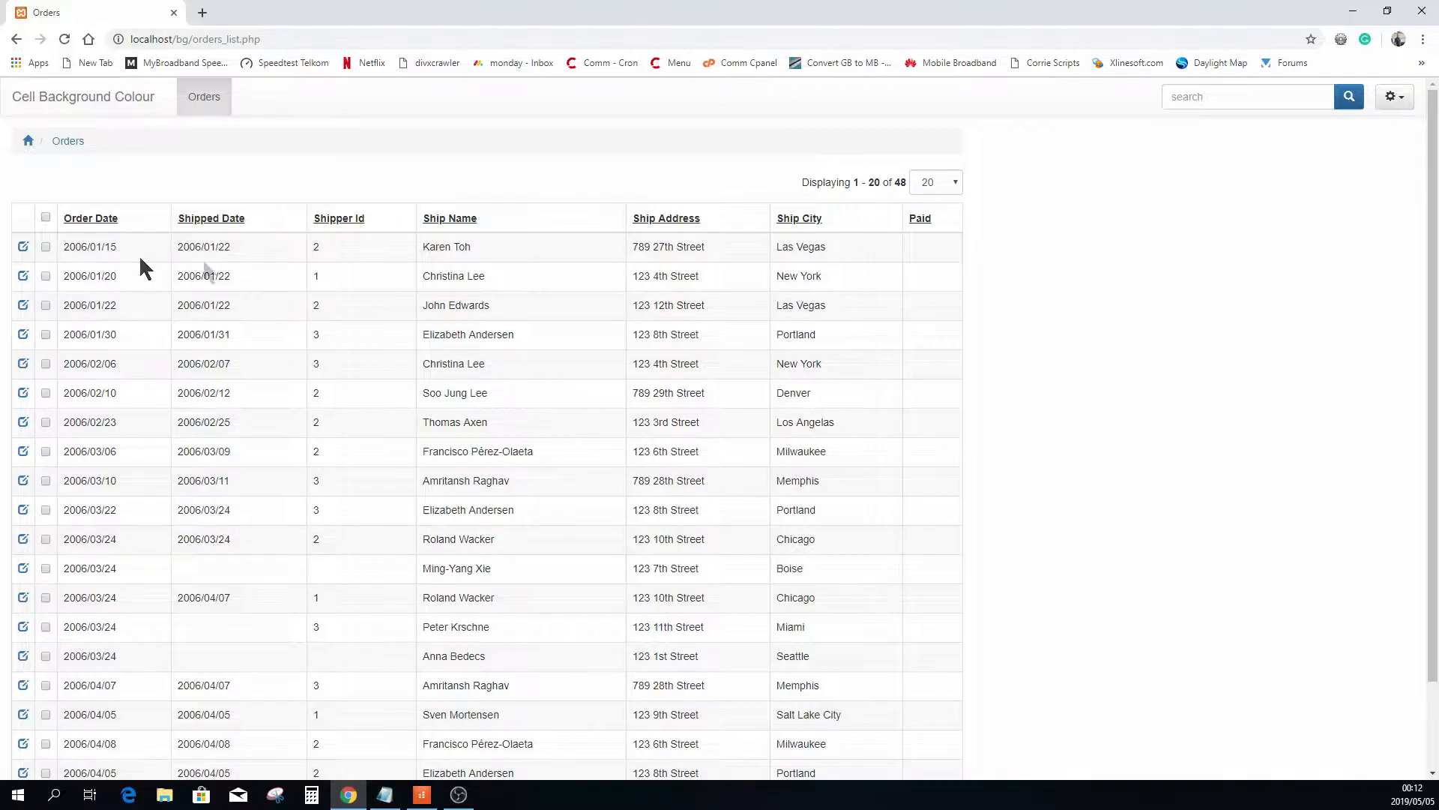
mouse_move(945, 413)
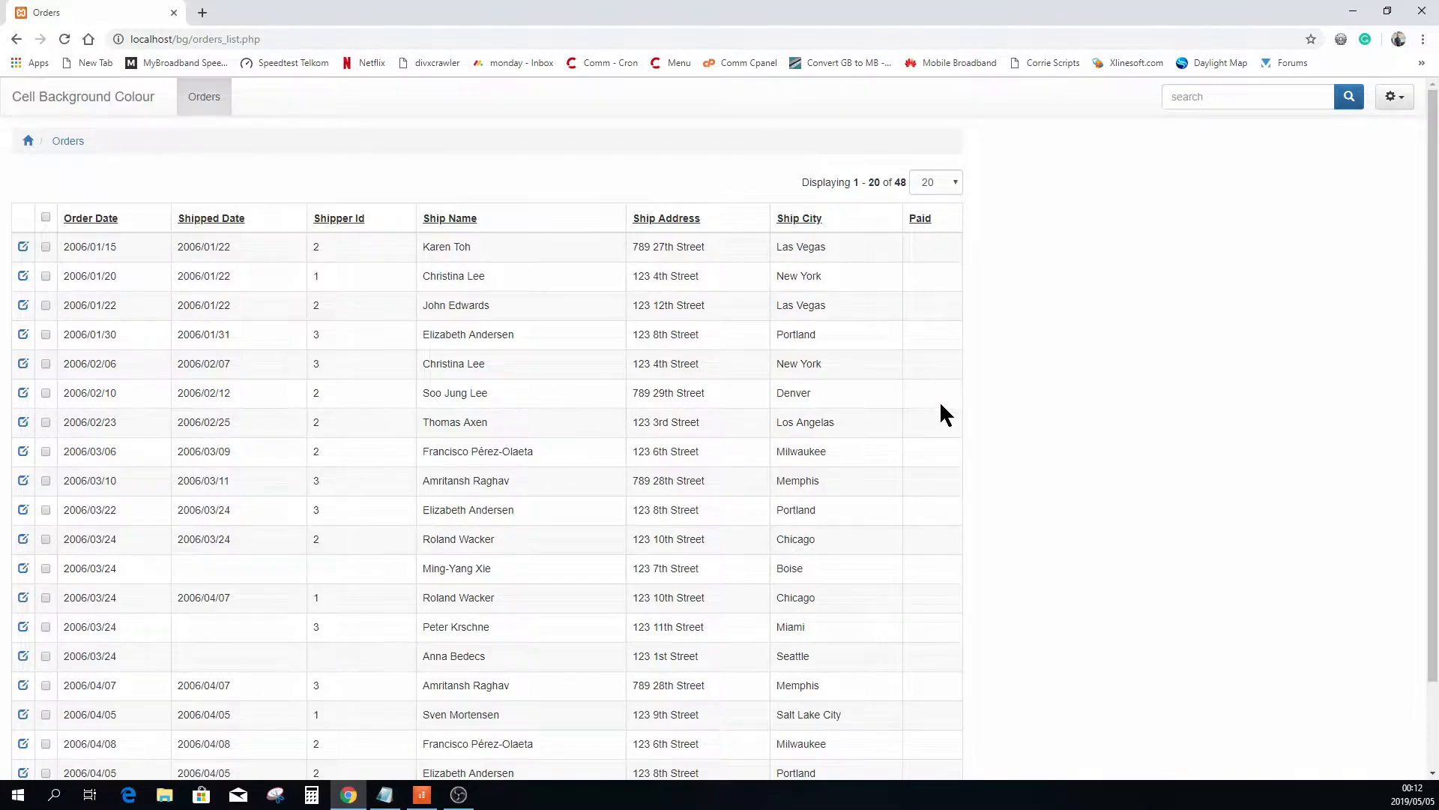
mouse_move(950, 483)
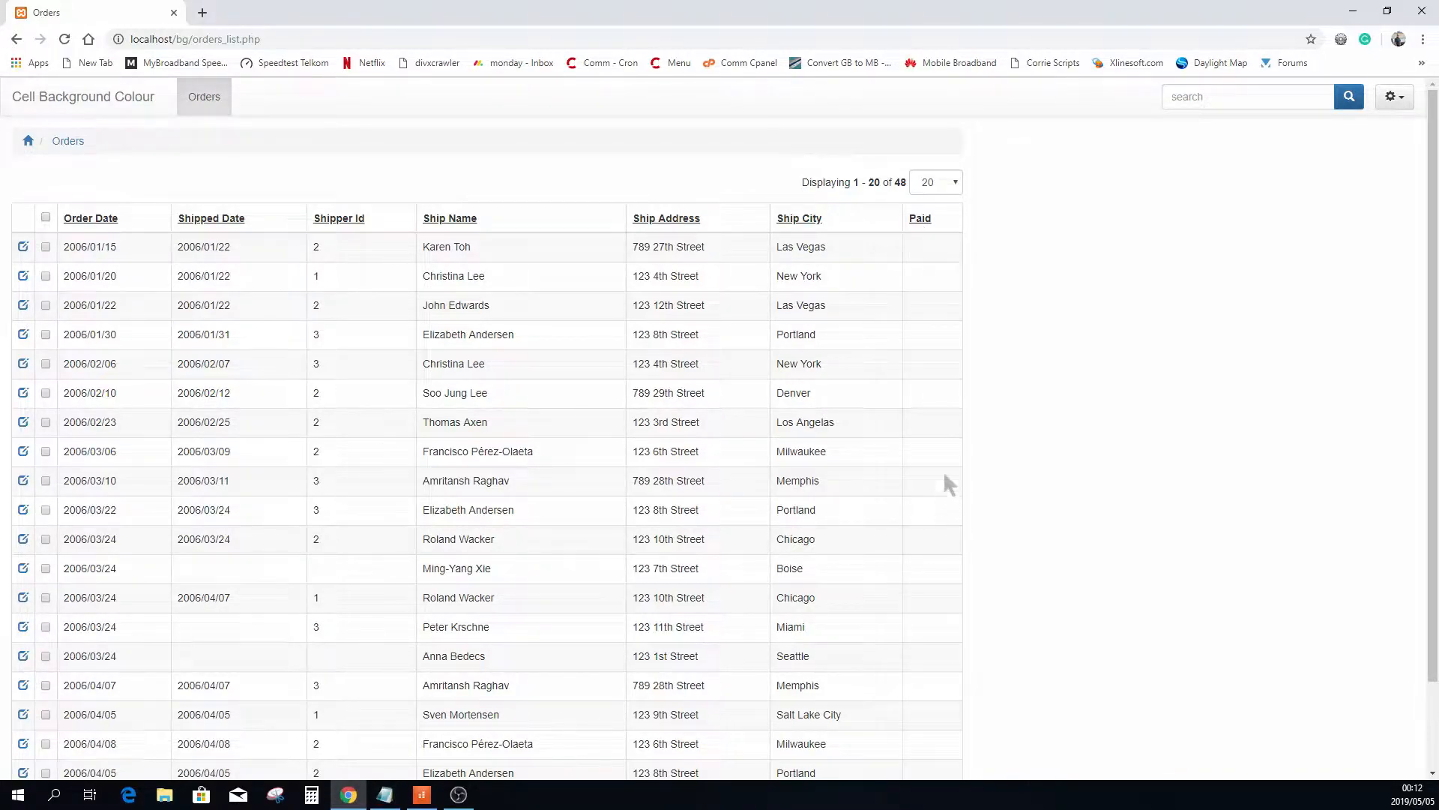
mouse_move(372, 218)
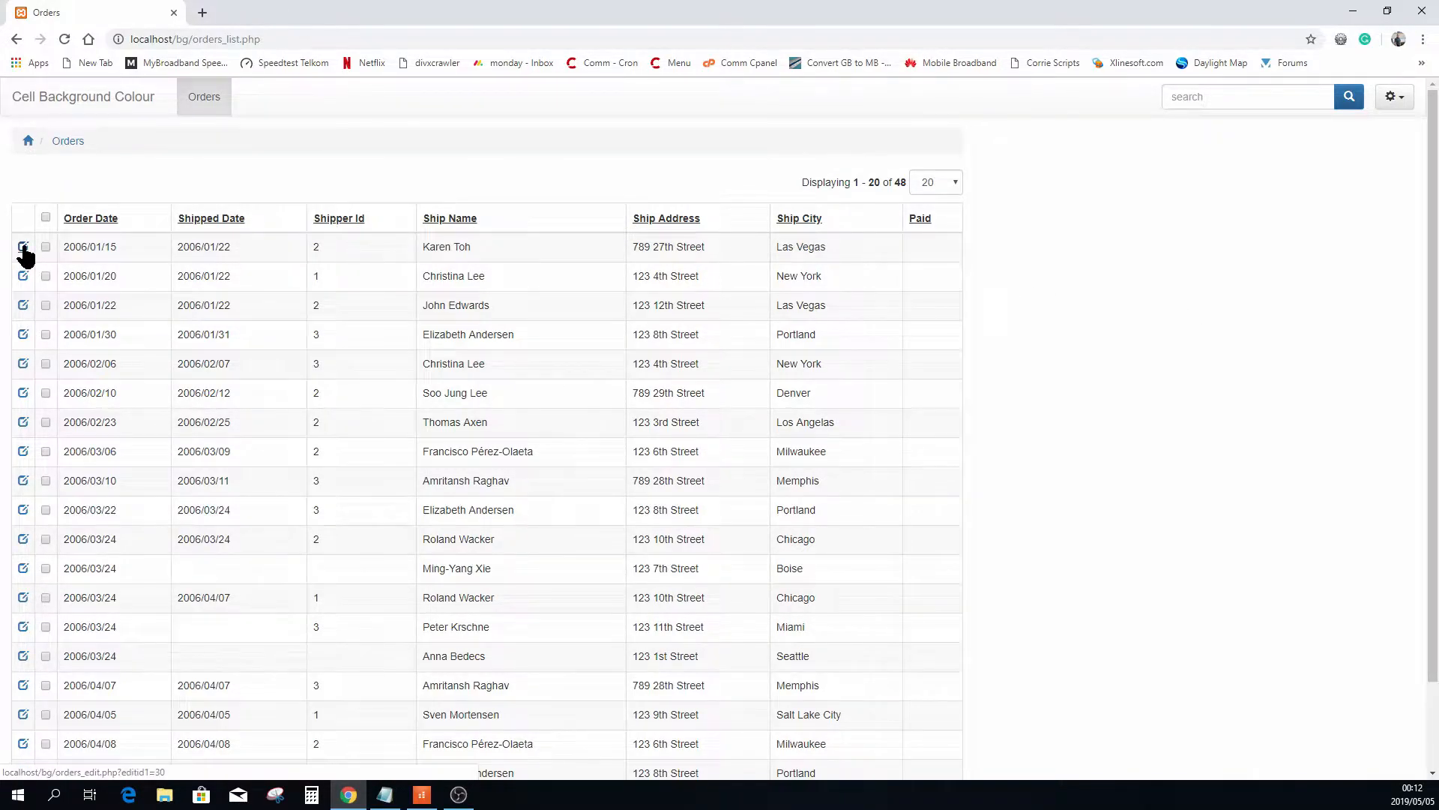
left_click(21, 249)
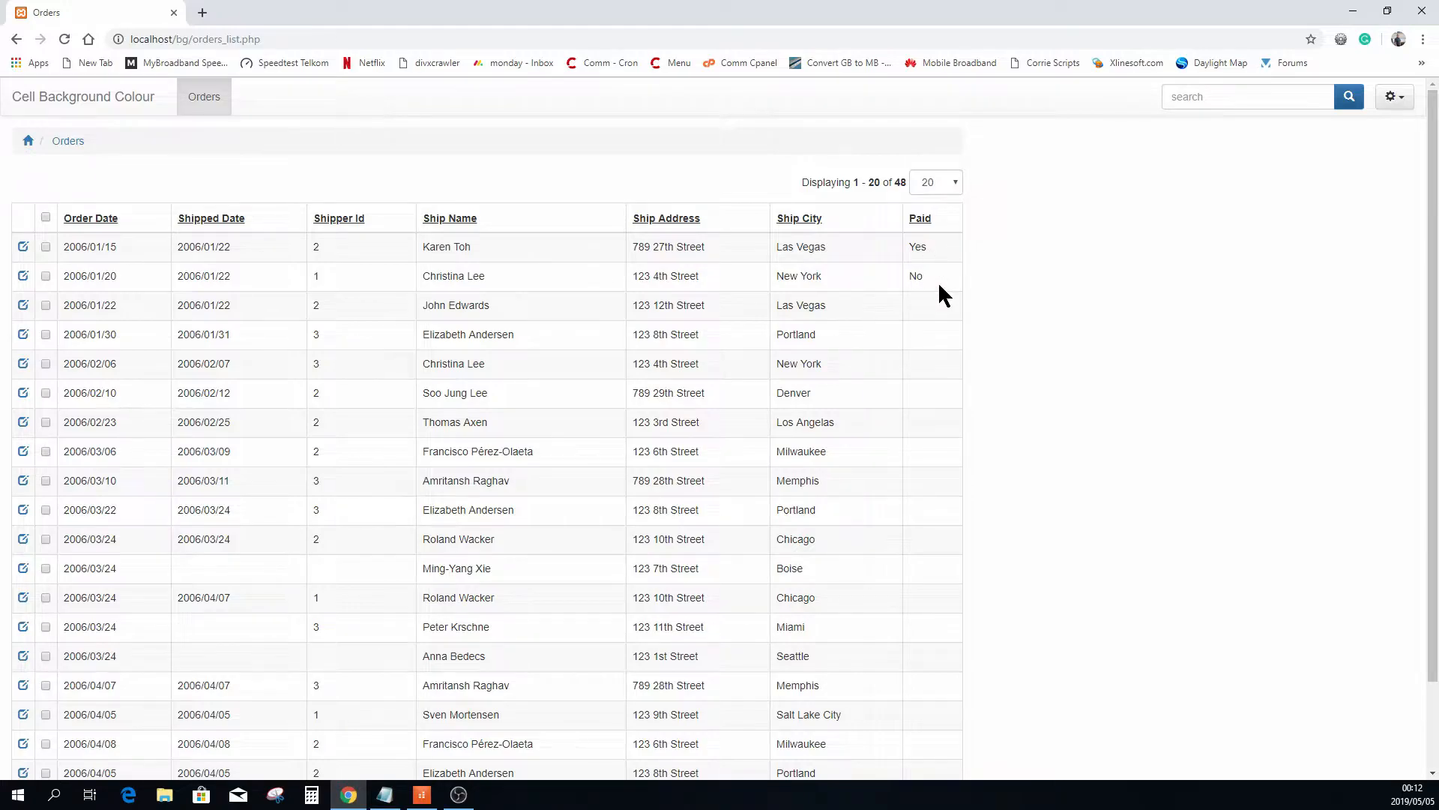
mouse_move(930, 275)
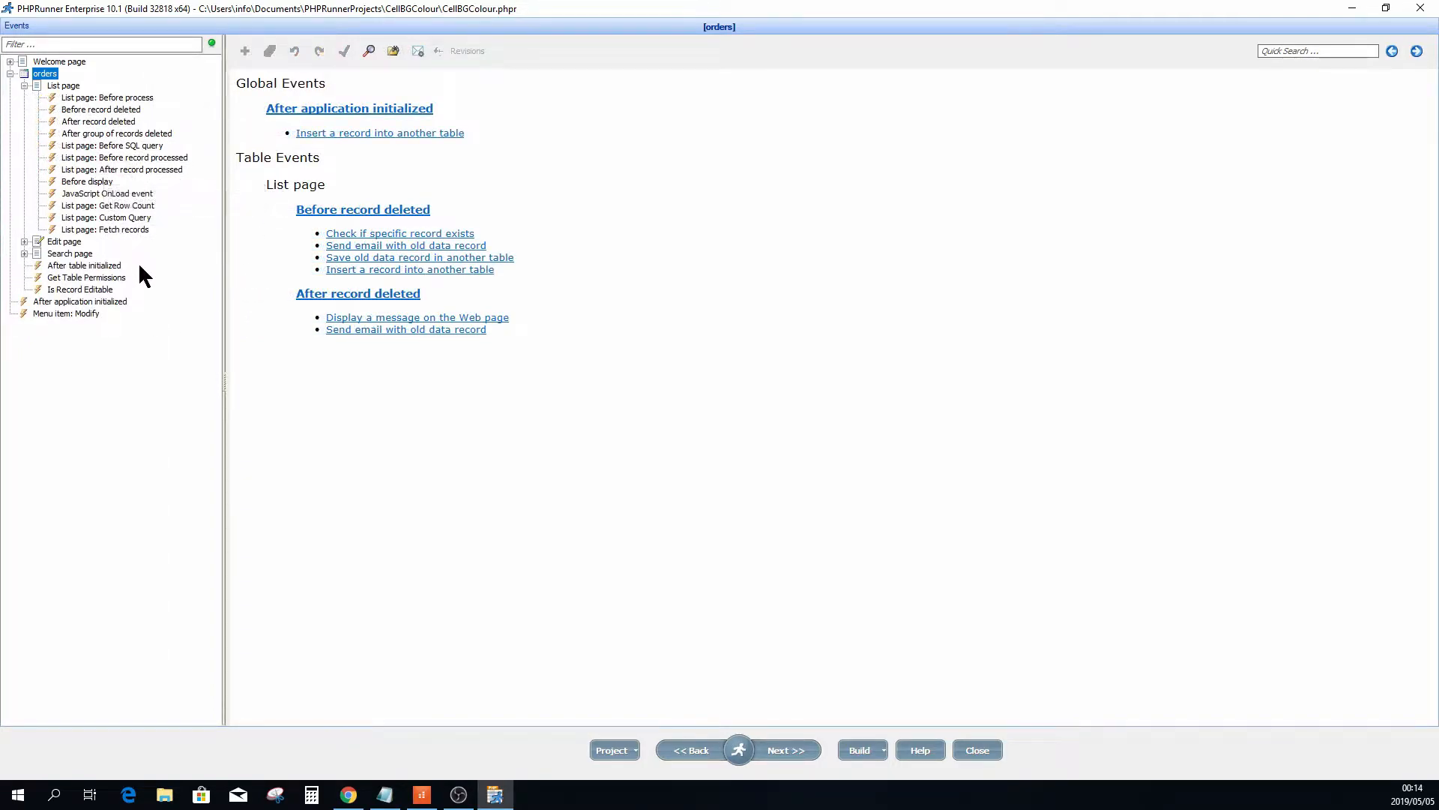
mouse_move(122, 170)
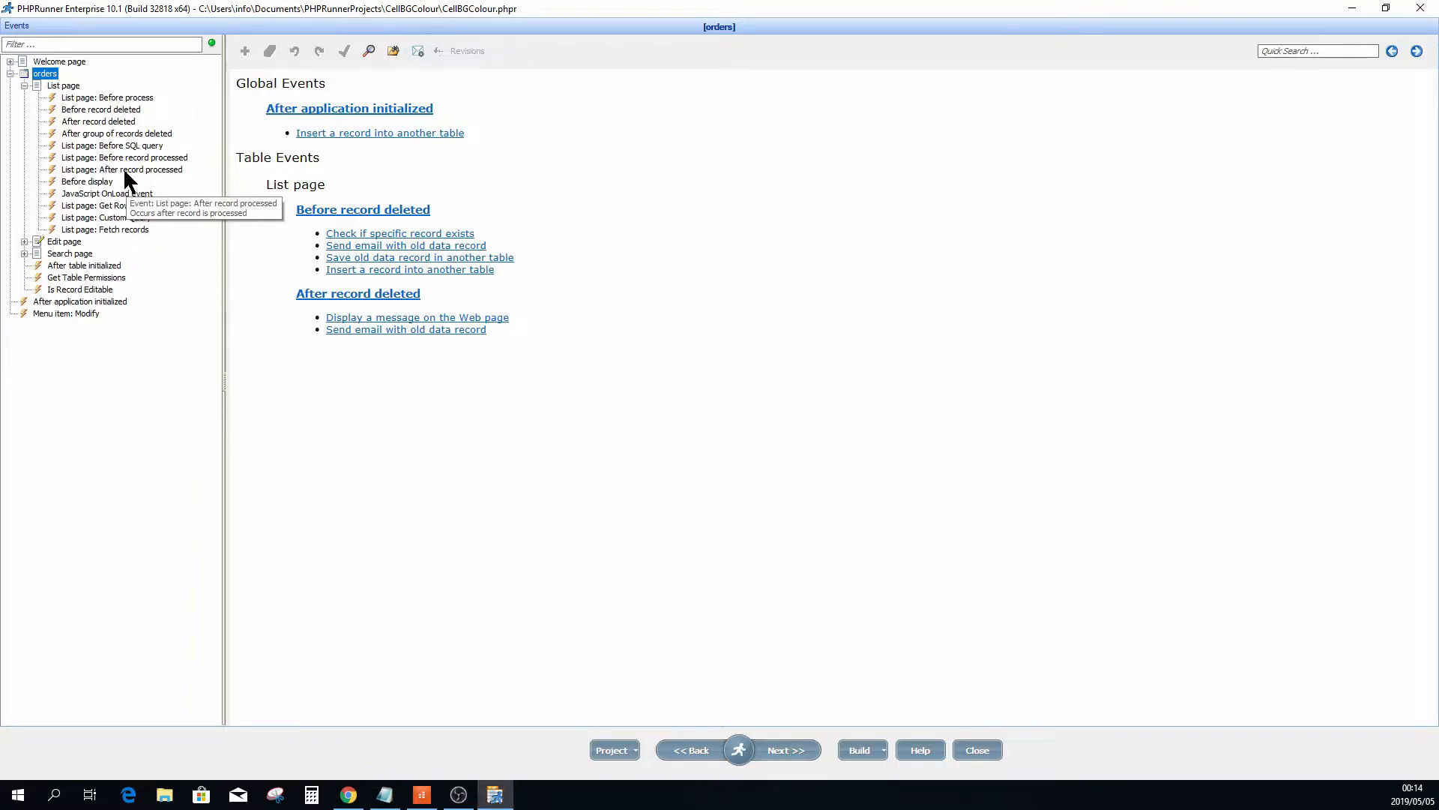
Open the orders 'List page: After record processed' event and examine its function parameters.
left_click(122, 169)
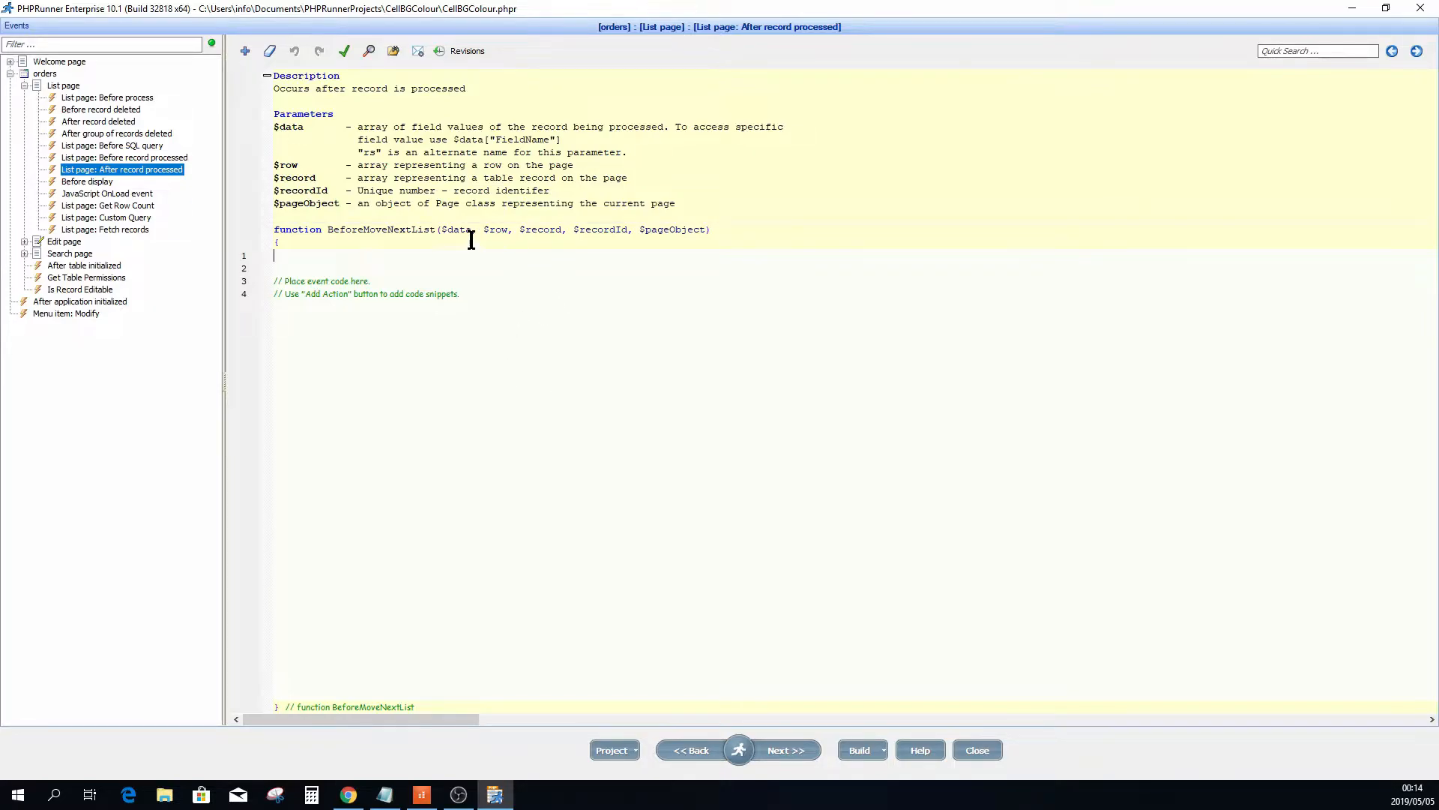
left_click_drag(445, 230, 624, 230)
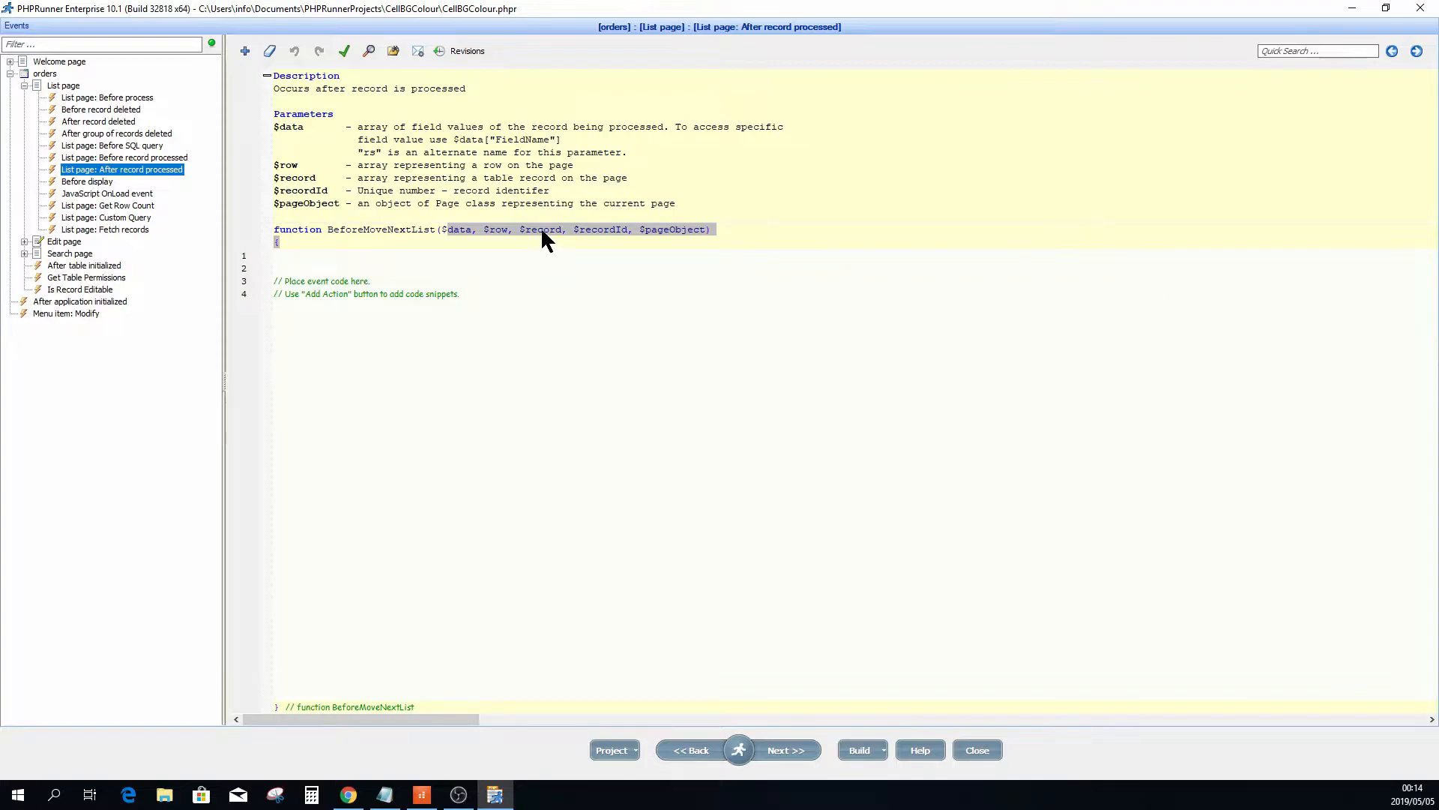
double_click(542, 228)
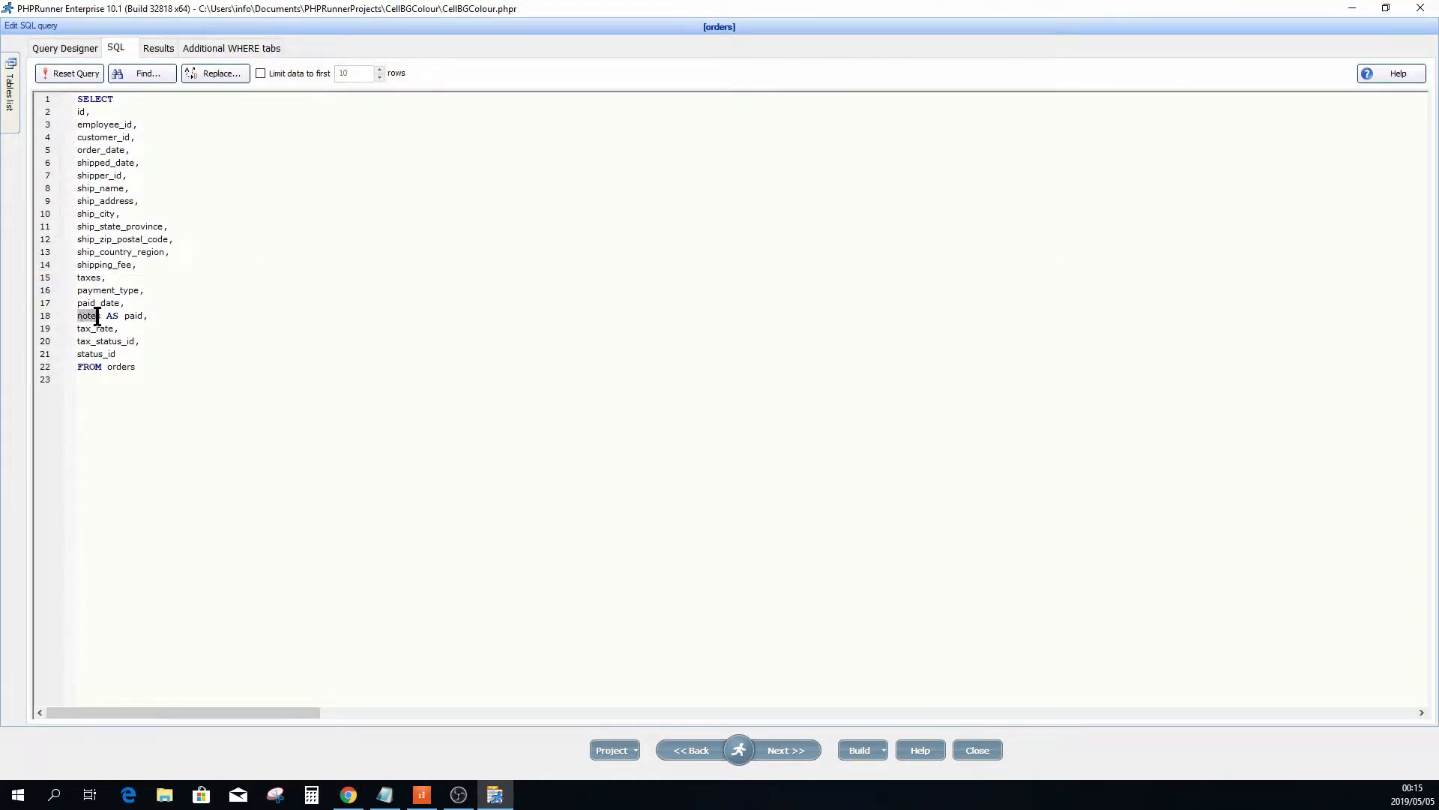
Inspect the 'notes AS paid' alias in the orders SQL query.
double_click(87, 315)
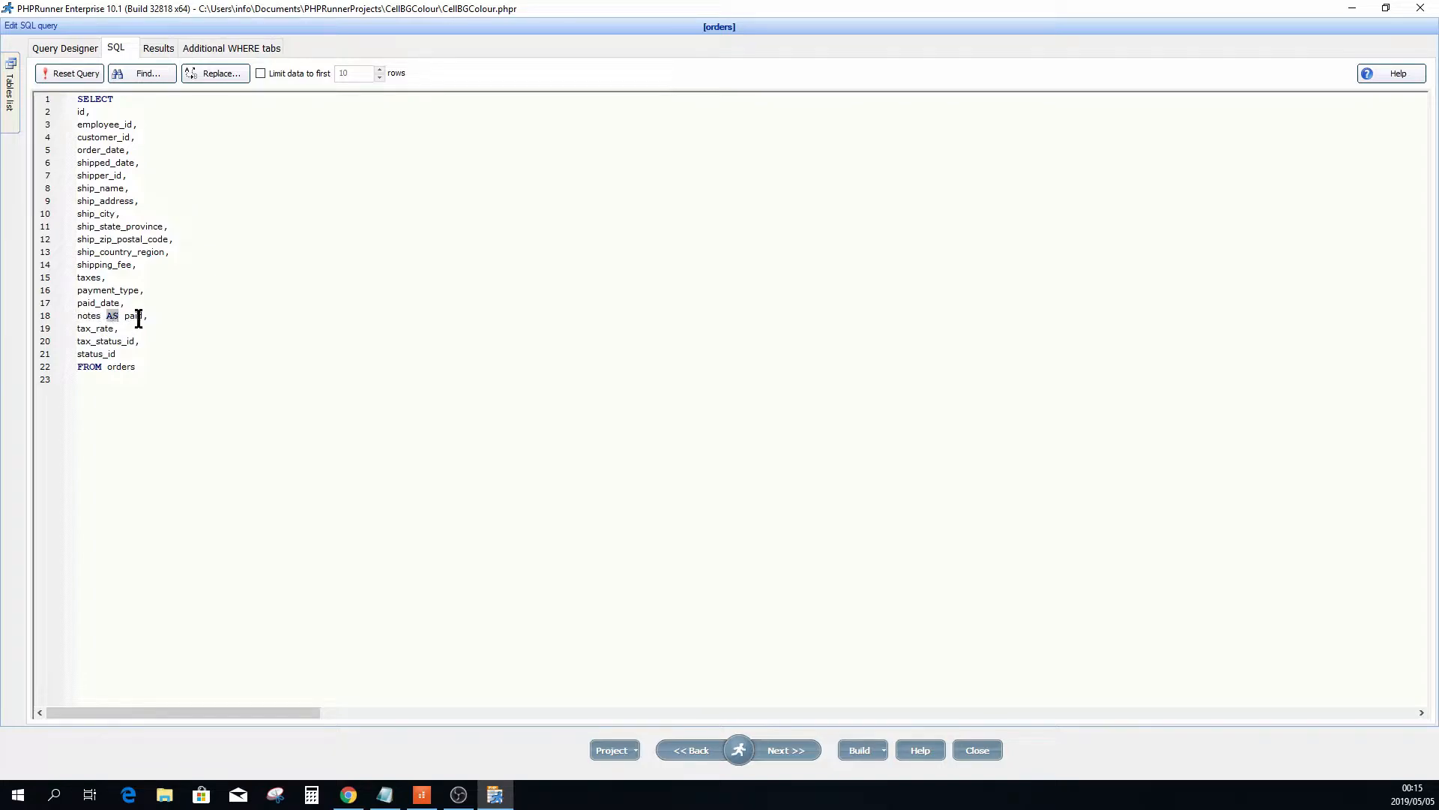
double_click(133, 315)
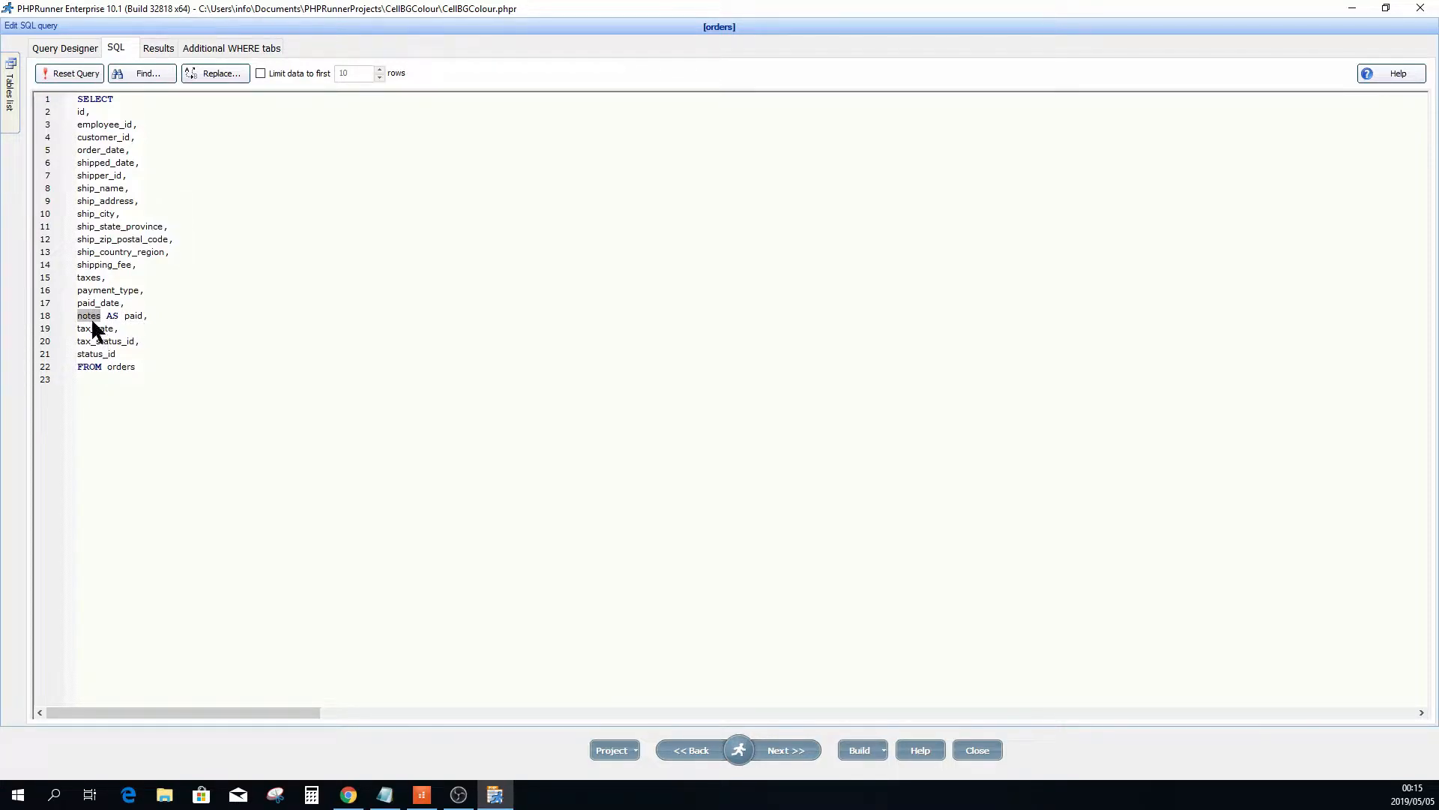
right_click(92, 328)
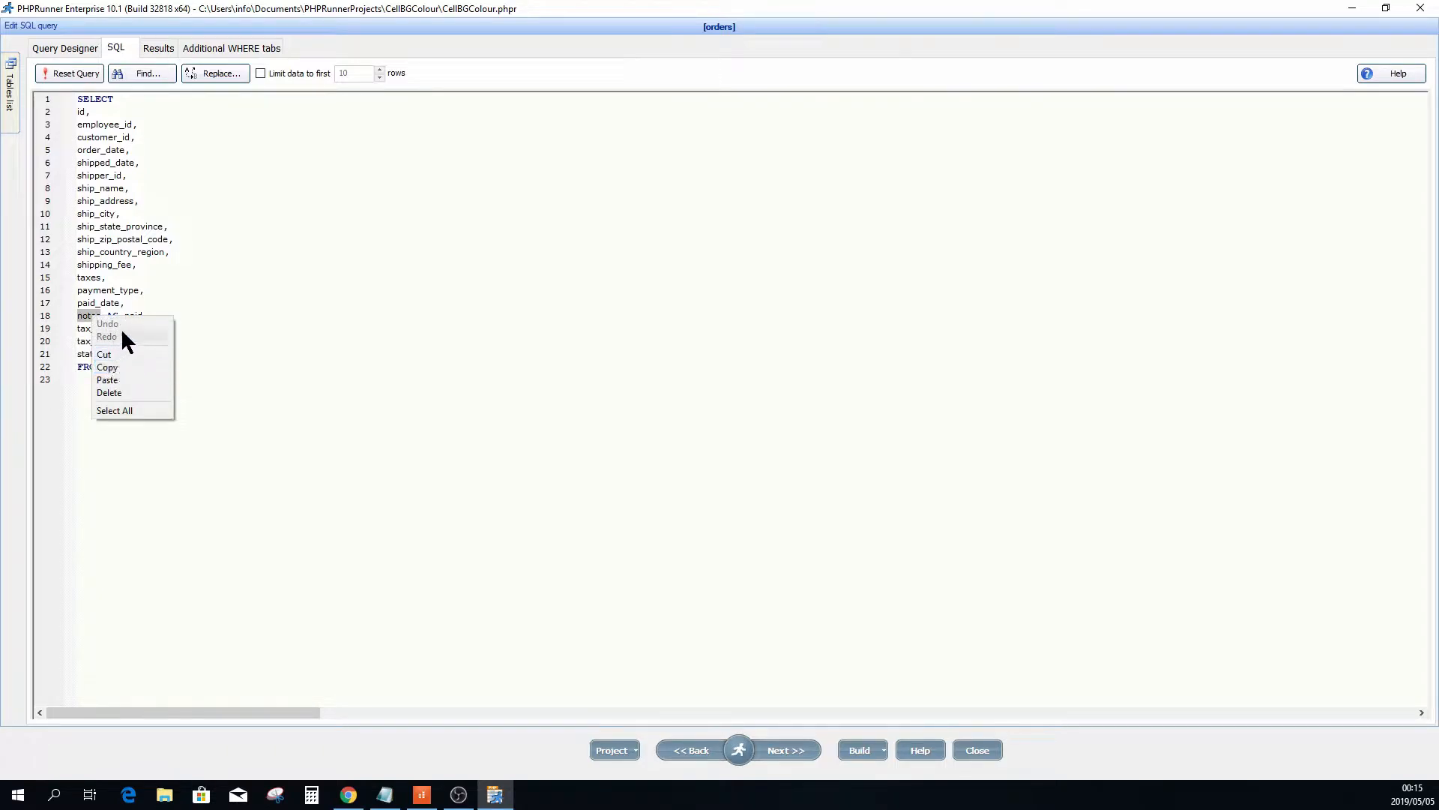
left_click(133, 322)
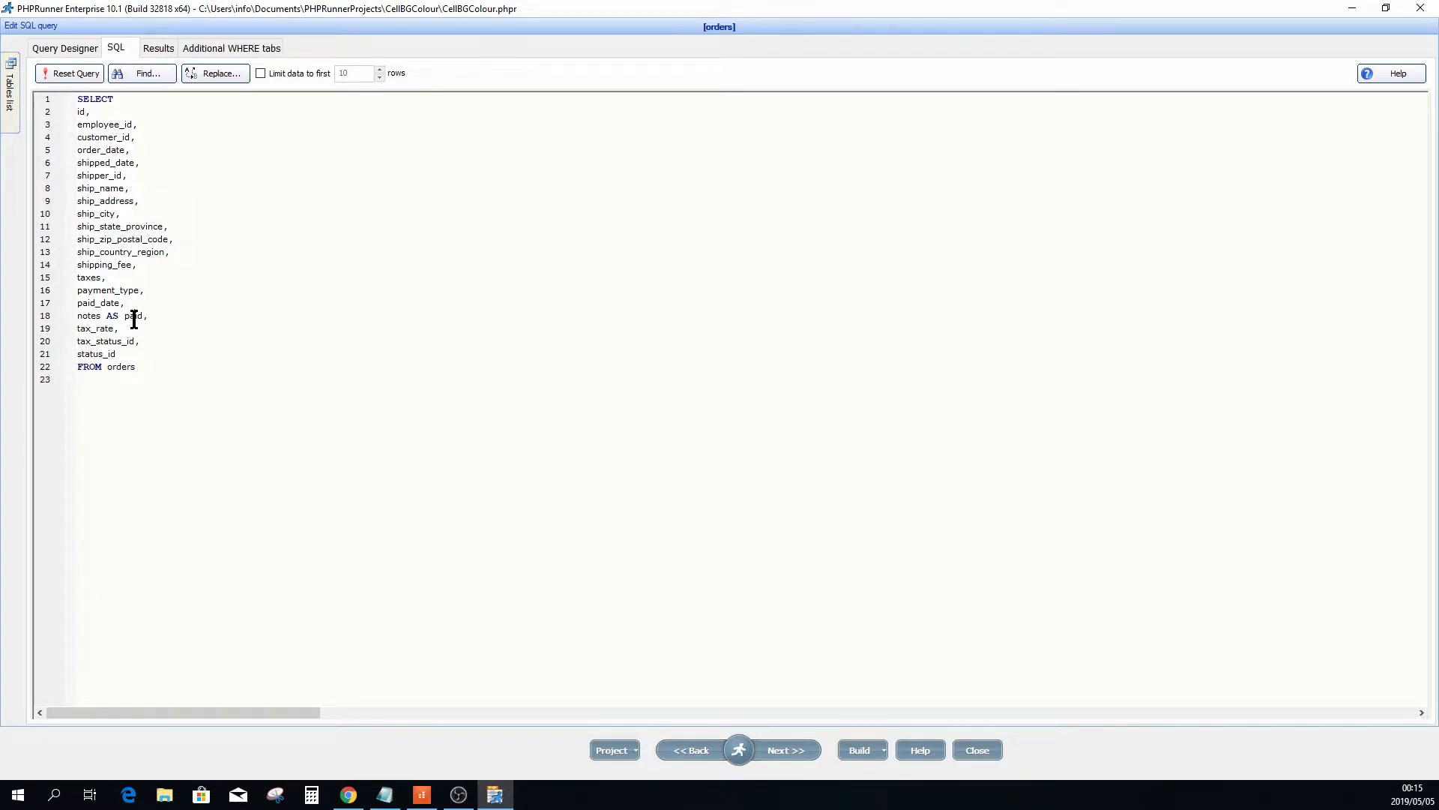
right_click(133, 316)
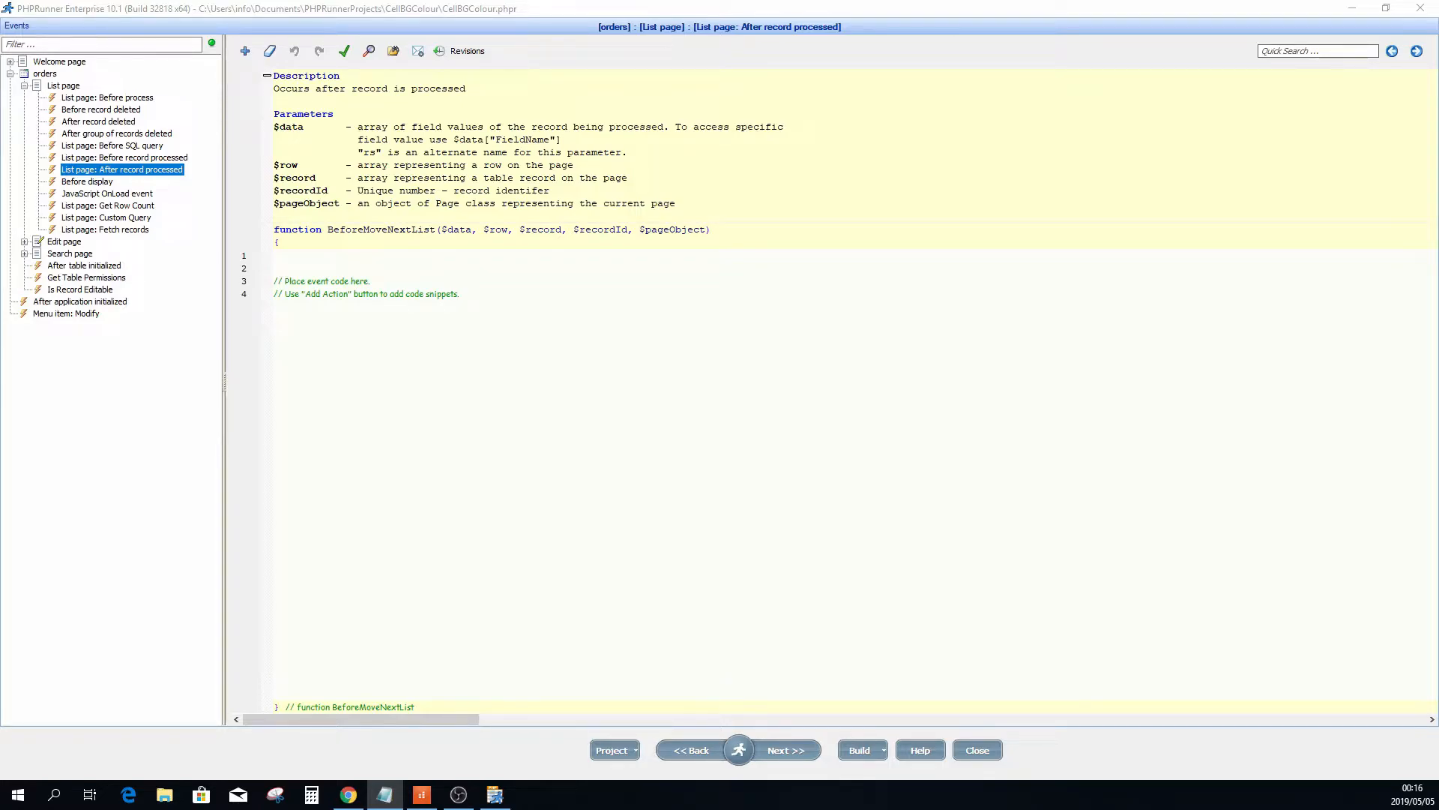
Add $record["paid_css"]='background:green;'; and highlight its key, property and colour value.
type("$record[\"paid_css\"]='background:green;';")
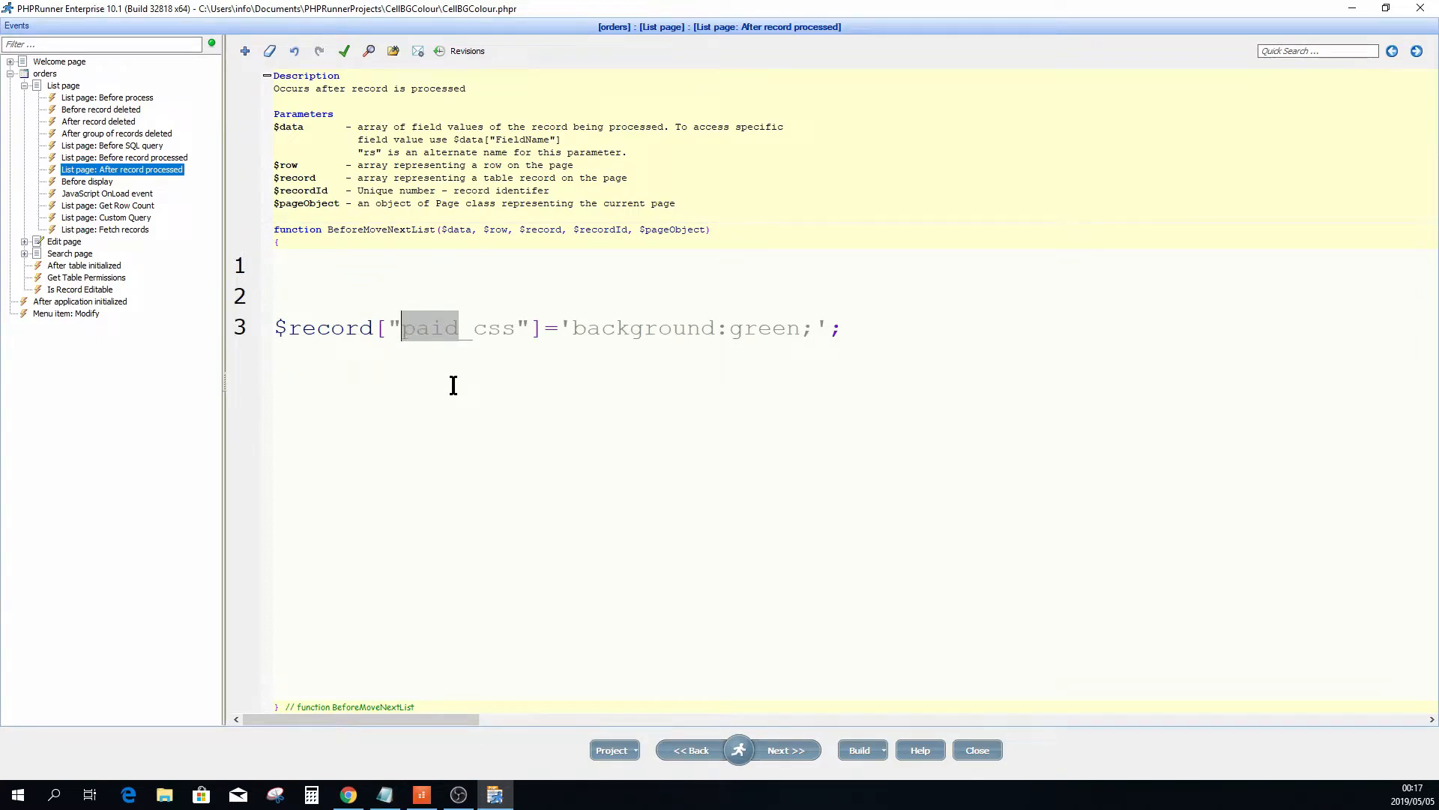
left_click(471, 328)
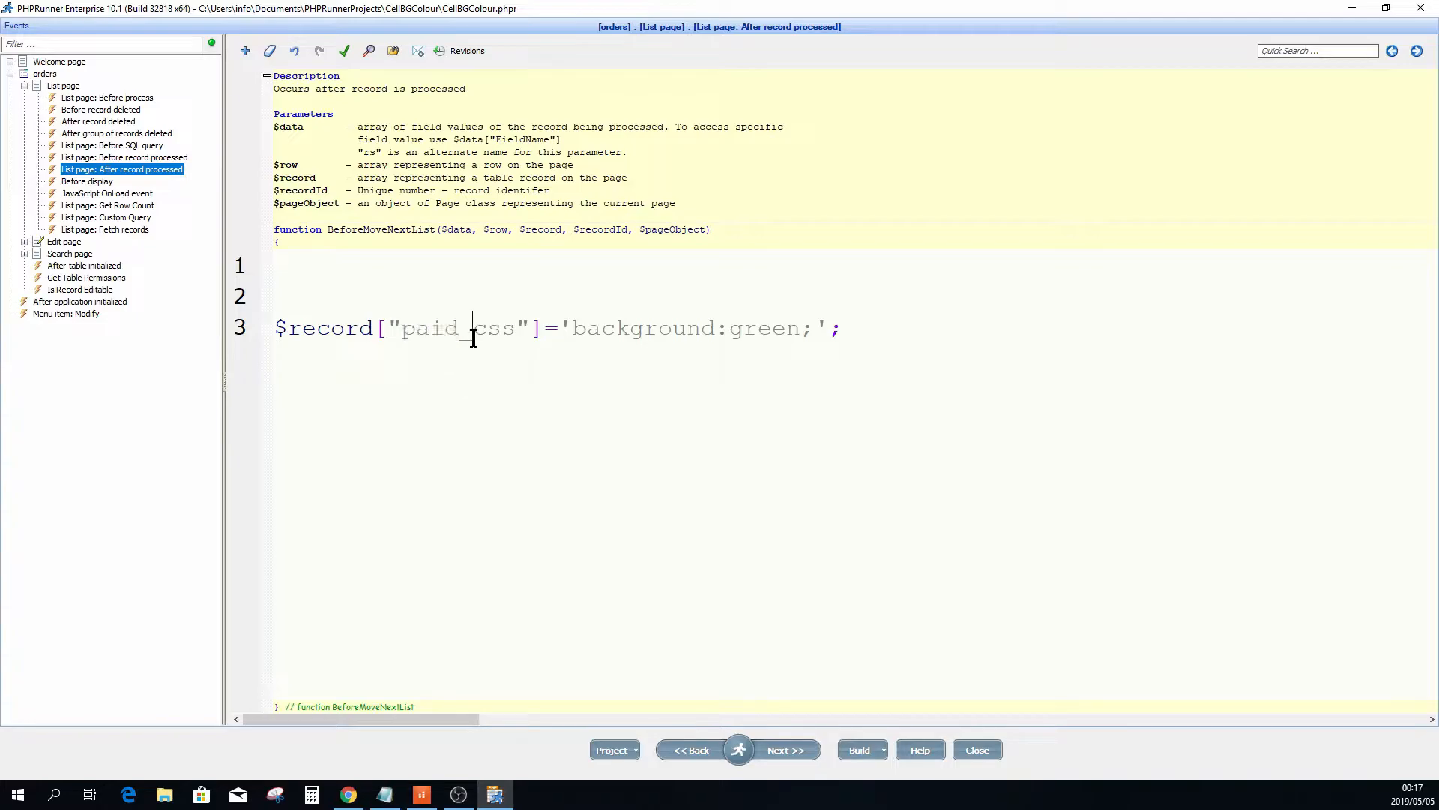
double_click(428, 328)
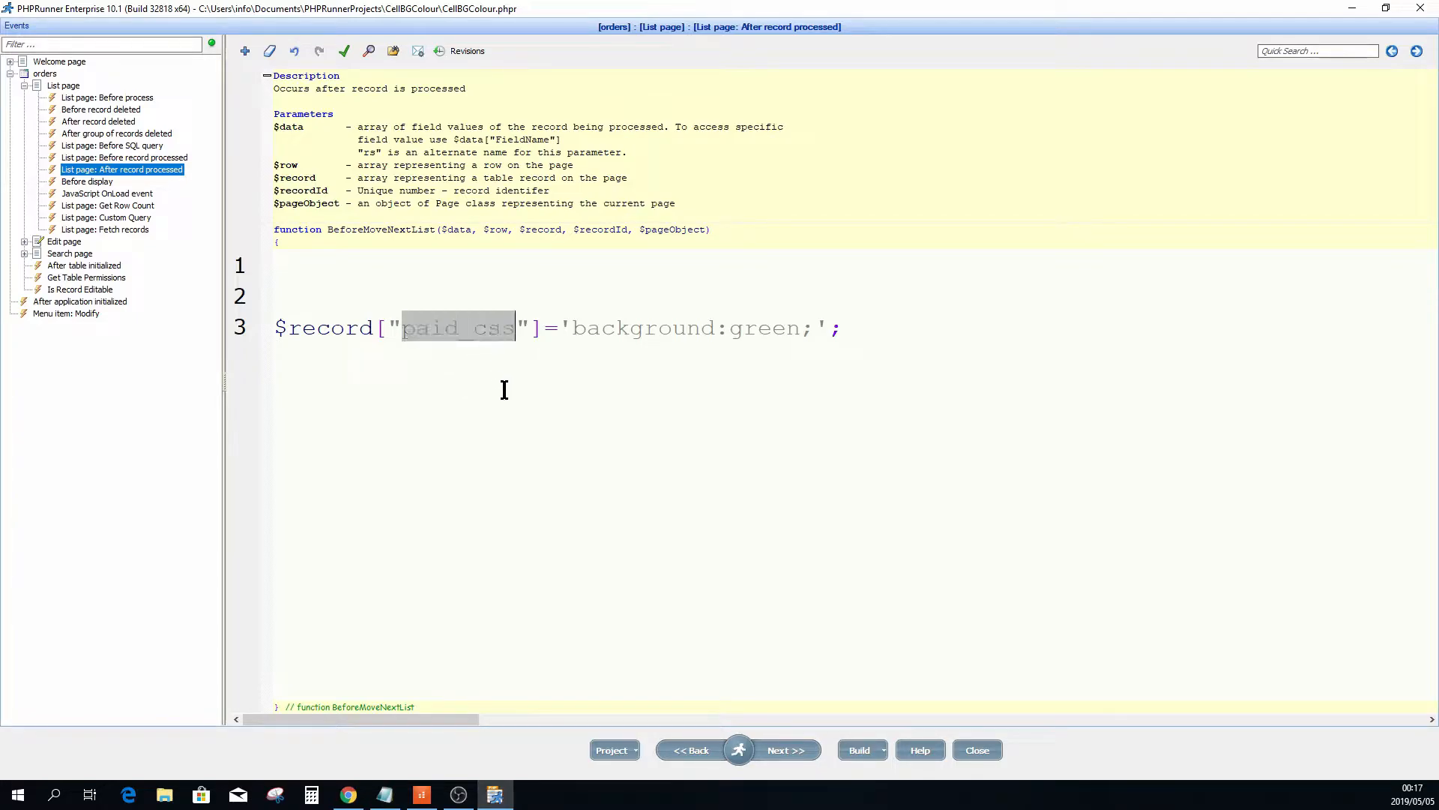
double_click(642, 327)
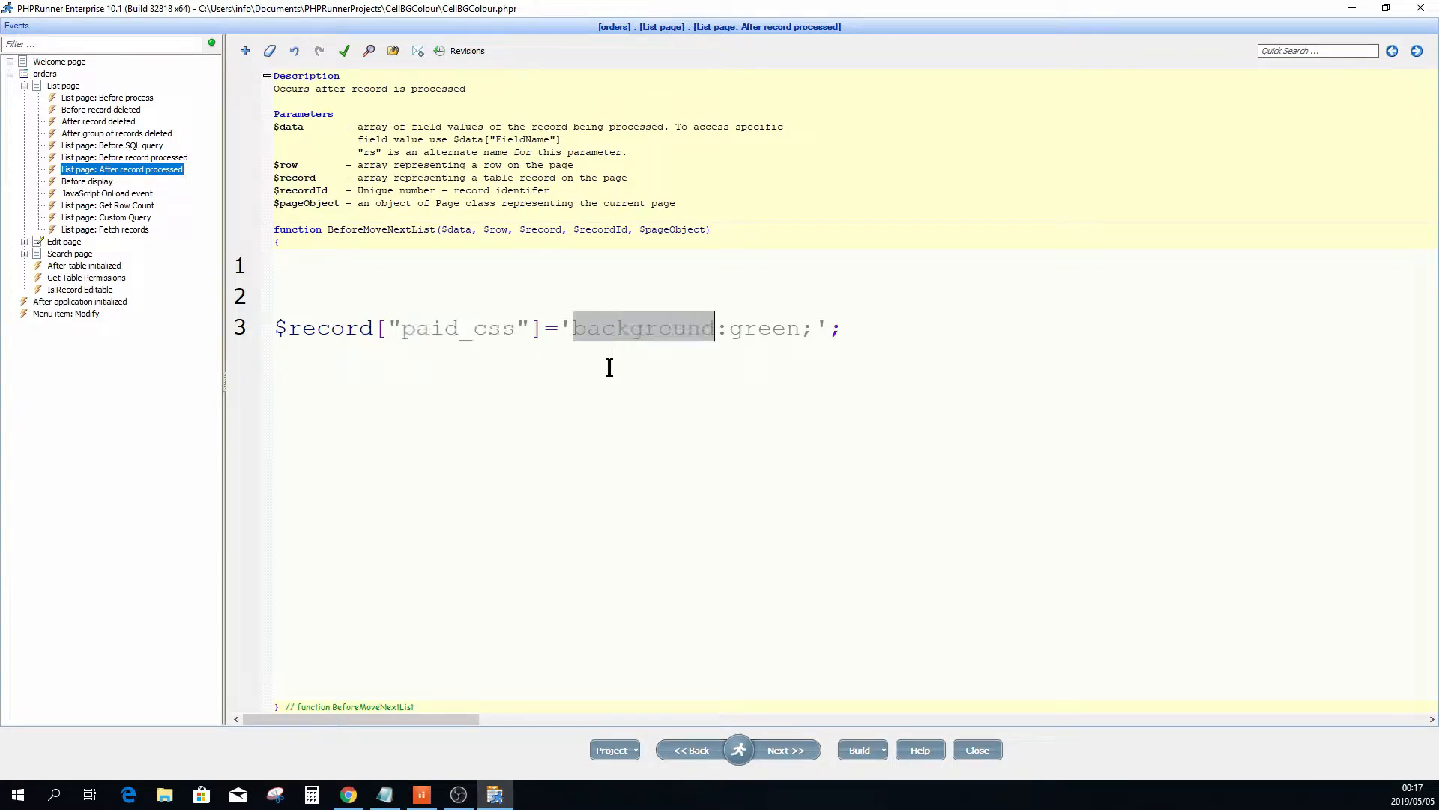
left_click(761, 328)
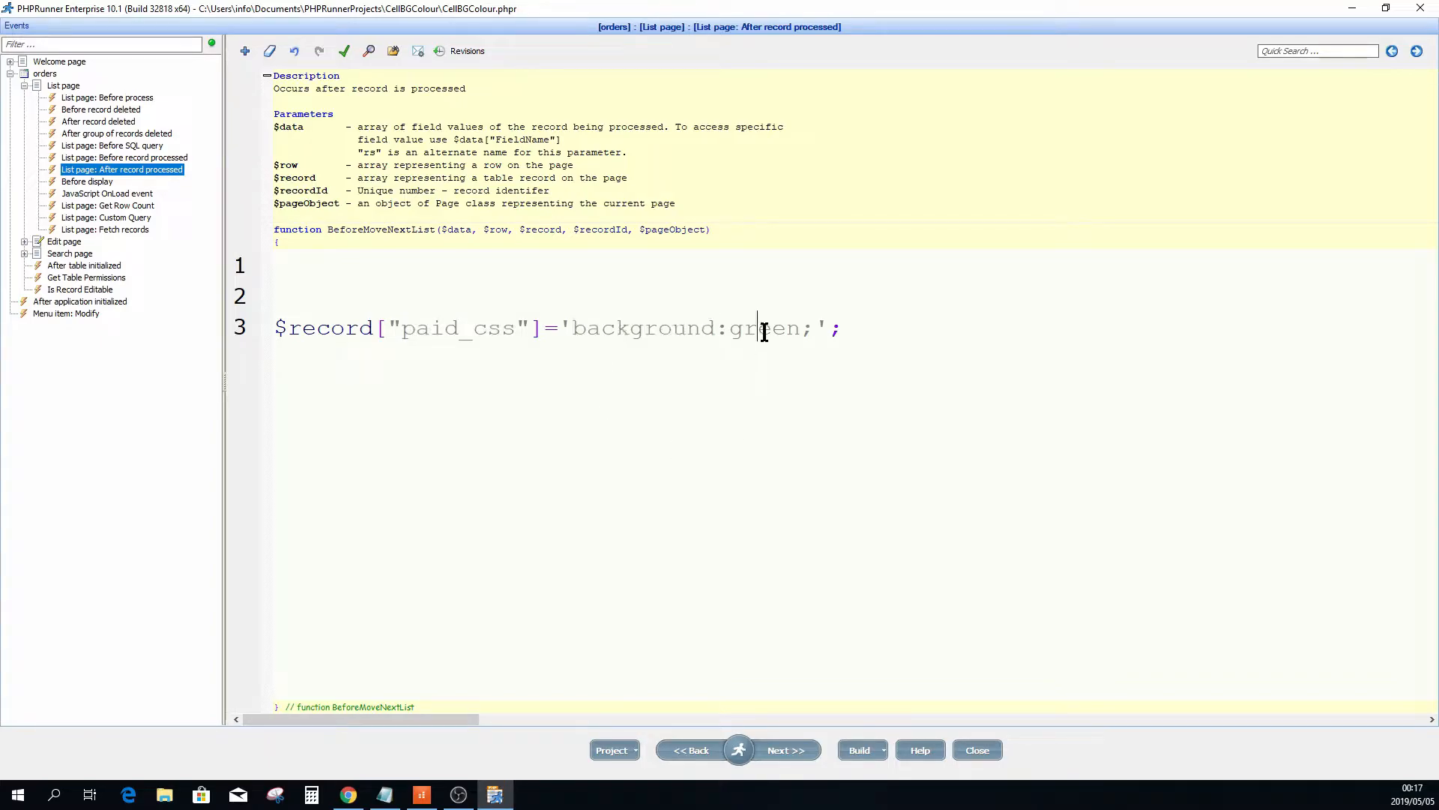
double_click(764, 328)
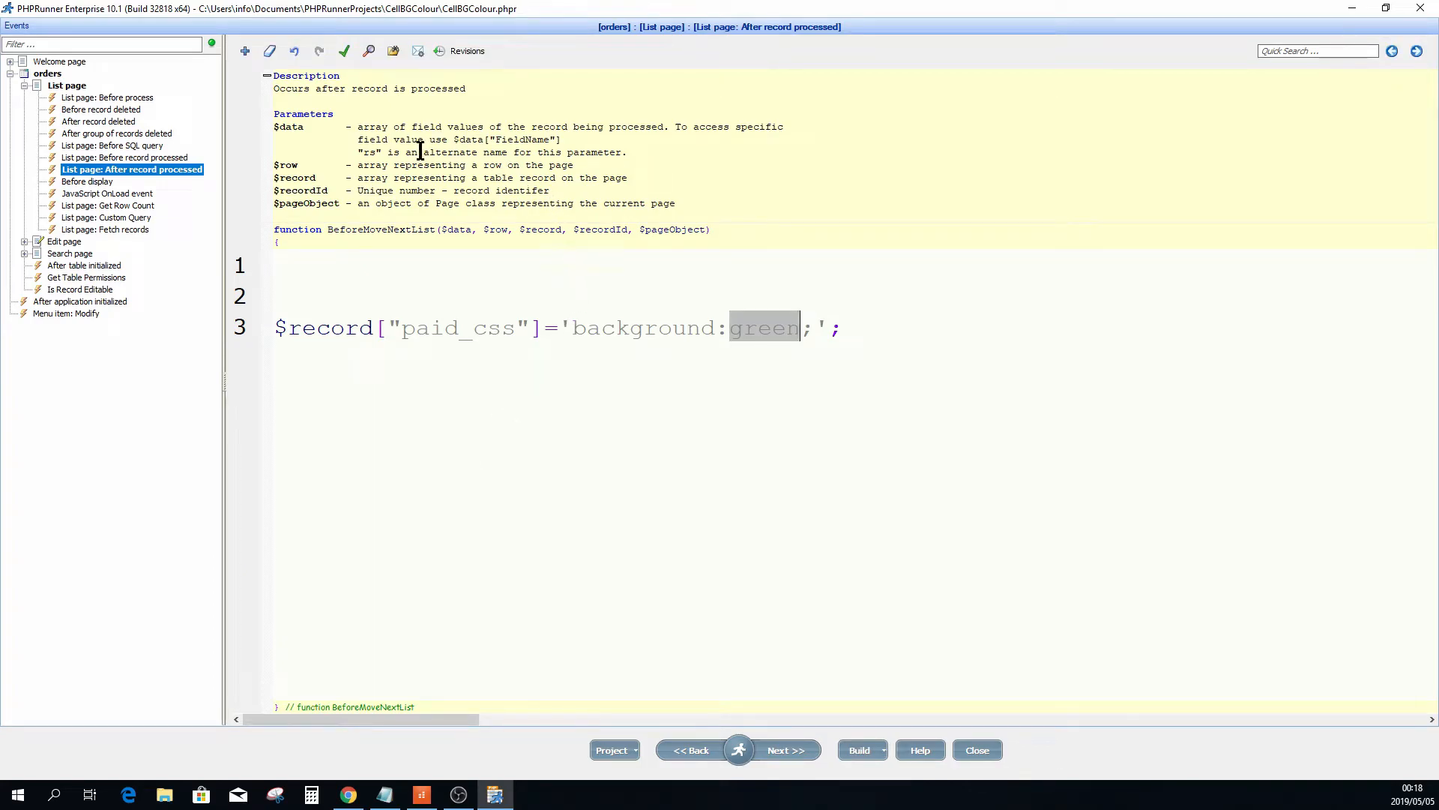
double_click(503, 140)
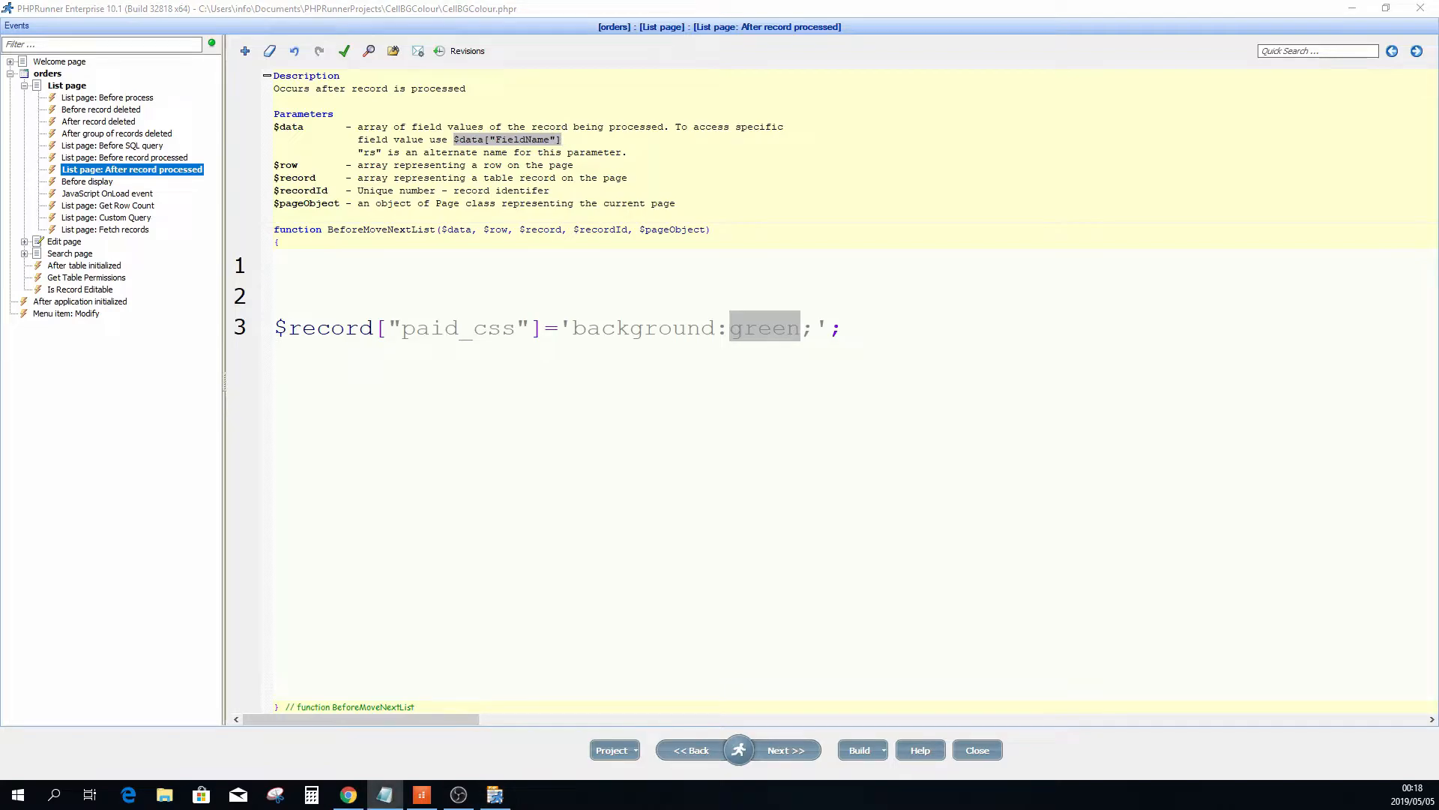
Wrap the green line in IF($data["paid"] == "Yes") with an empty ELSE block.
type("IF($data[\"paid\"] == \"Yes\")")
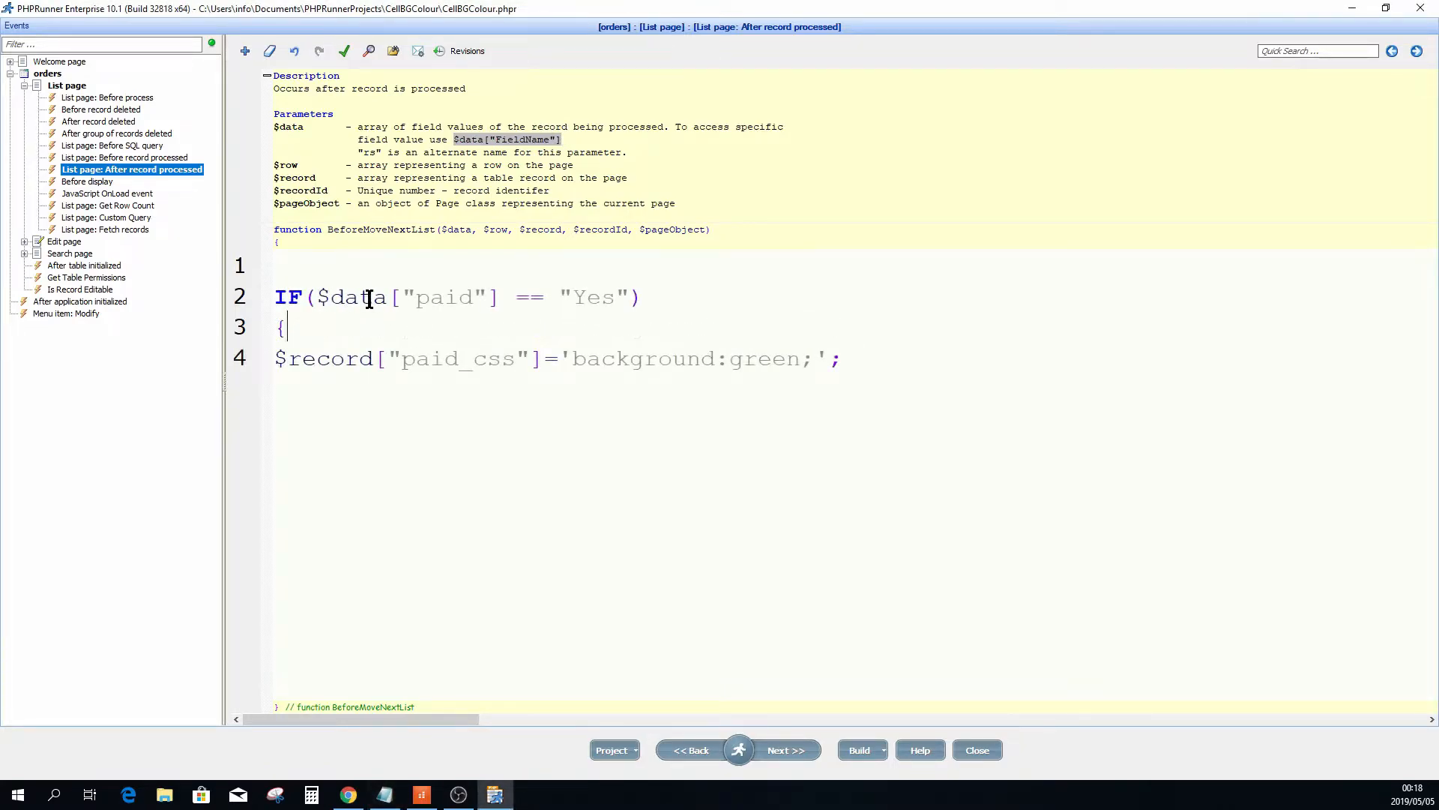
double_click(445, 297)
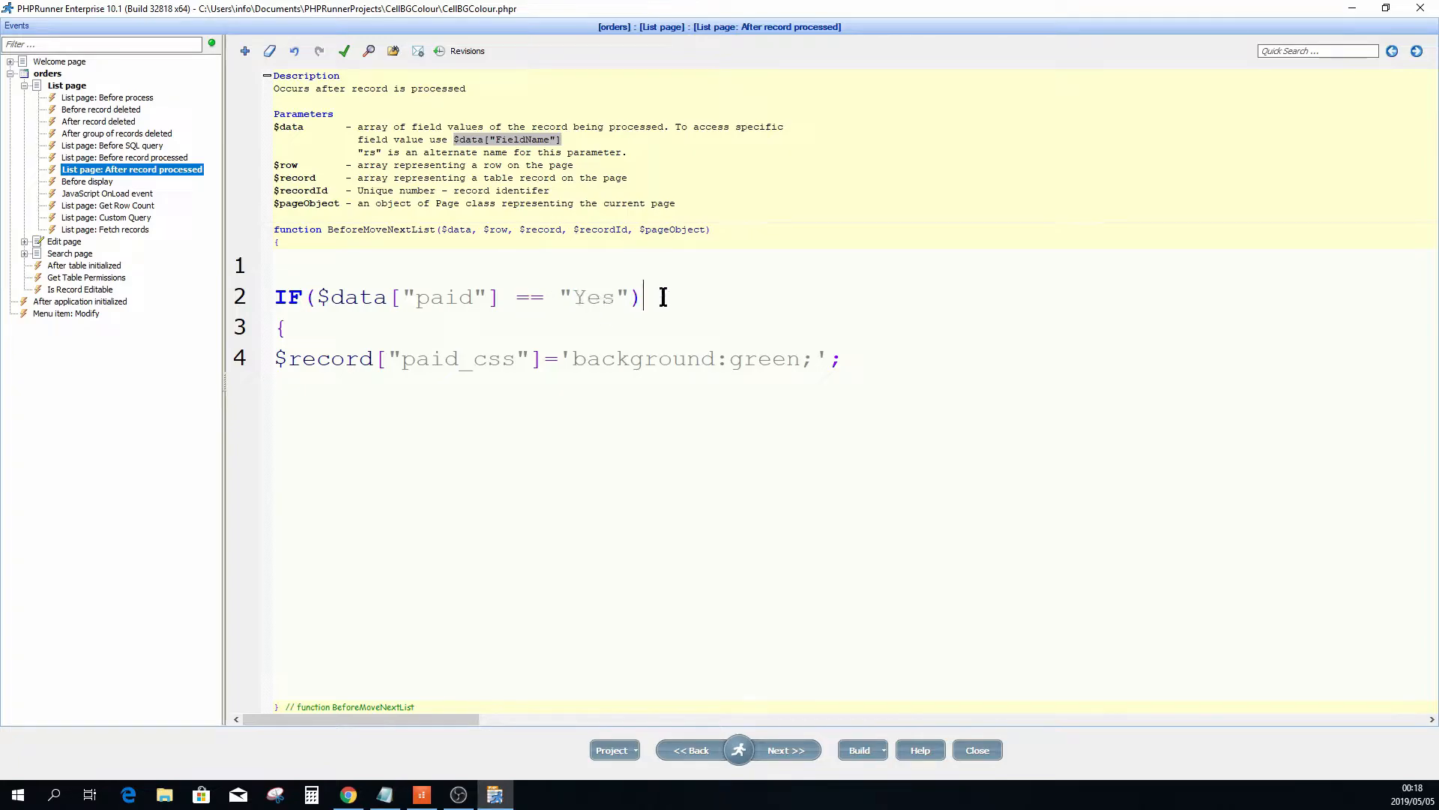
mouse_move(385, 422)
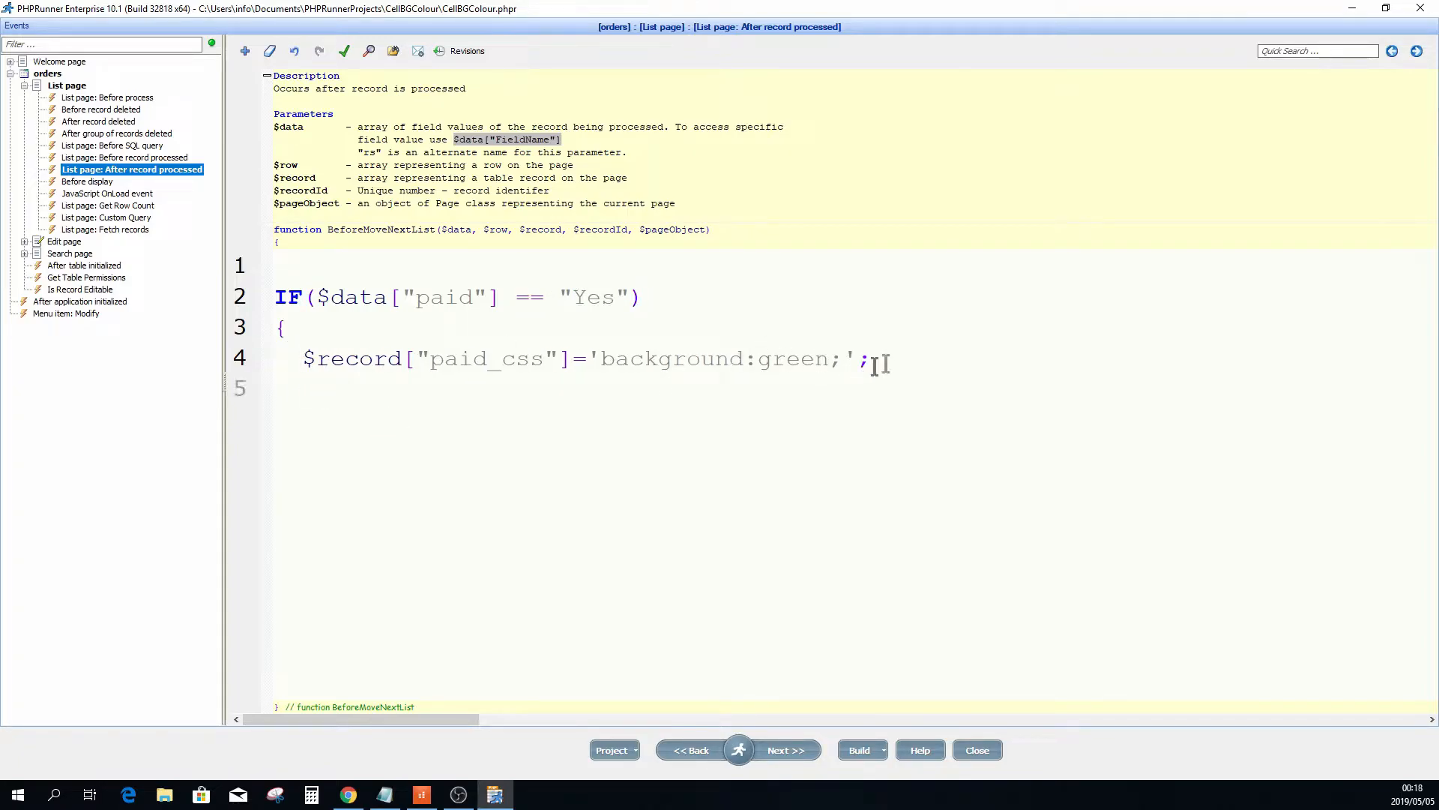
type("}")
type("ELSE")
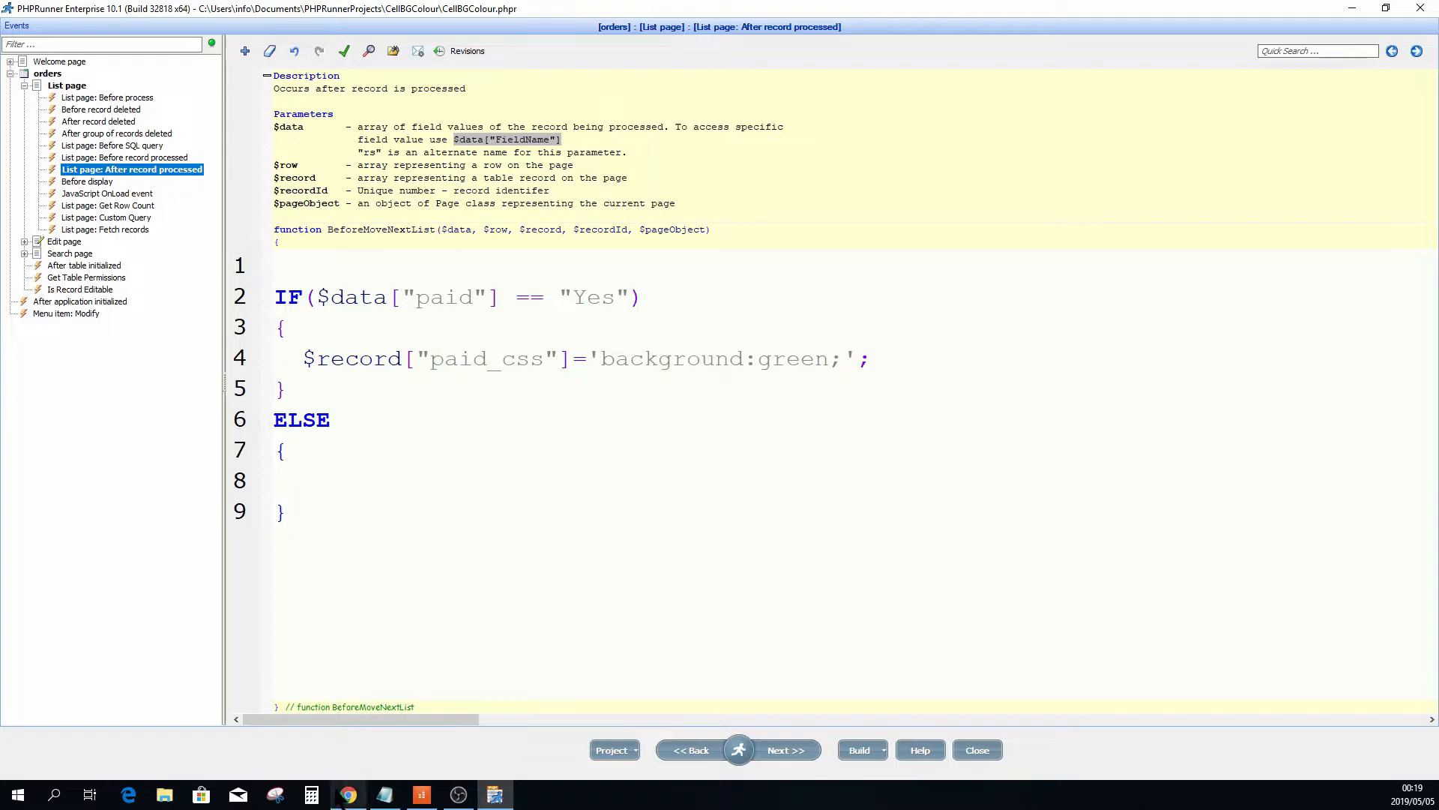
left_click(347, 794)
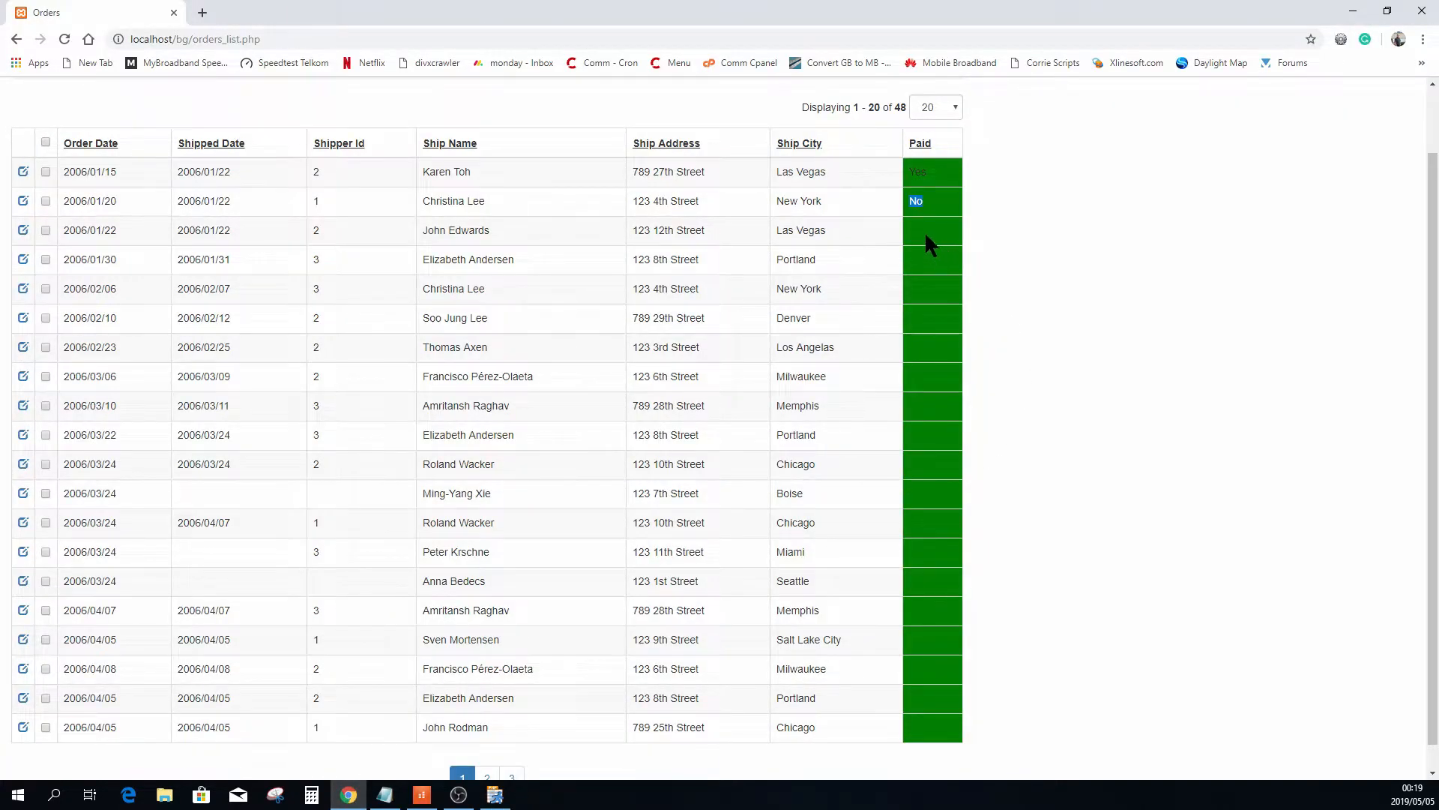
mouse_move(934, 385)
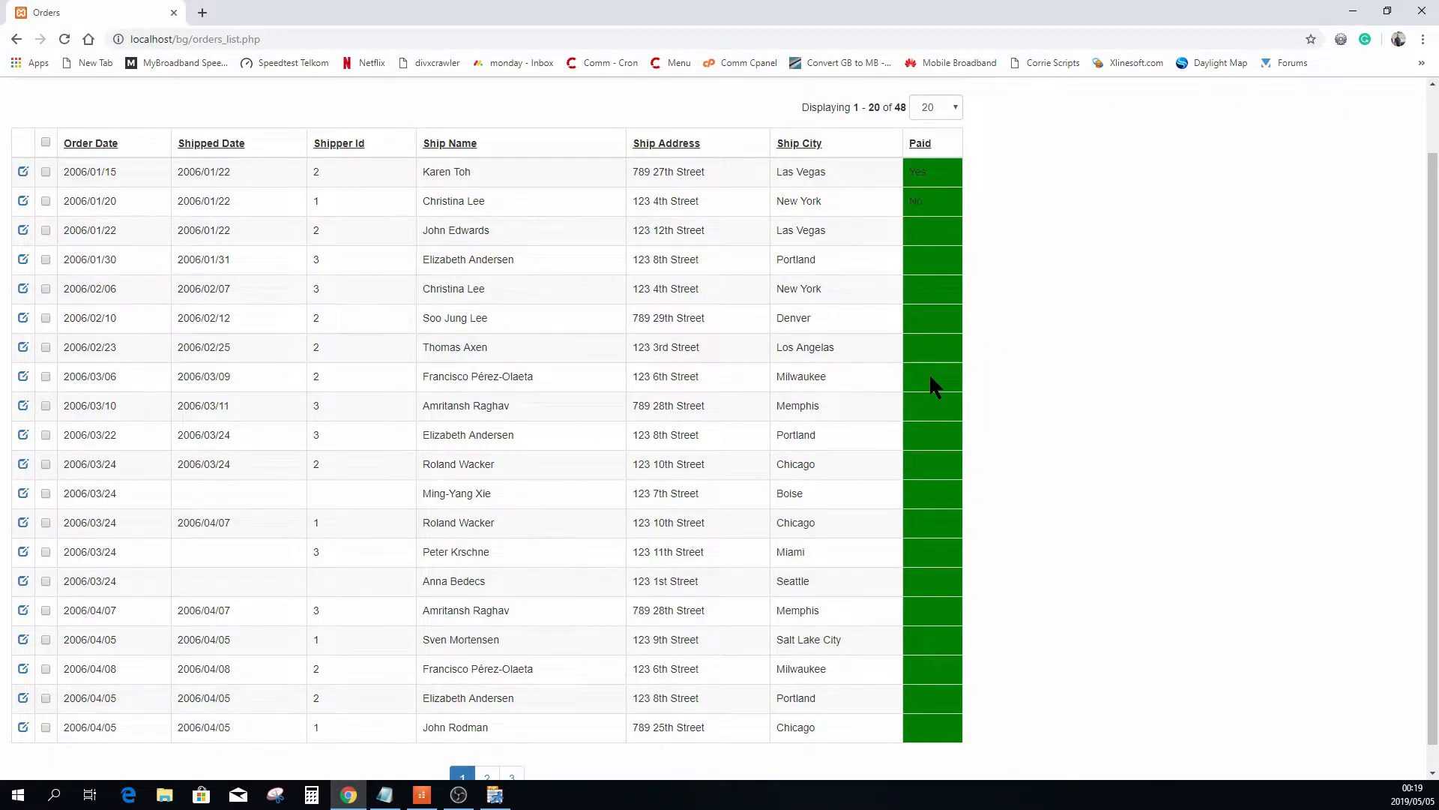
mouse_move(934, 233)
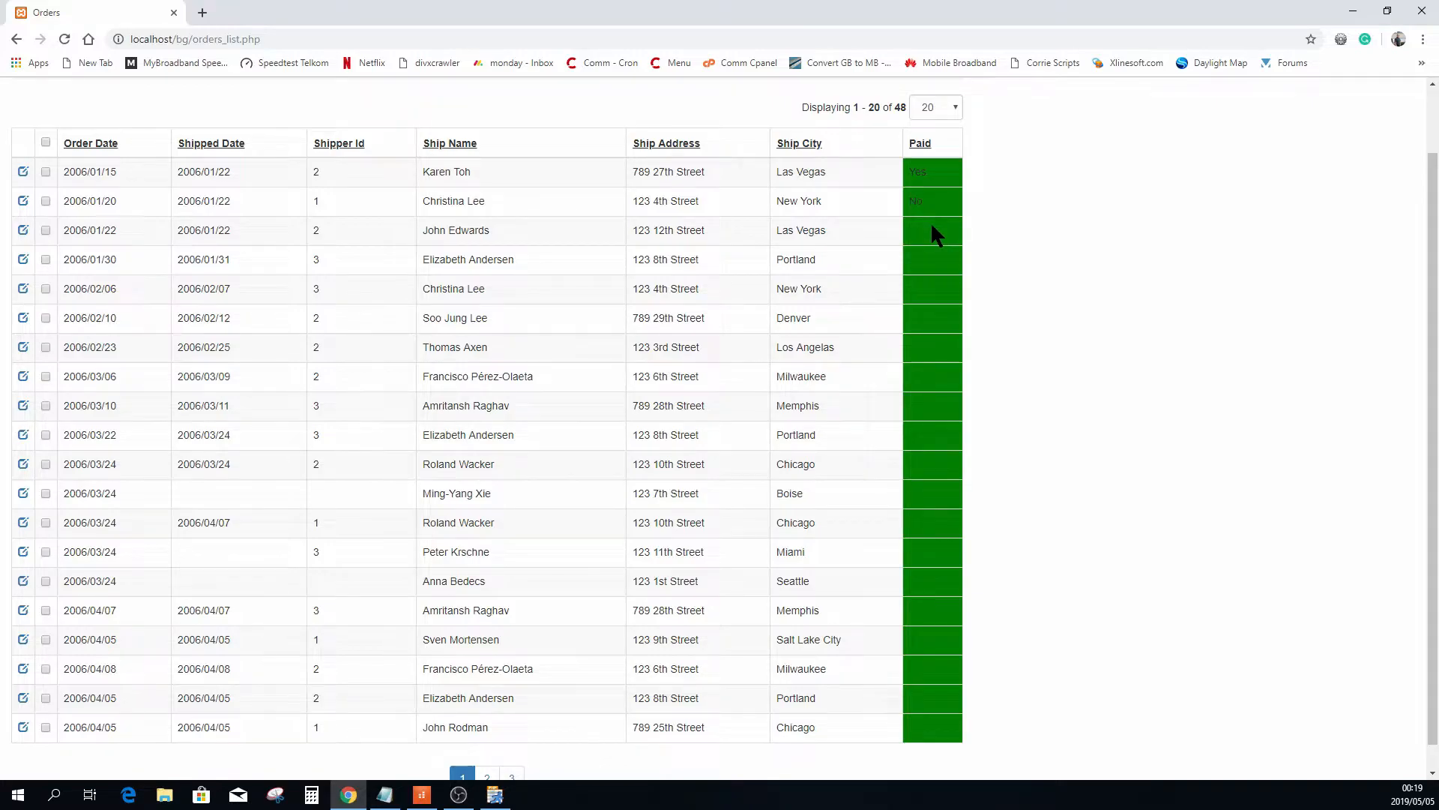
mouse_move(926, 384)
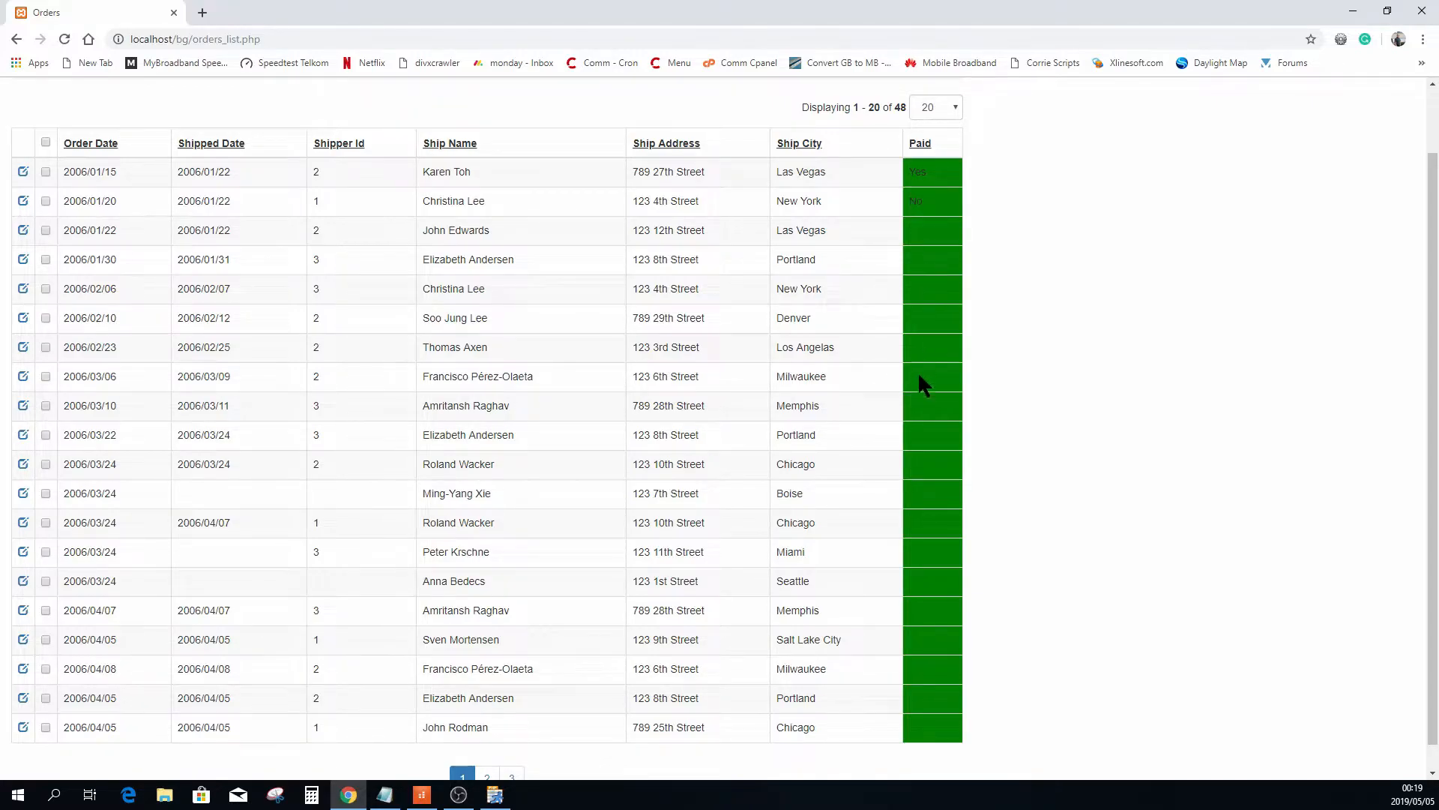
mouse_move(945, 205)
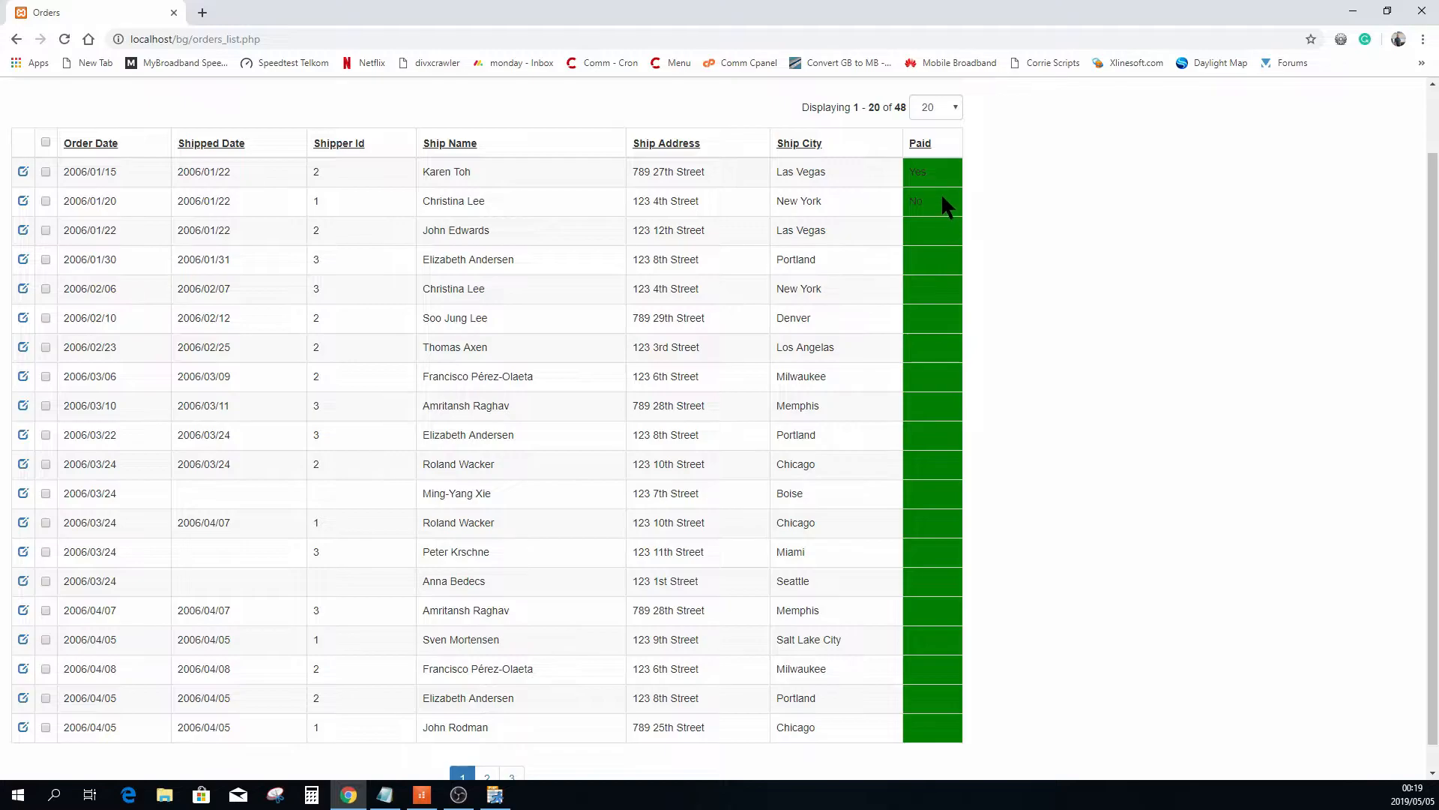
double_click(916, 201)
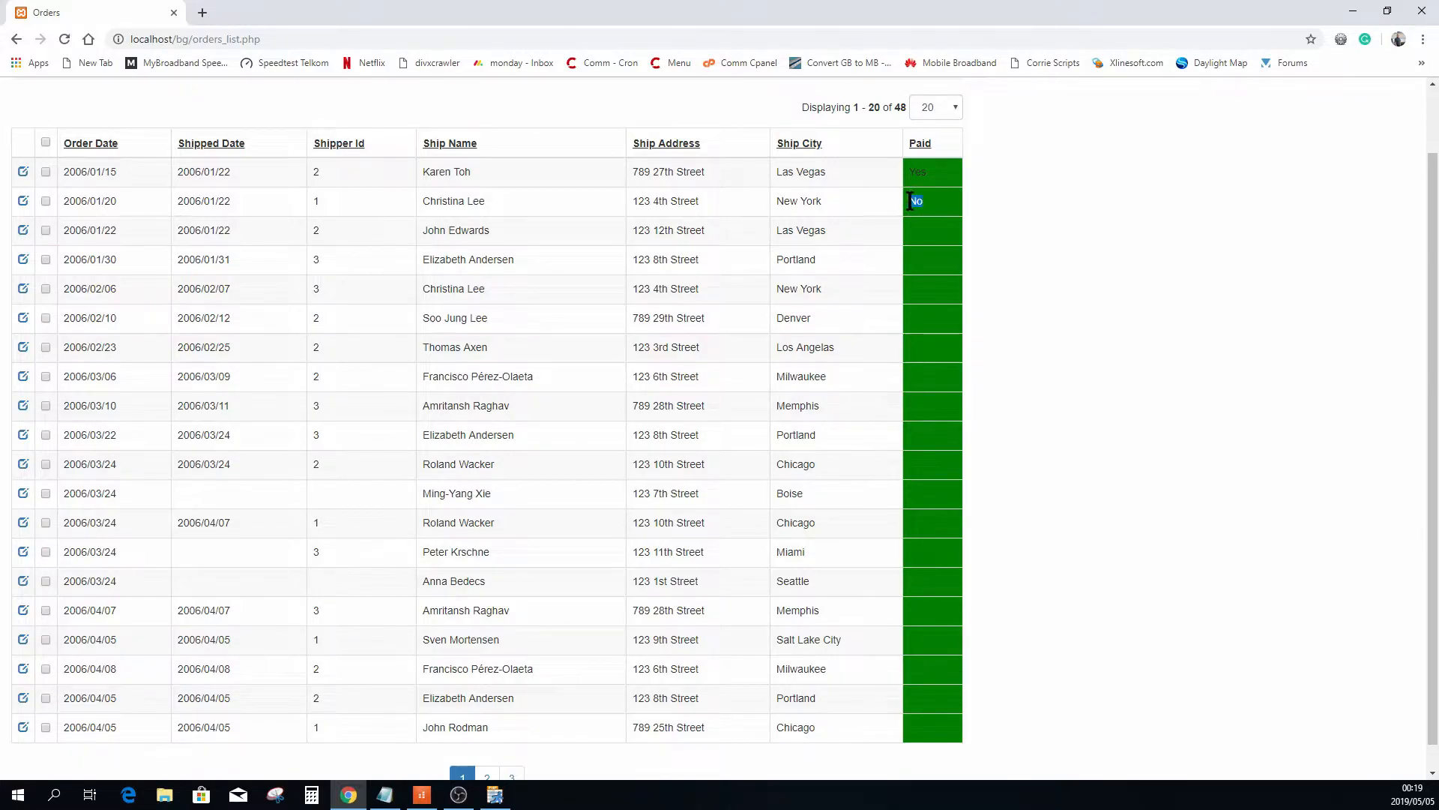
left_click(494, 794)
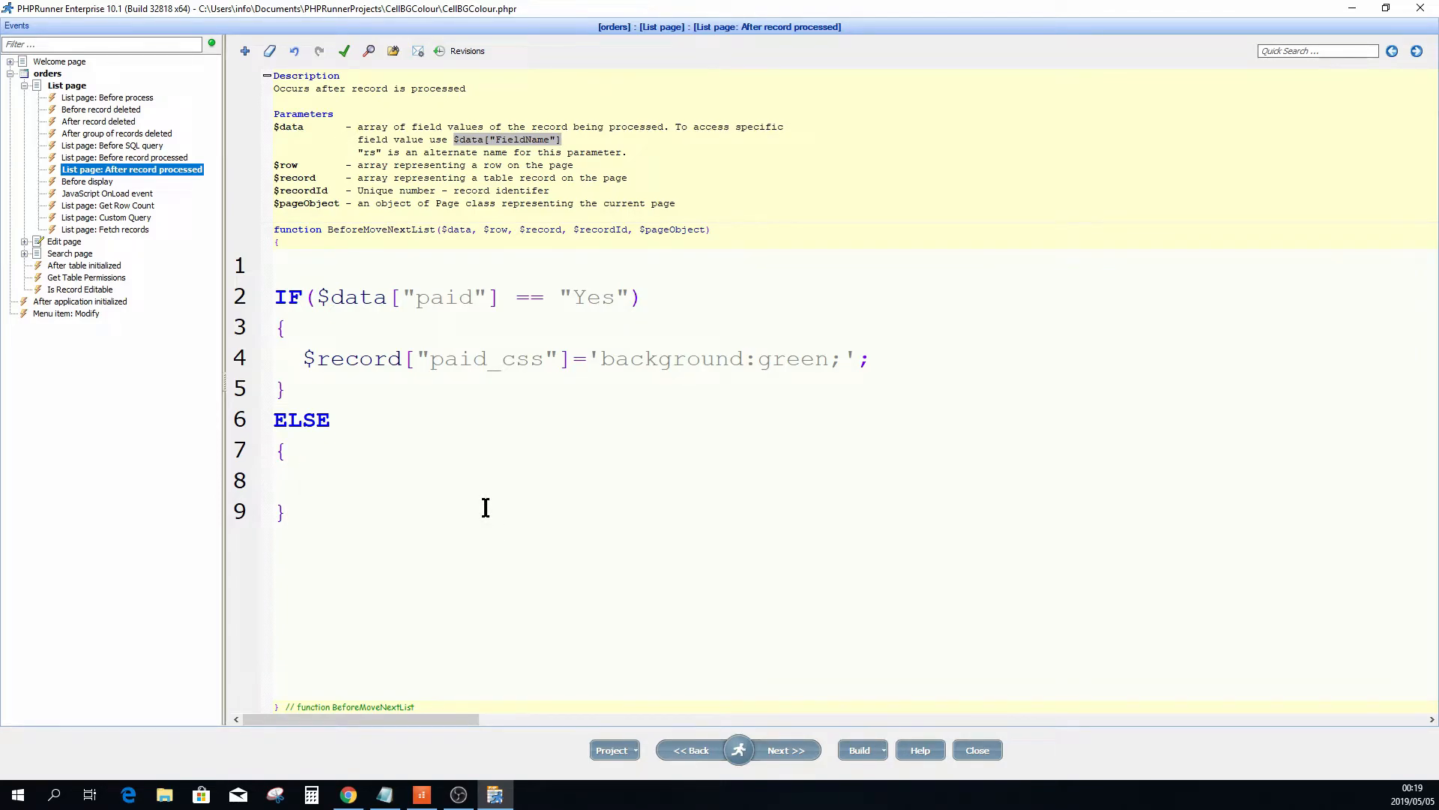
Add a nested IF for paid == "No" setting paid_css to background:Red.
type("IF($data[\"paid\"] == \"Yes\")")
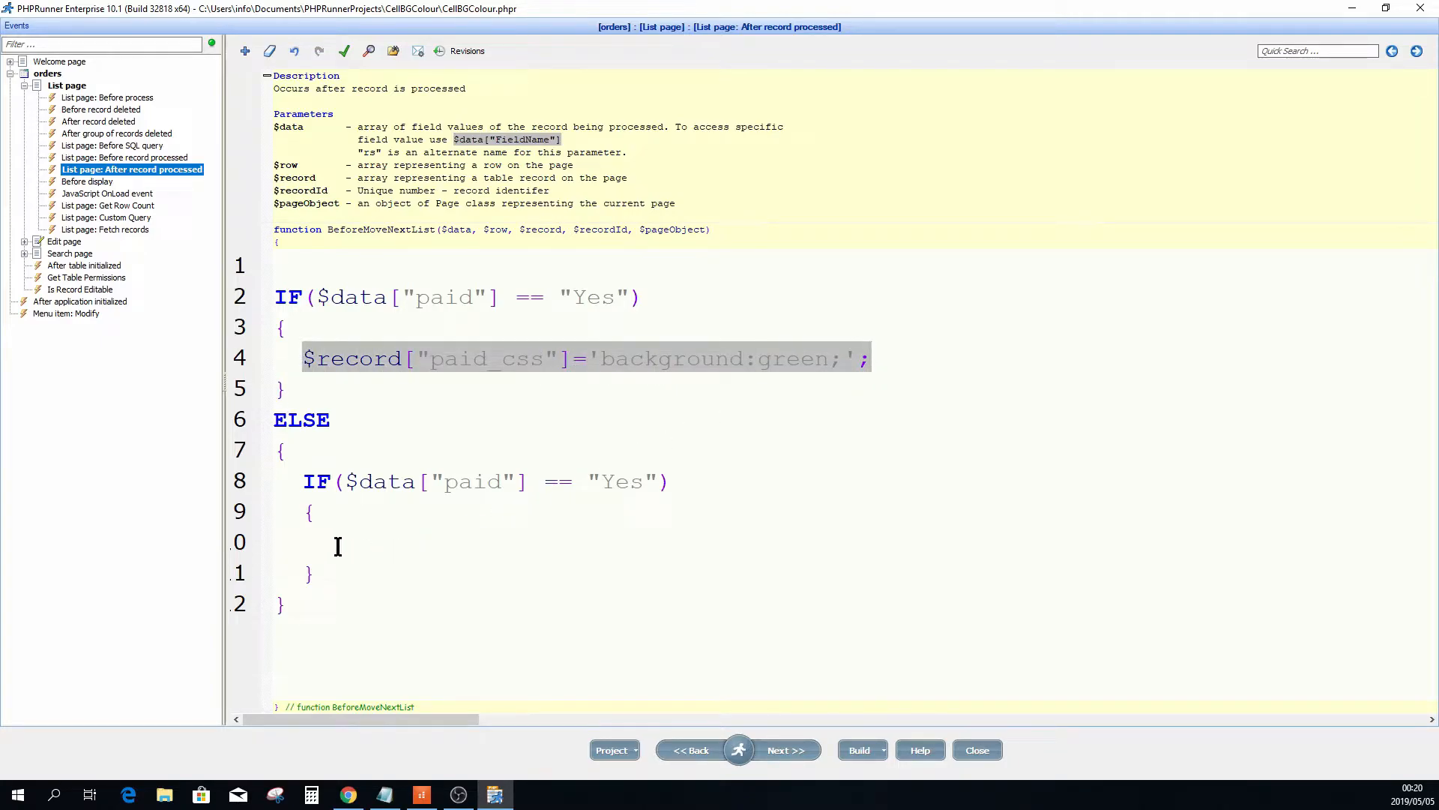
left_click(340, 541)
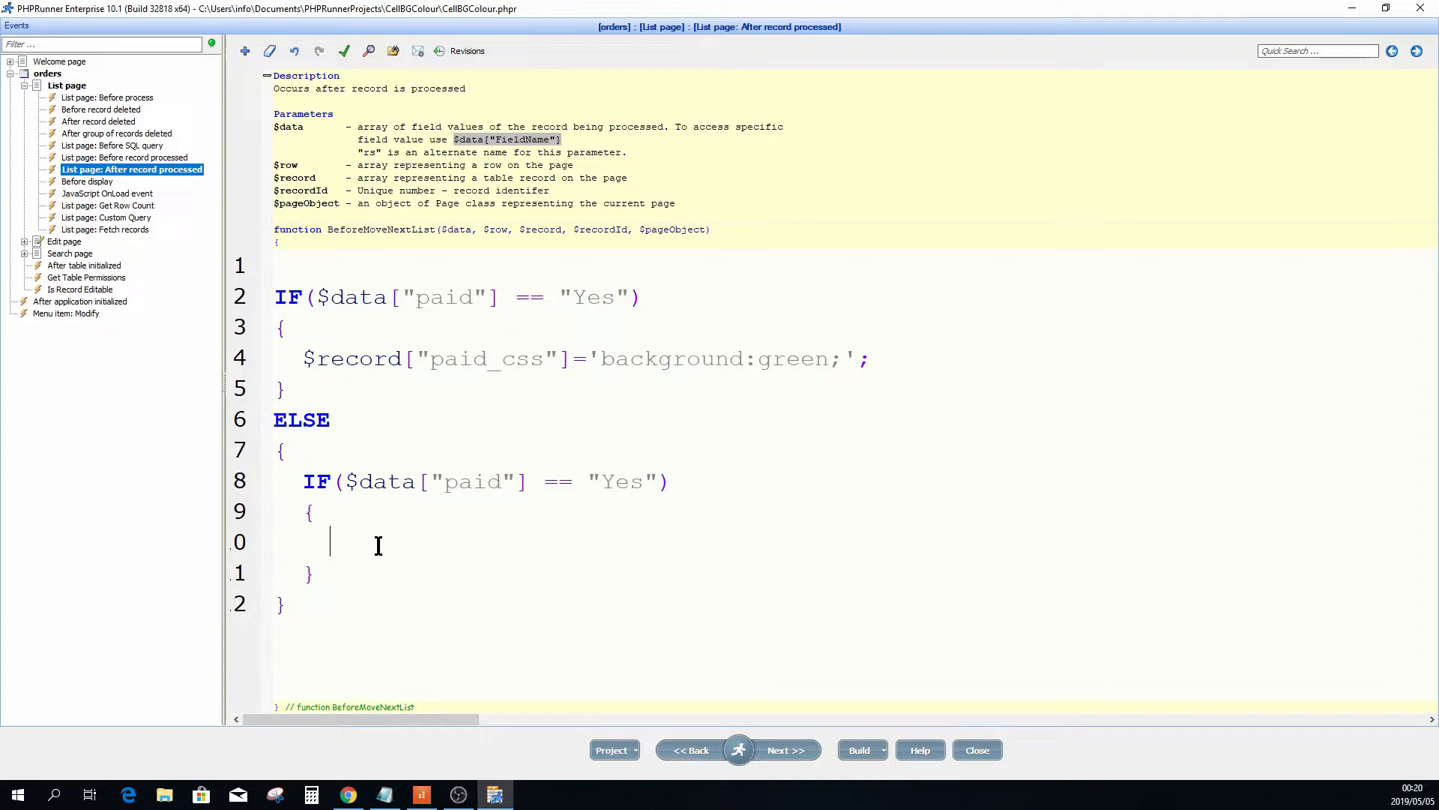
type("$record[\"paid_css\"]='background:green;';")
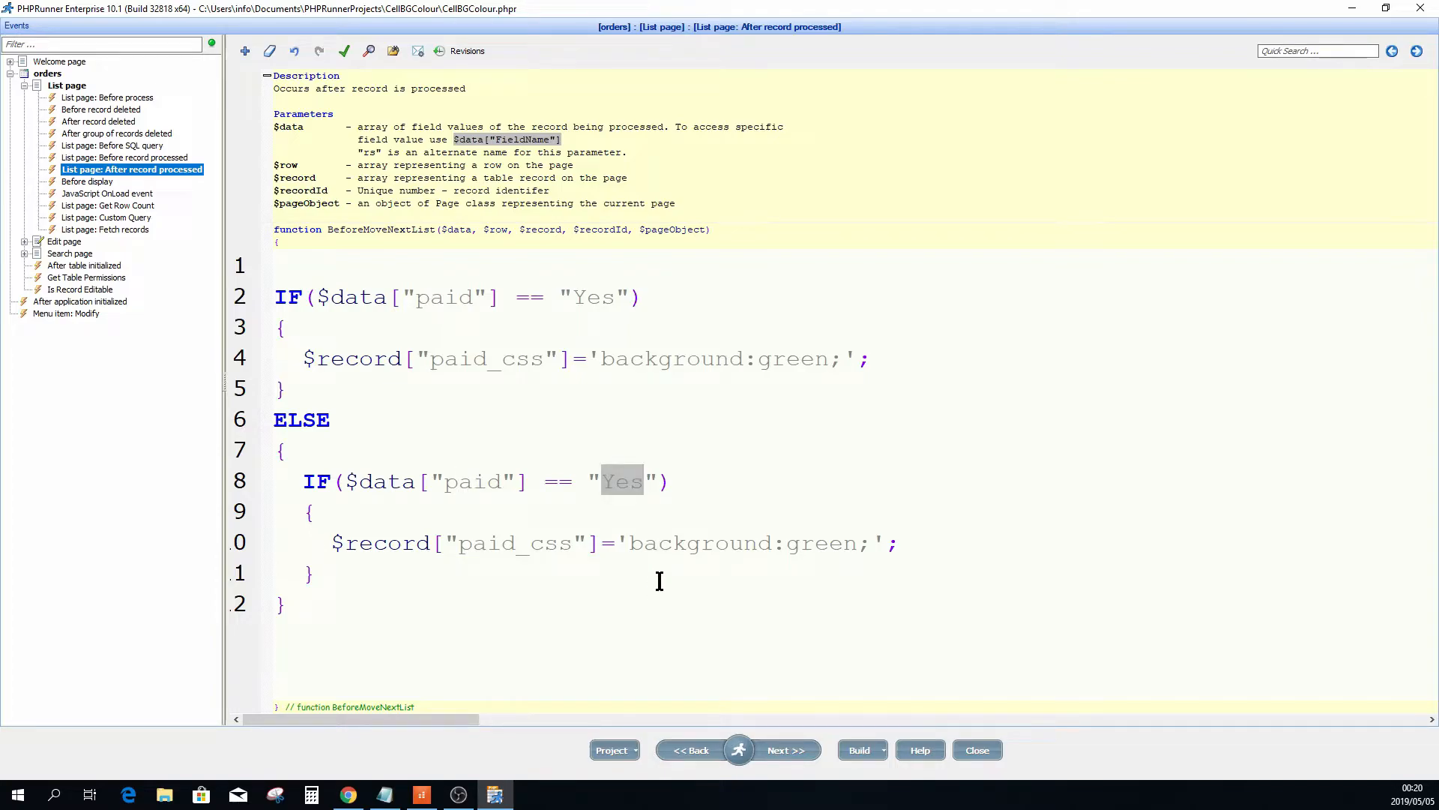
type("No")
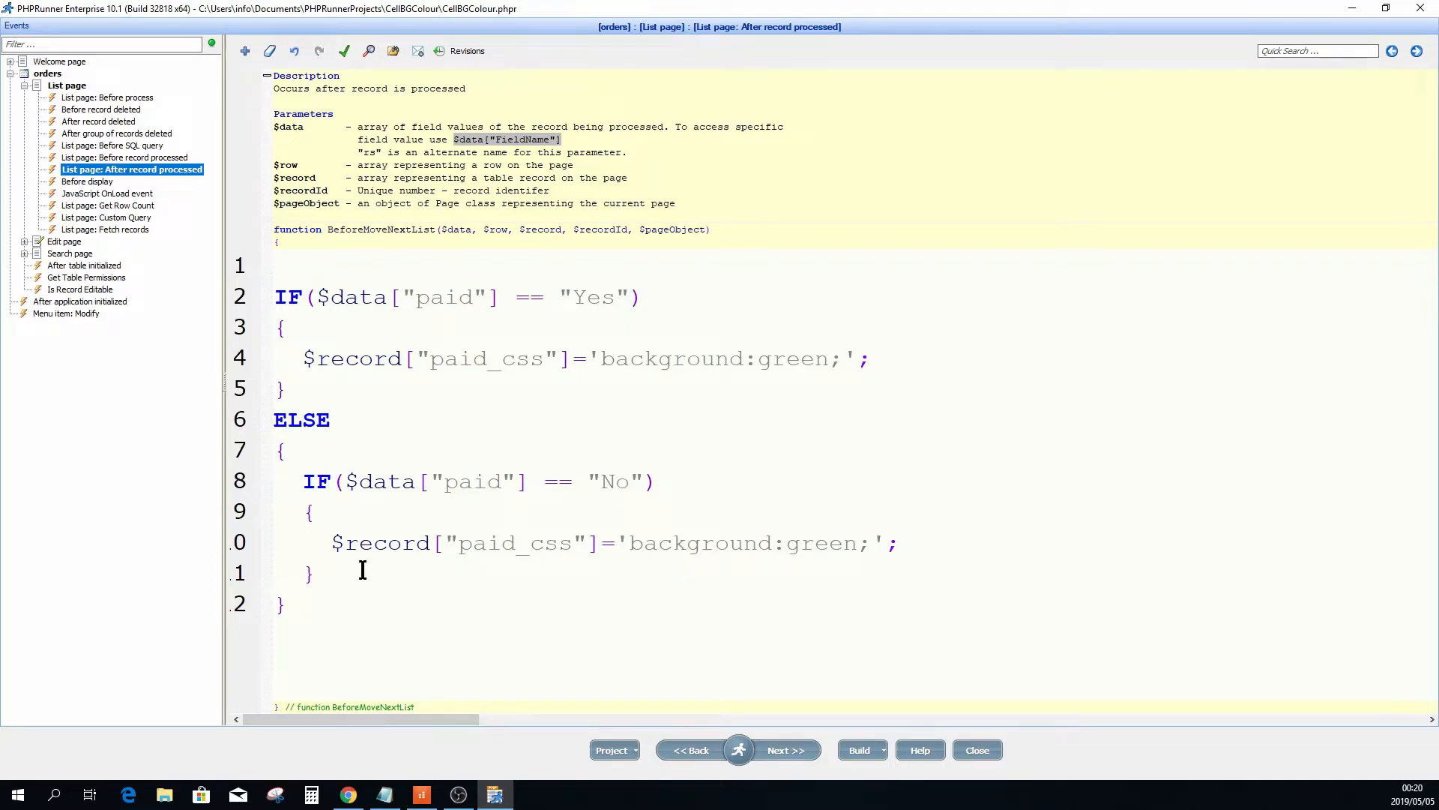
double_click(819, 543)
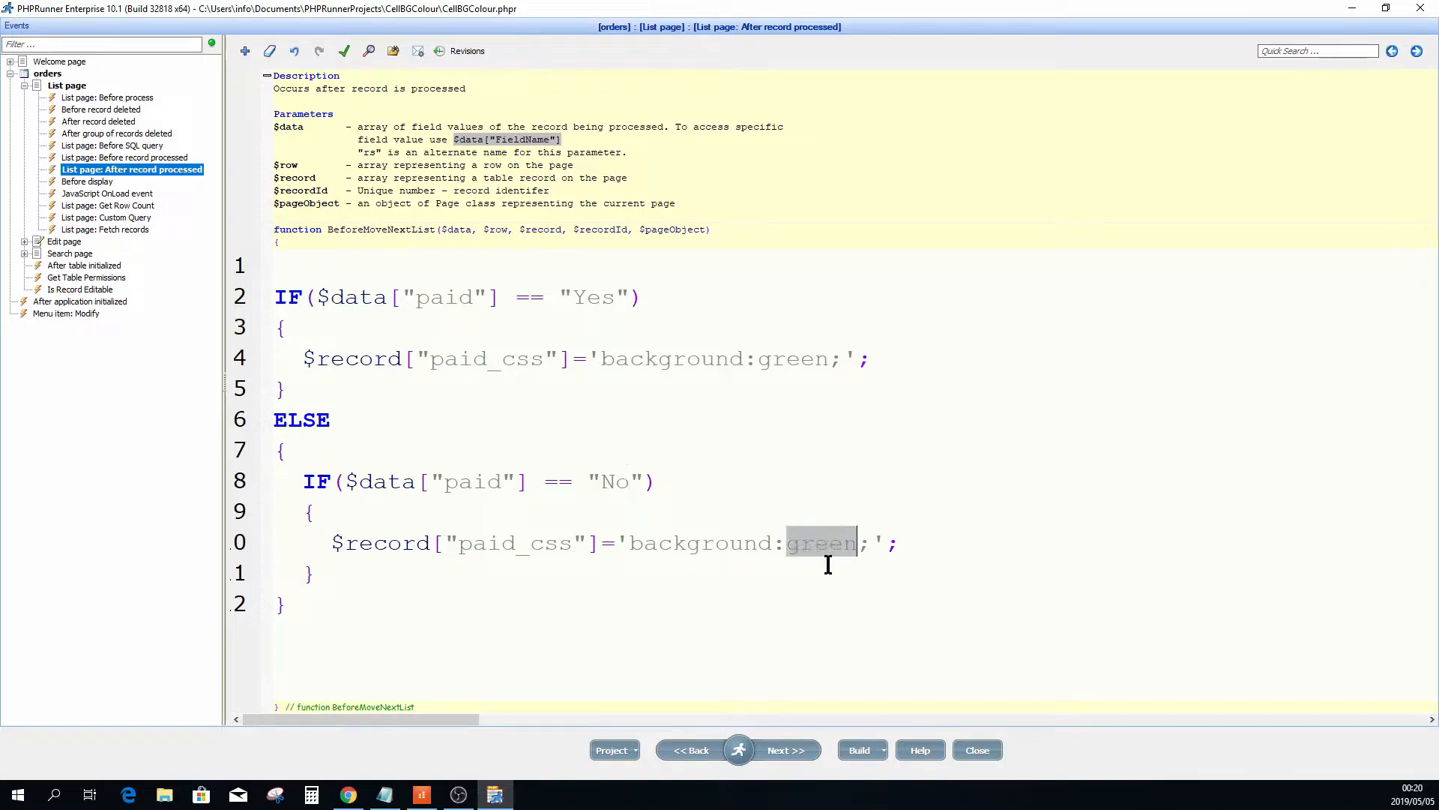
type("Re")
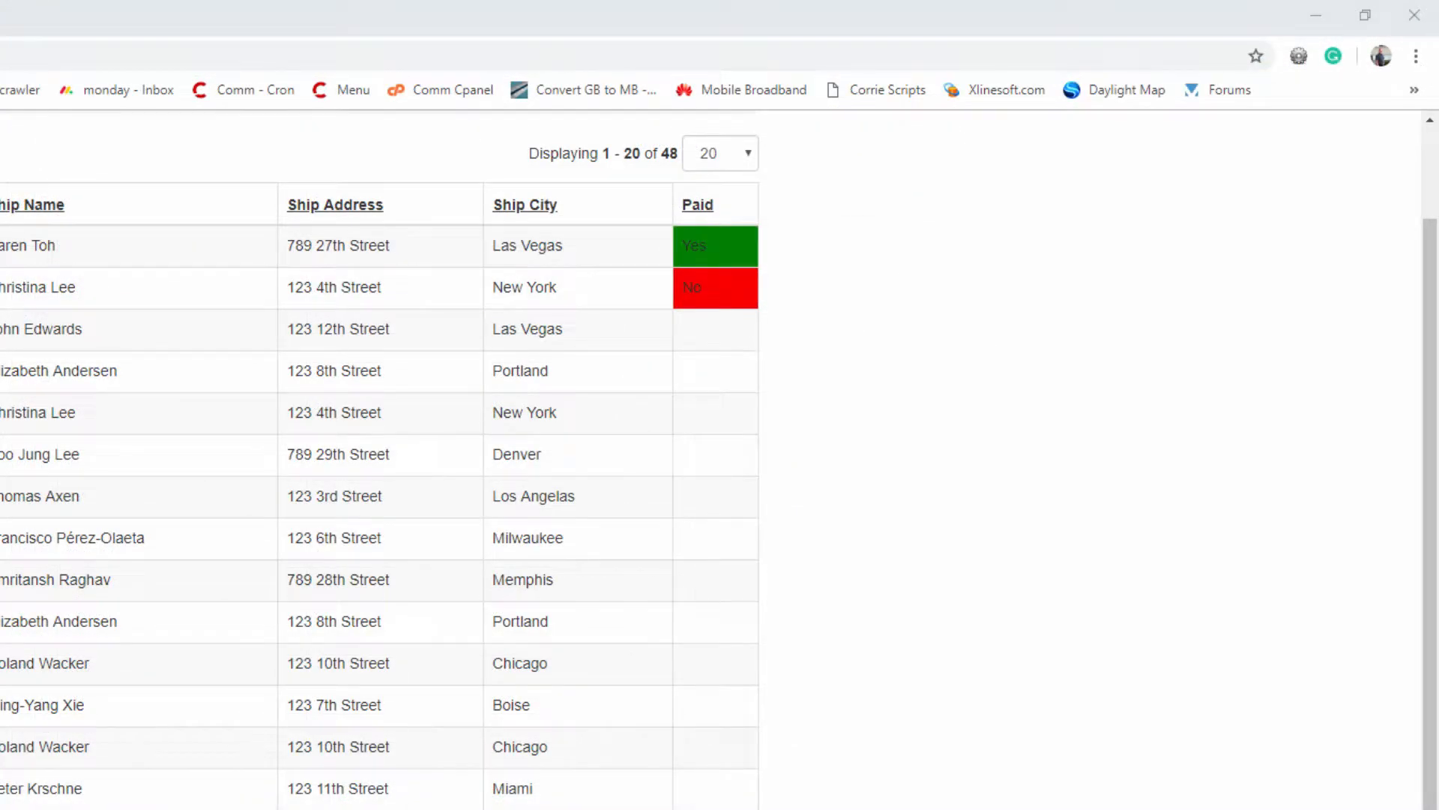
mouse_move(715, 257)
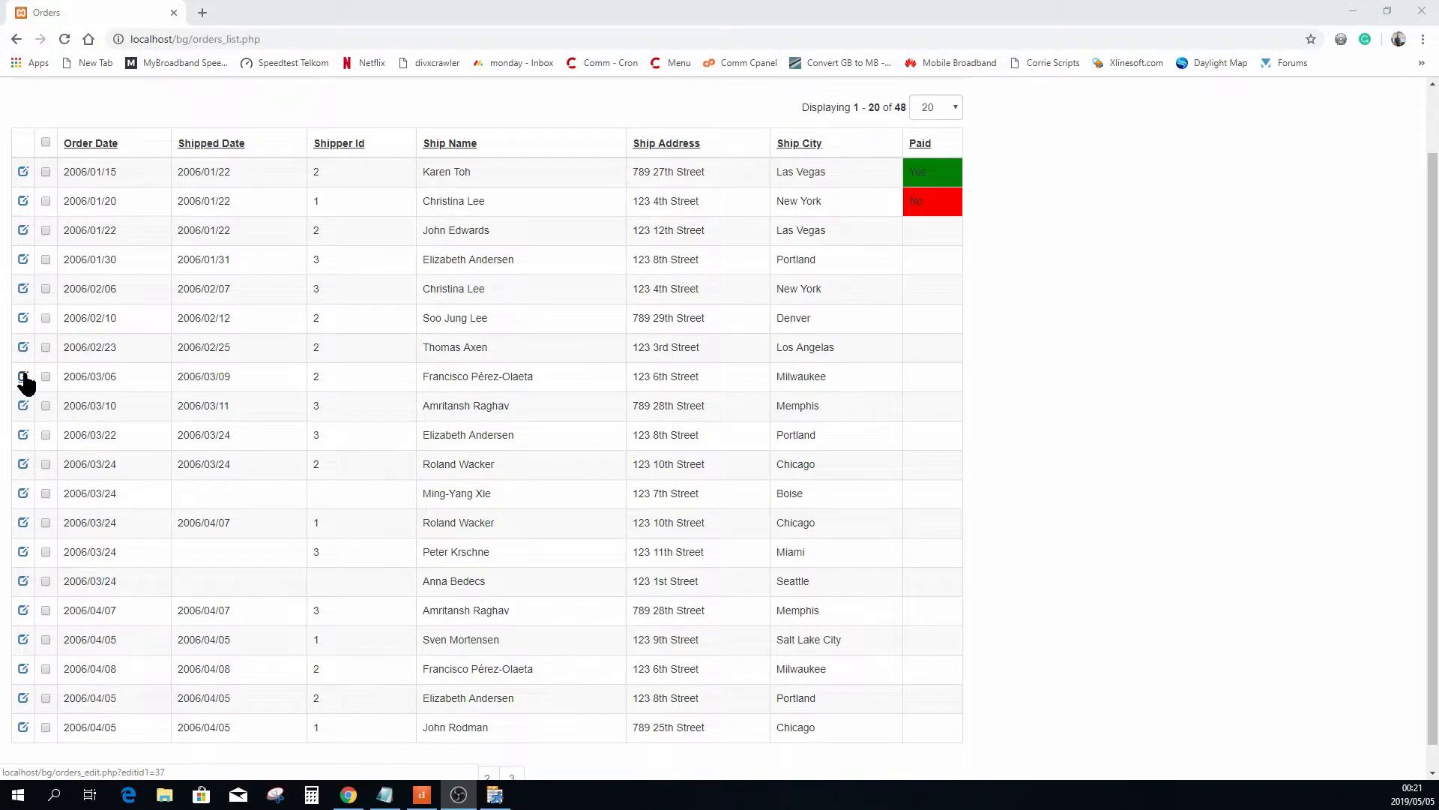
Inline-edit the 2006/03/06 order and set its Paid value to Yes.
left_click(22, 376)
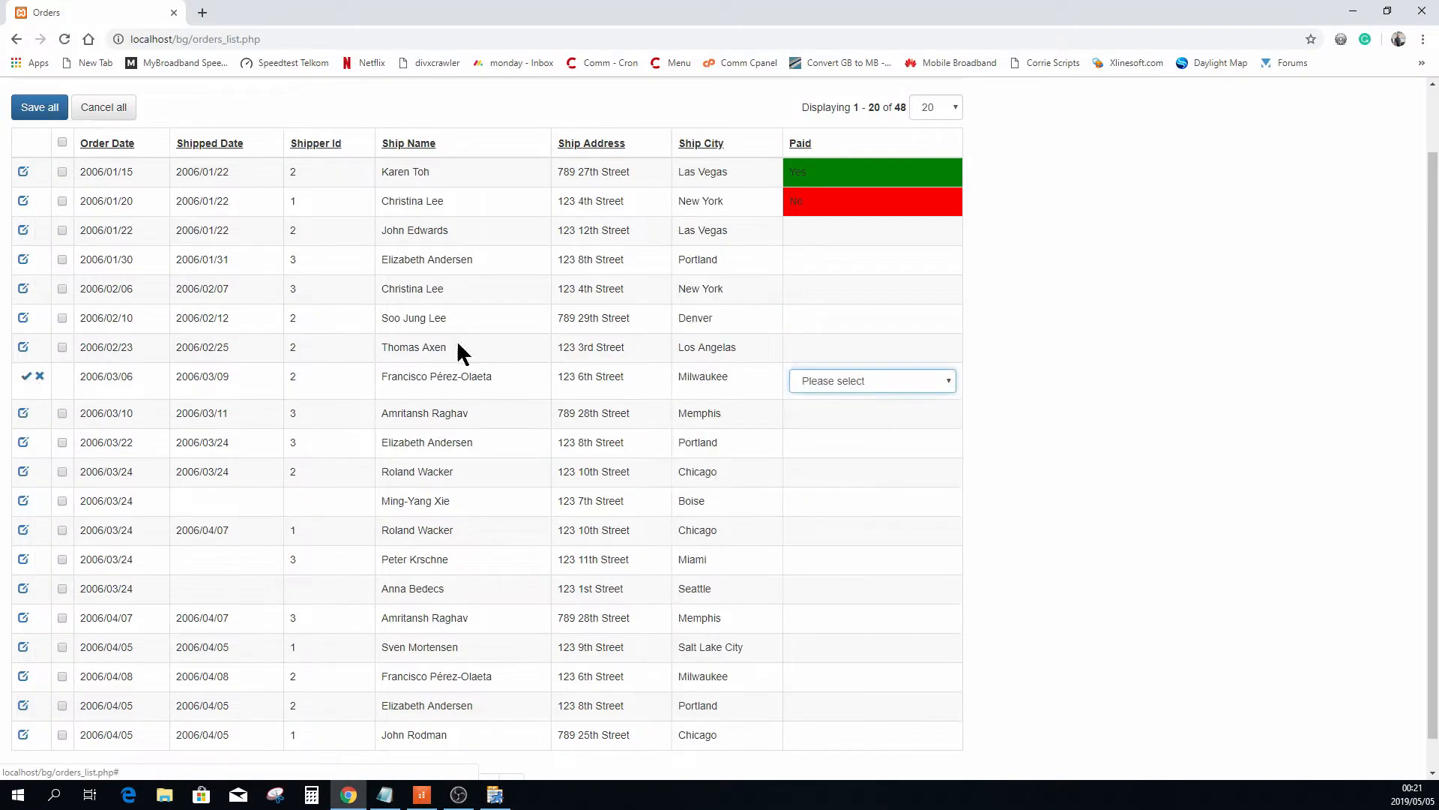
left_click(870, 380)
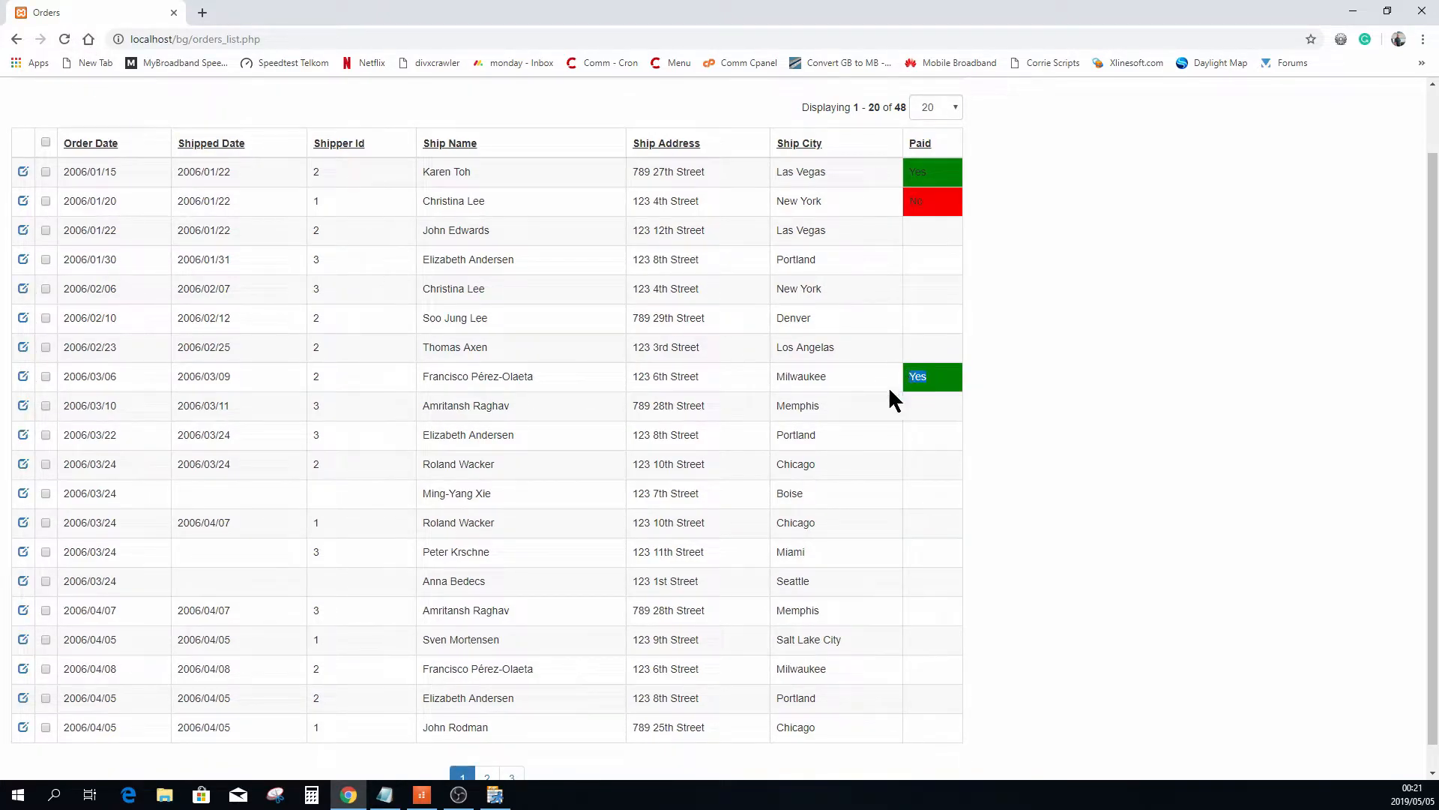
mouse_move(911, 473)
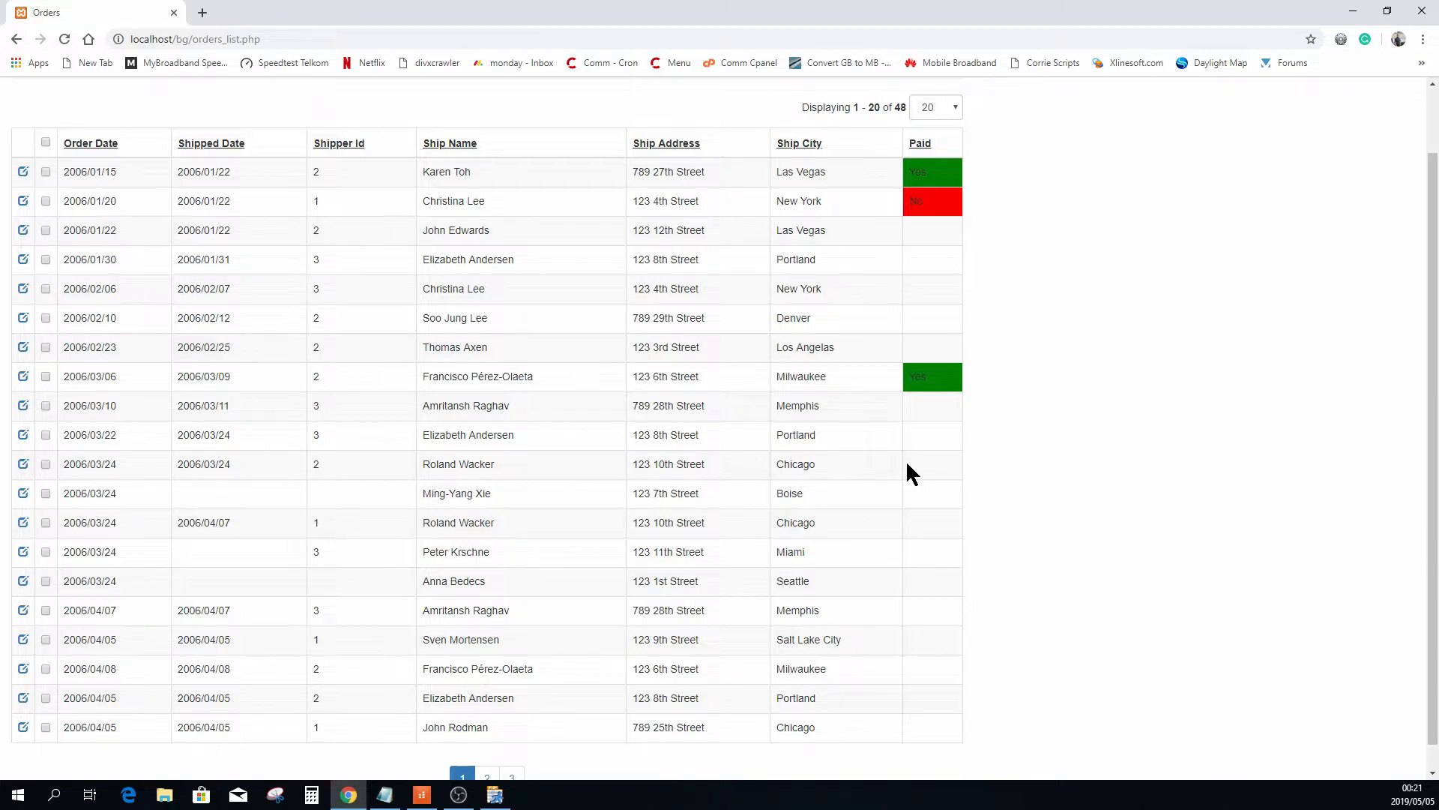
mouse_move(964, 310)
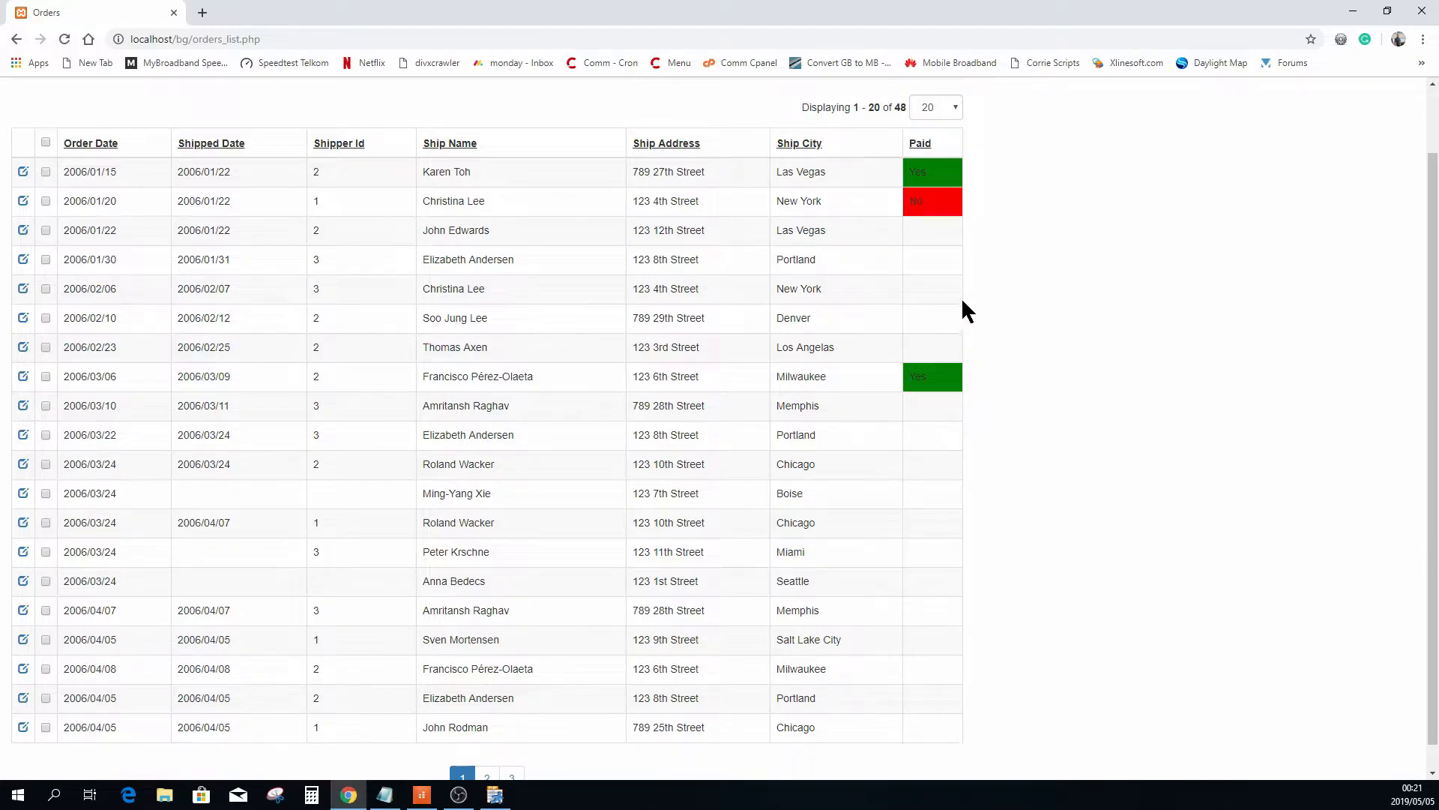
mouse_move(935, 257)
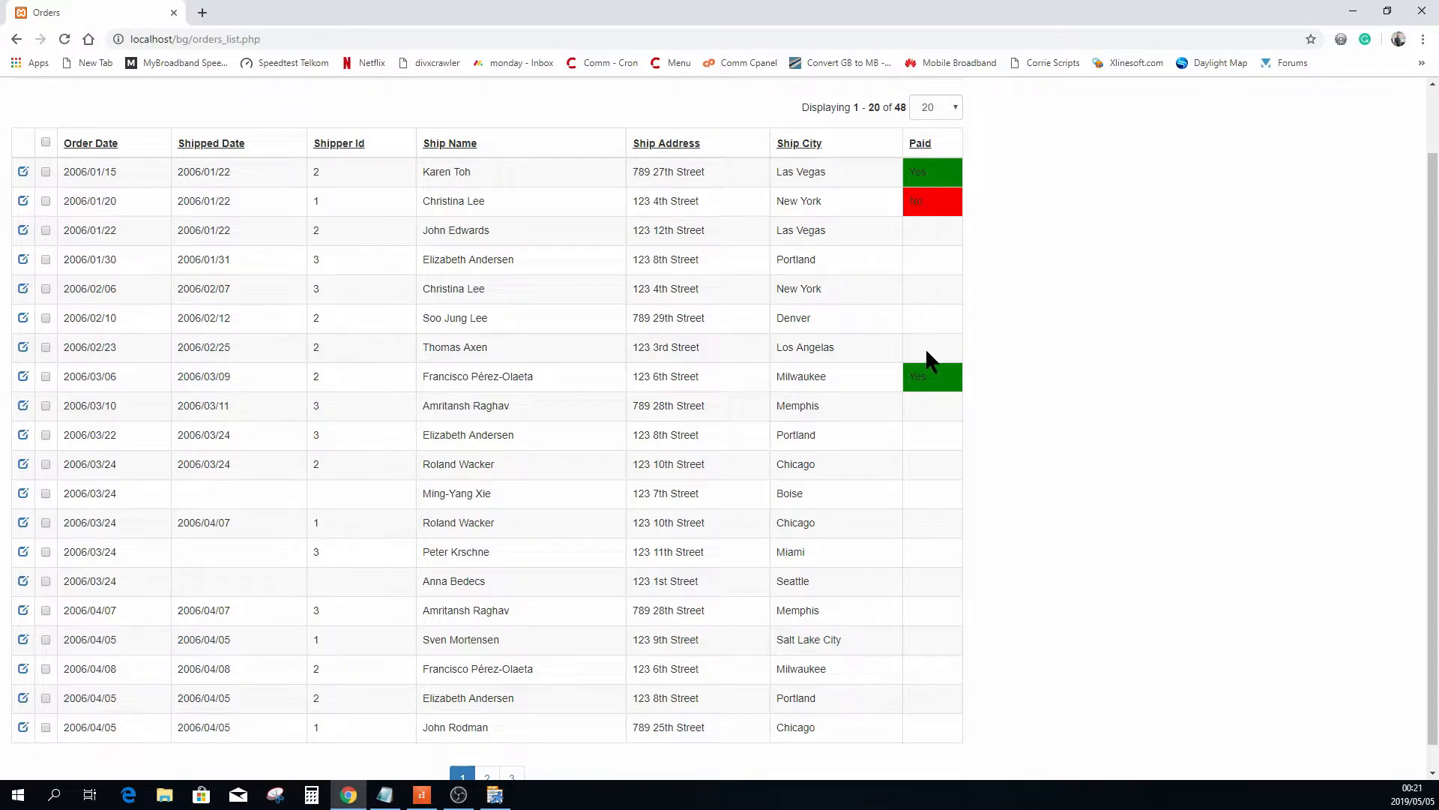
mouse_move(933, 264)
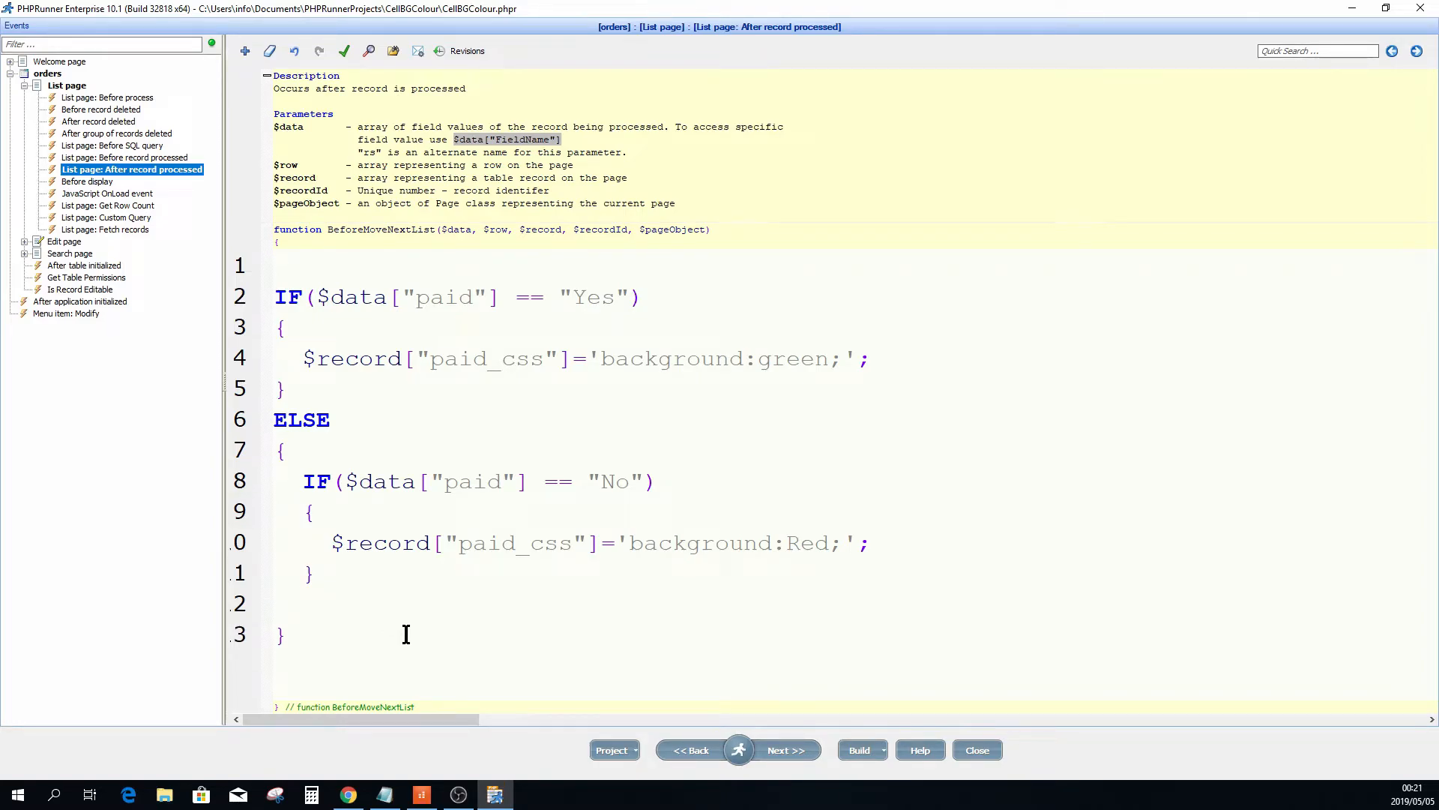
Add a final ELSE branch whose paid_css background is yellow instead of Red.
type("ELSE")
type("{")
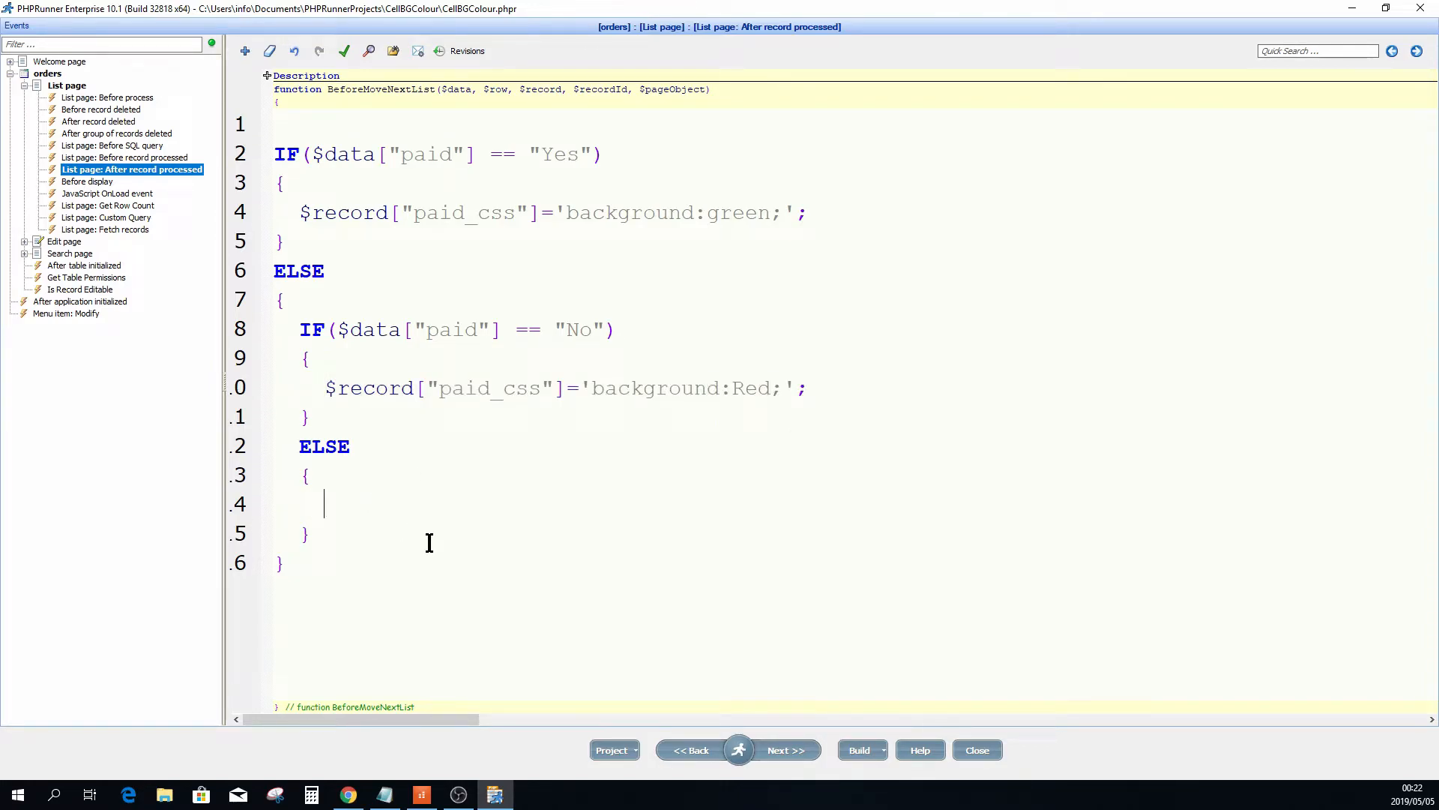
type("$record[\"paid_css\"]='background:Red;';")
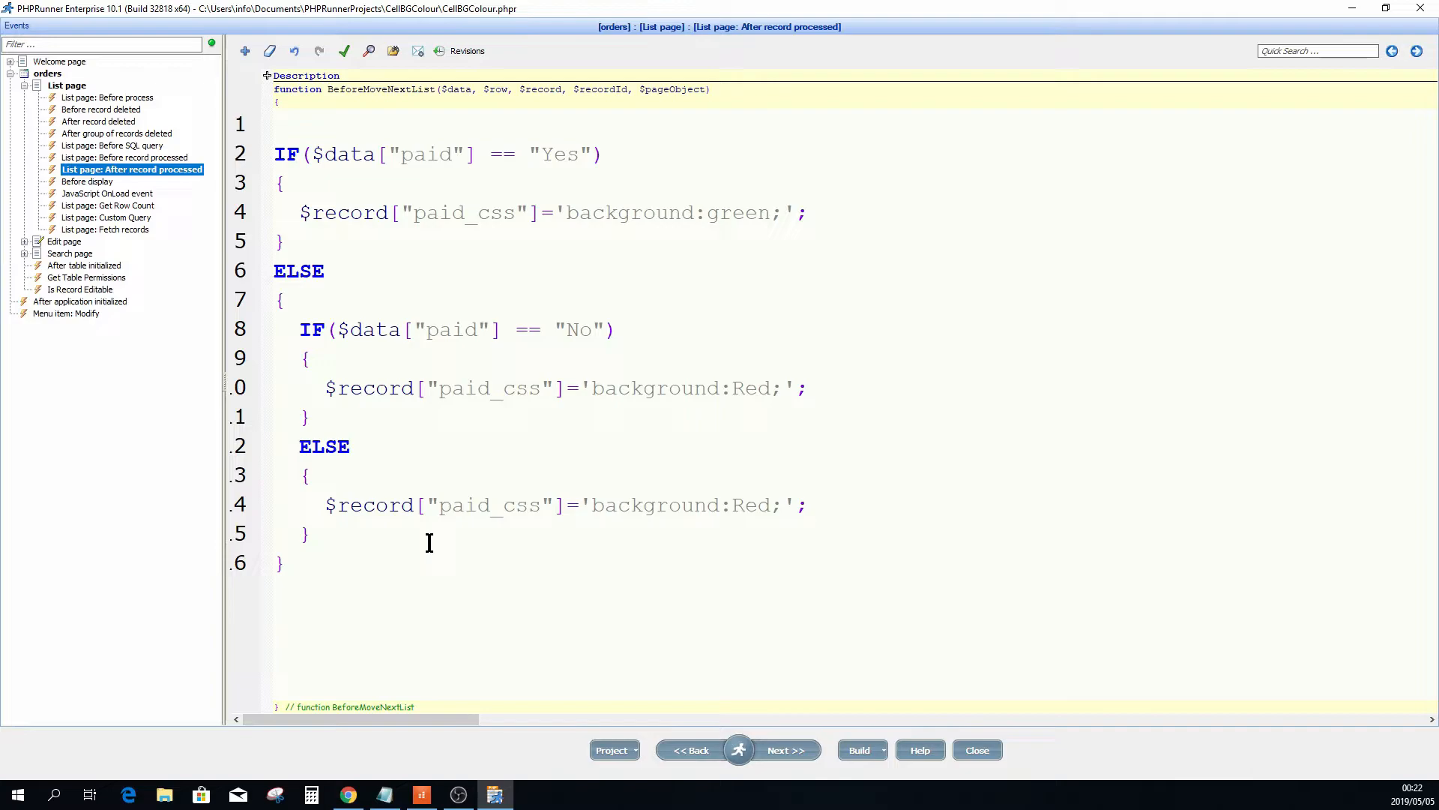
double_click(557, 153)
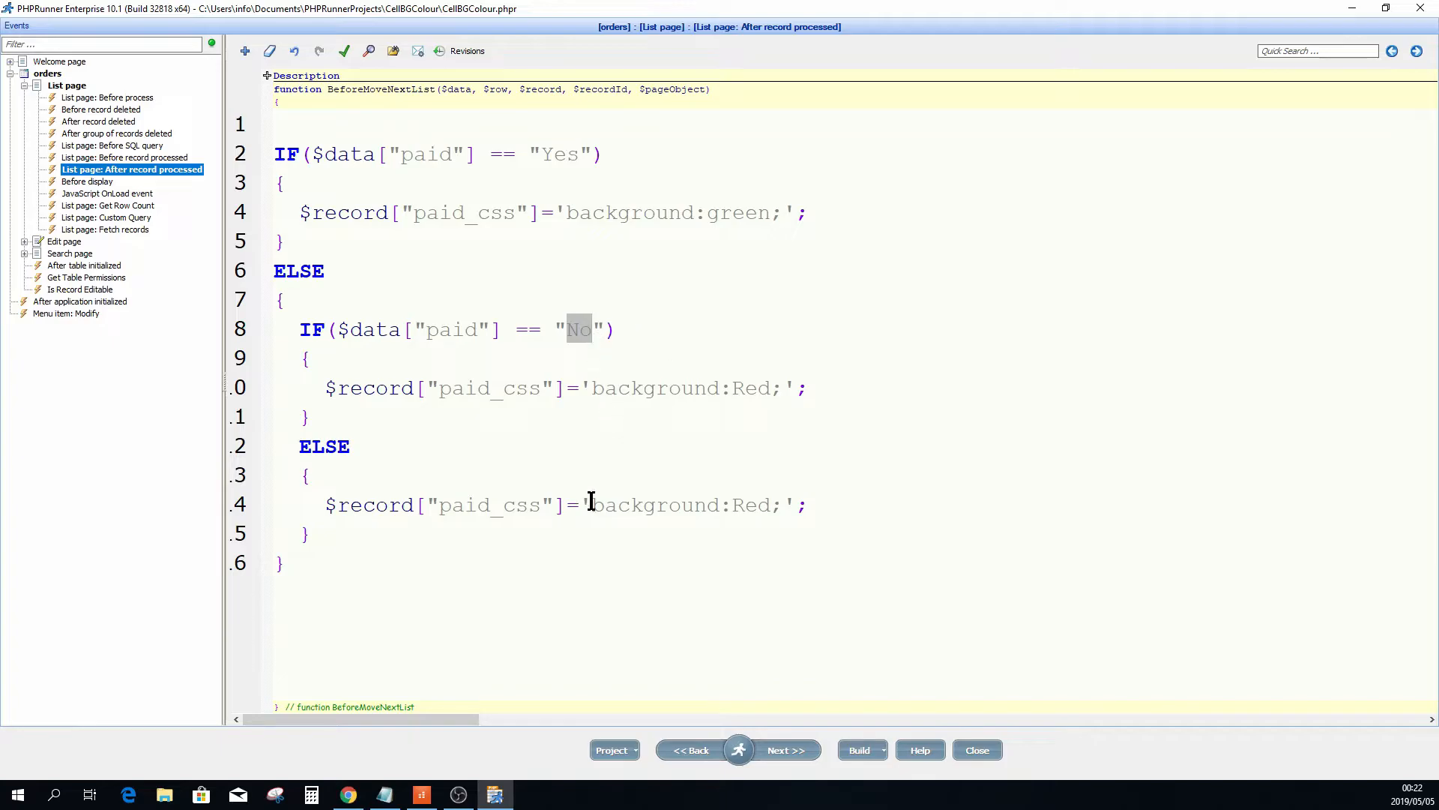
double_click(749, 505)
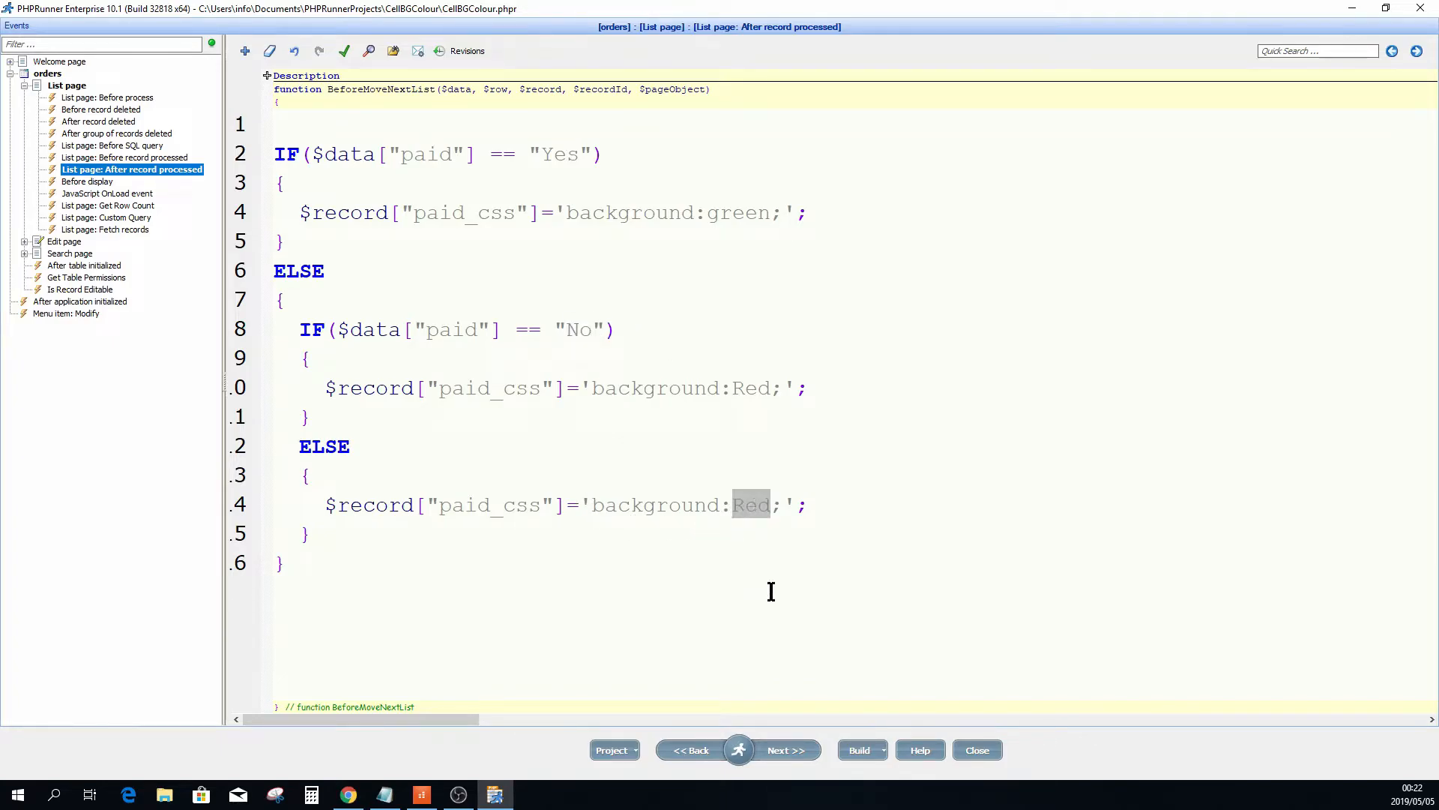
type("yell")
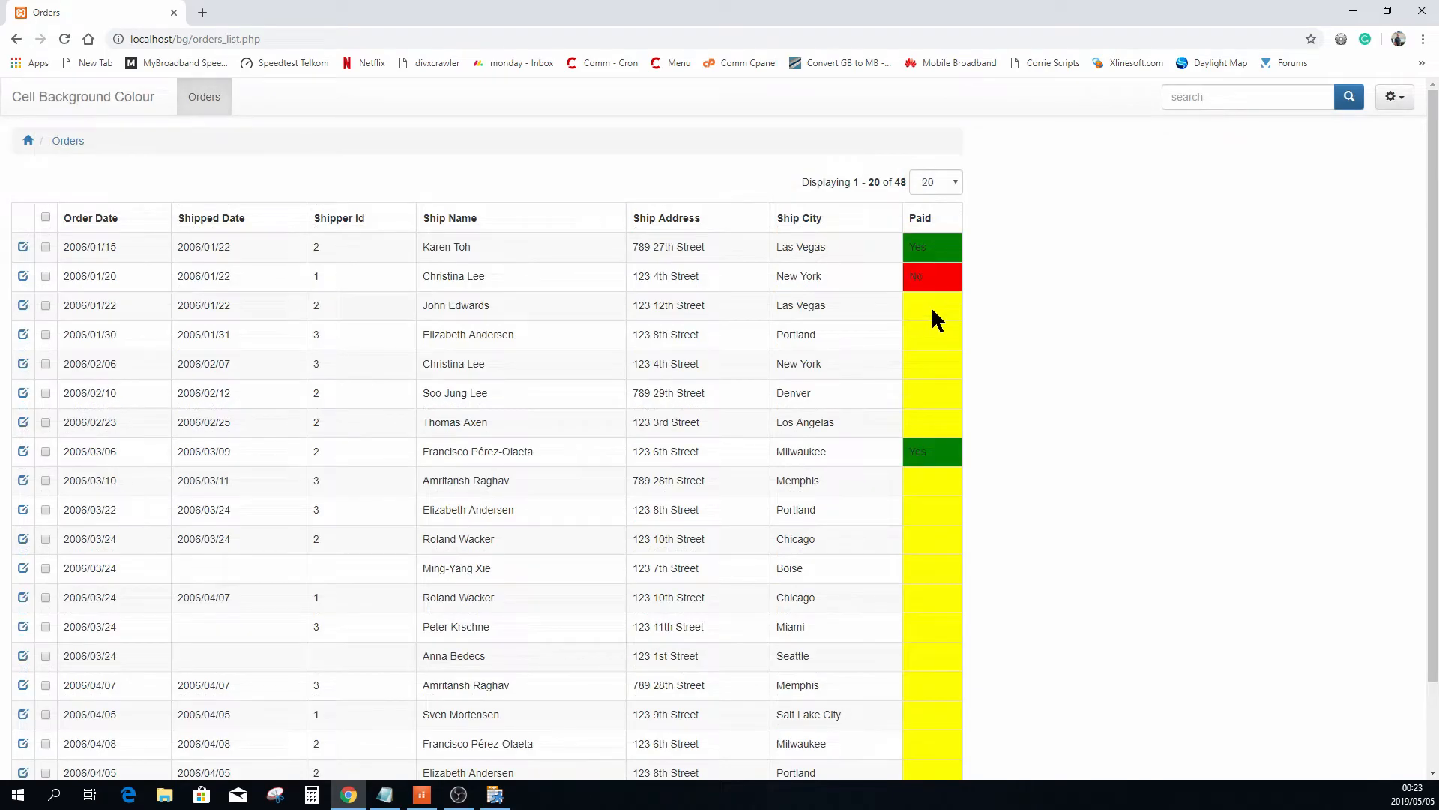
mouse_move(936, 406)
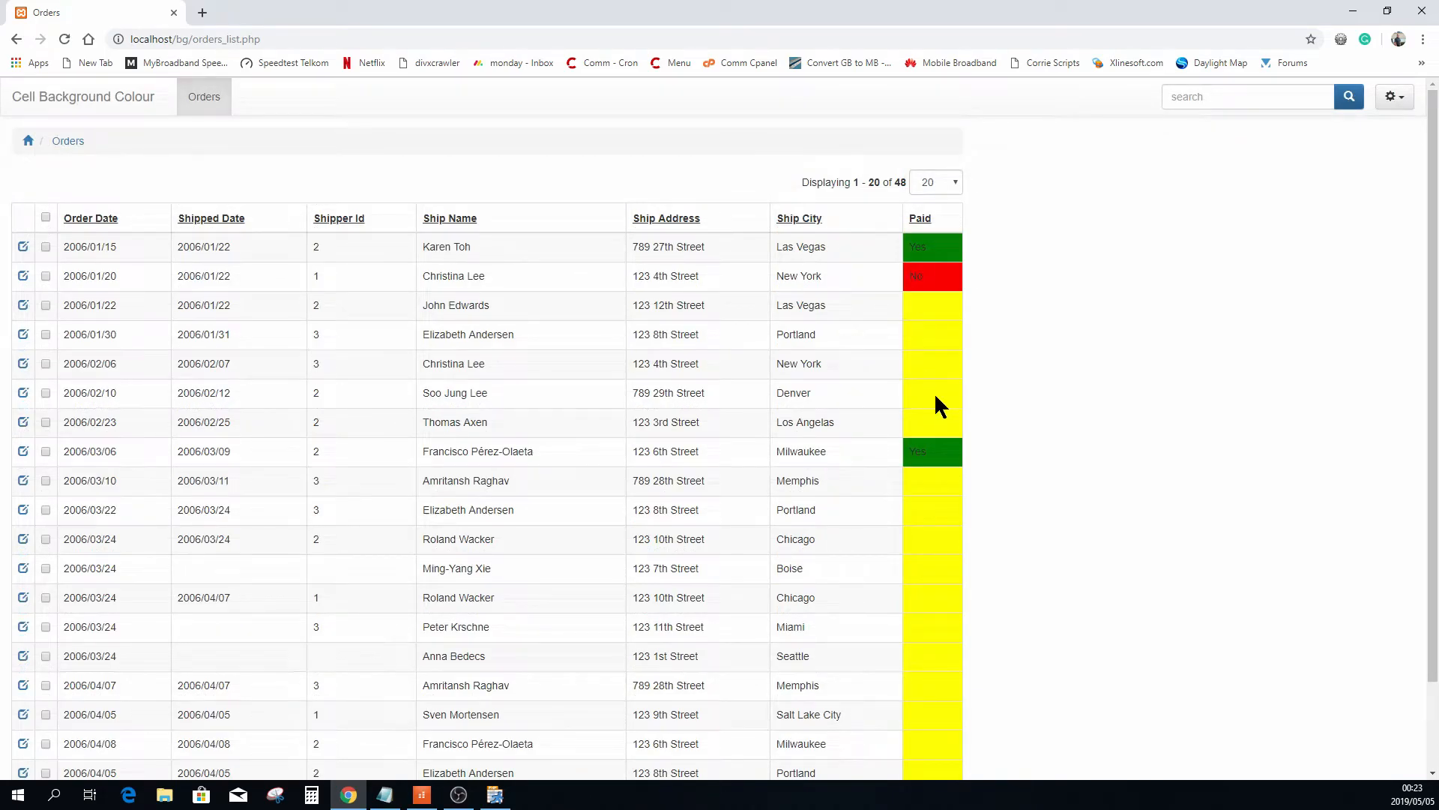
mouse_move(1137, 355)
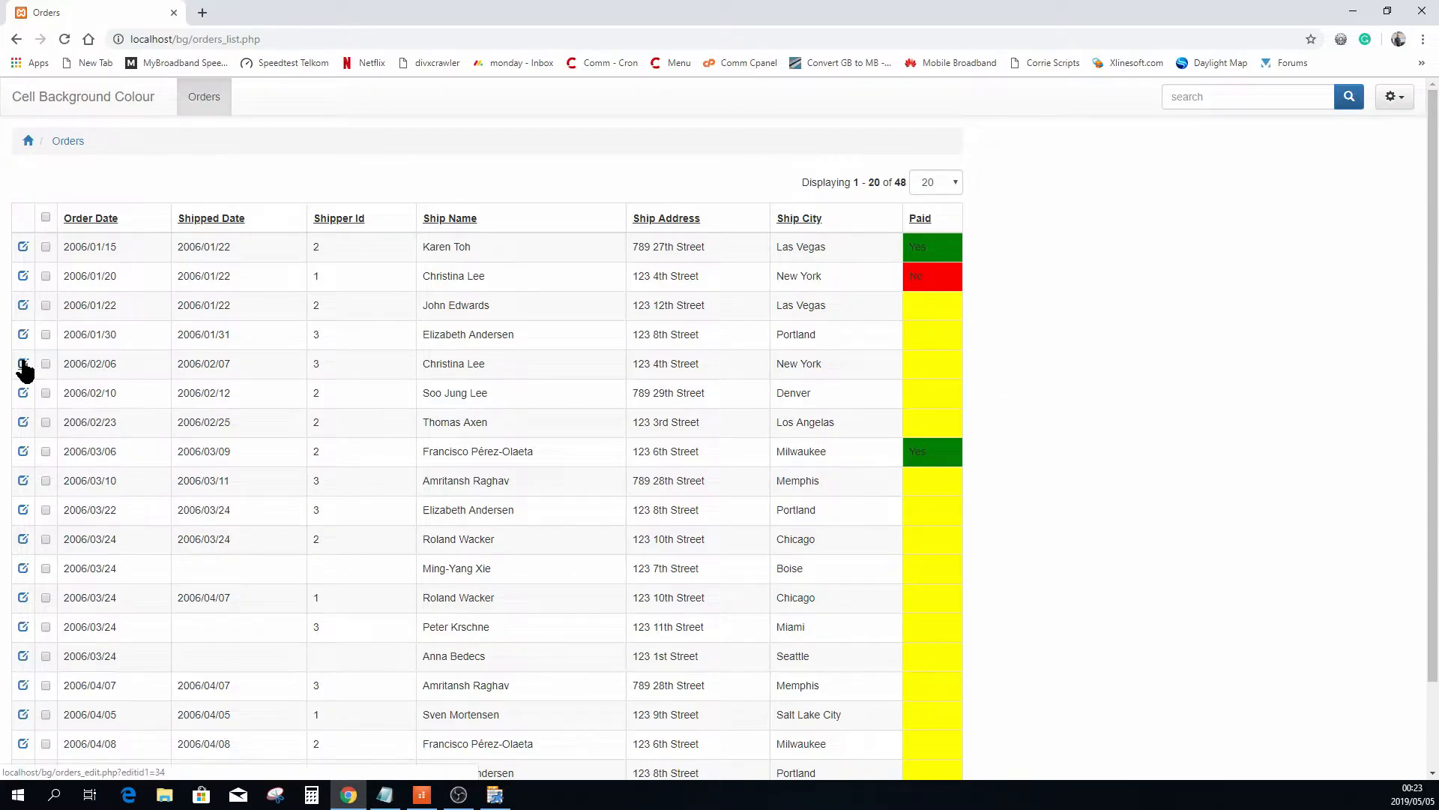
left_click(24, 364)
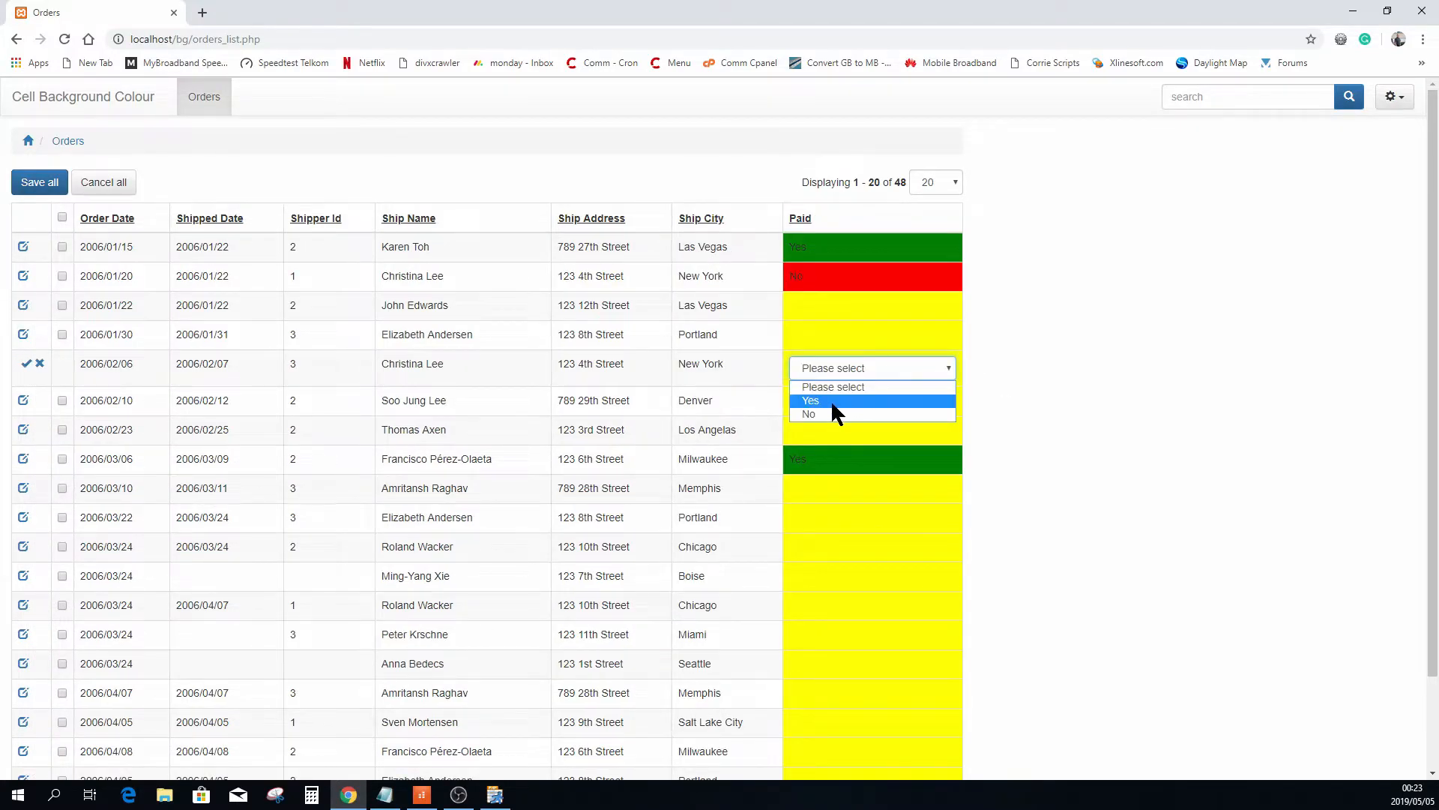
left_click(810, 413)
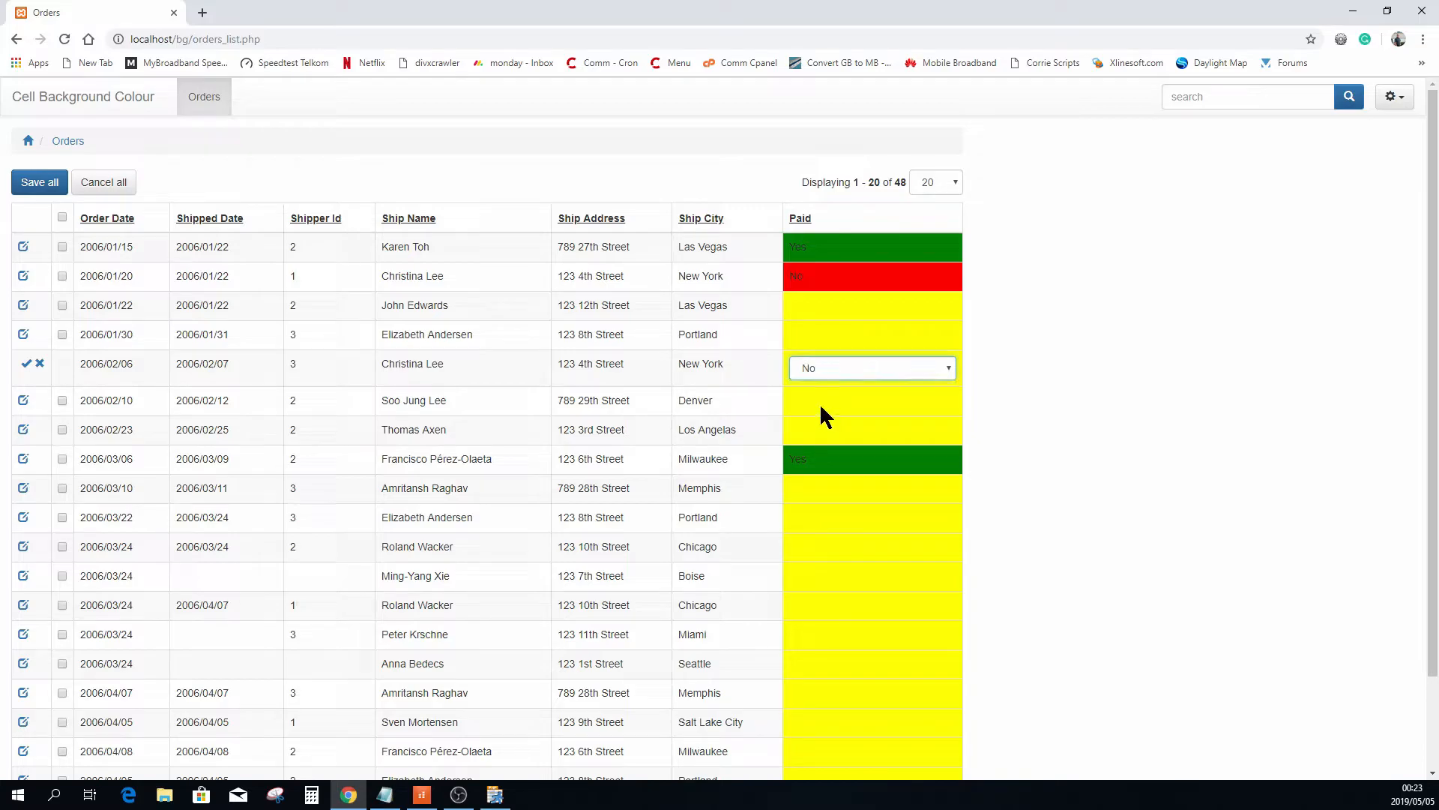
left_click(63, 38)
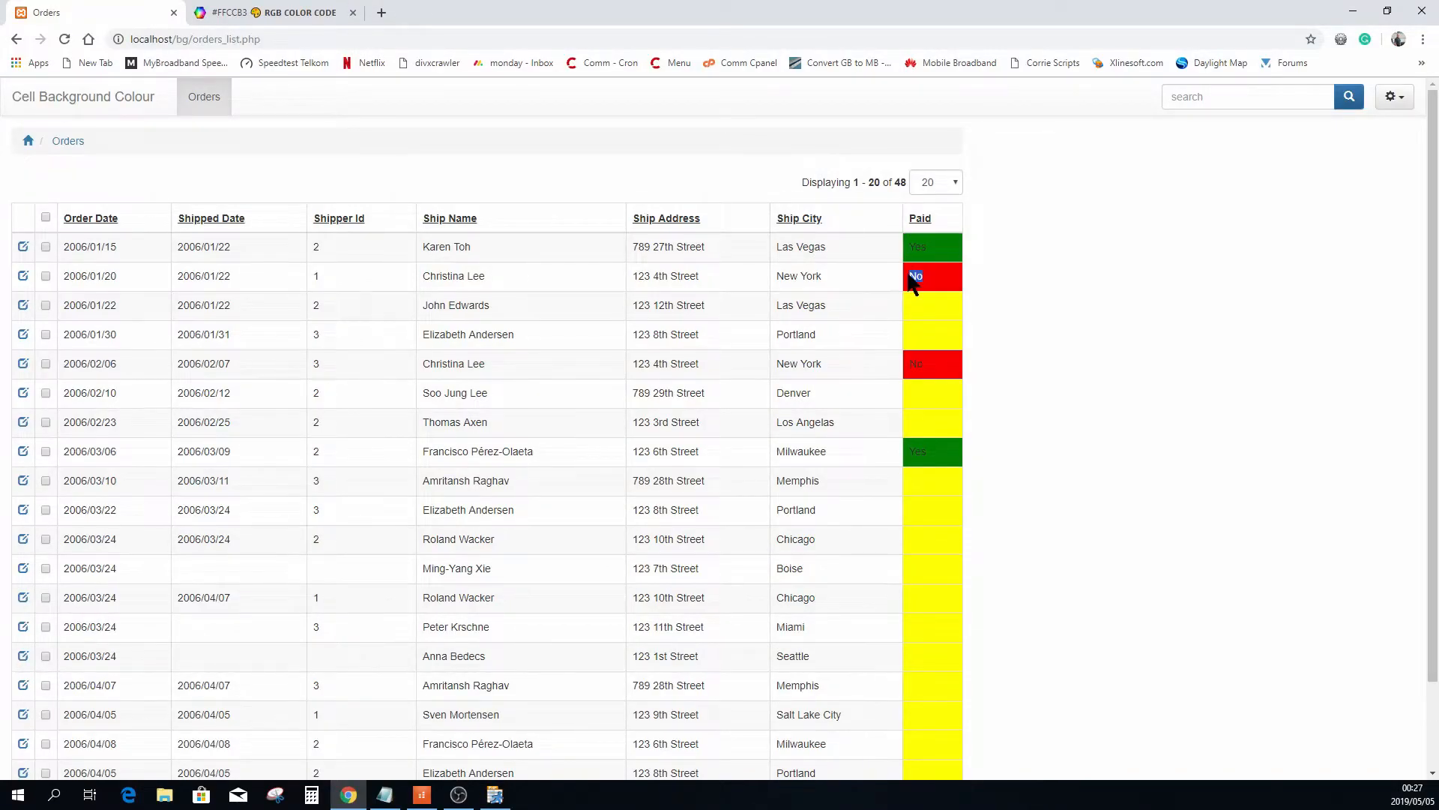
mouse_move(945, 290)
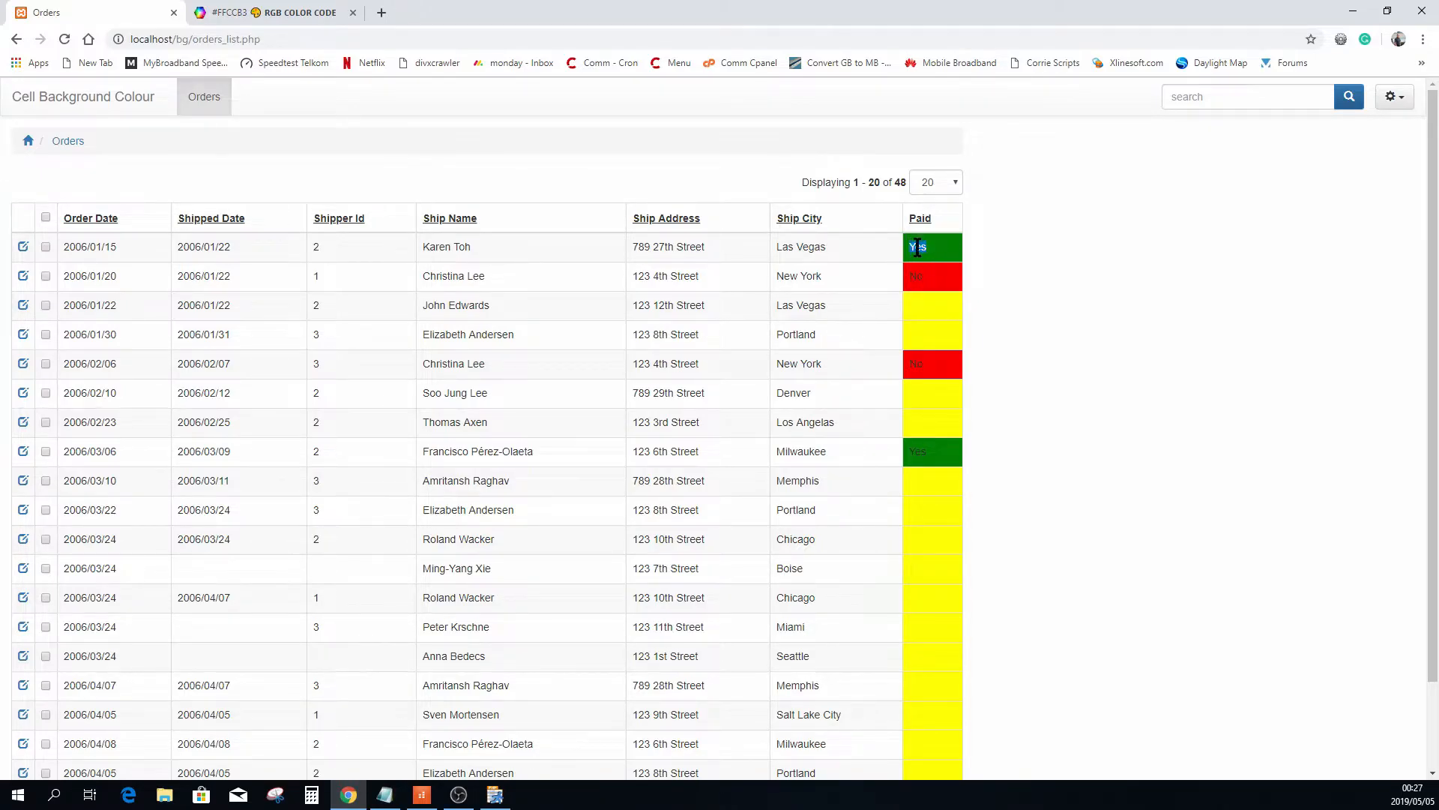
mouse_move(933, 285)
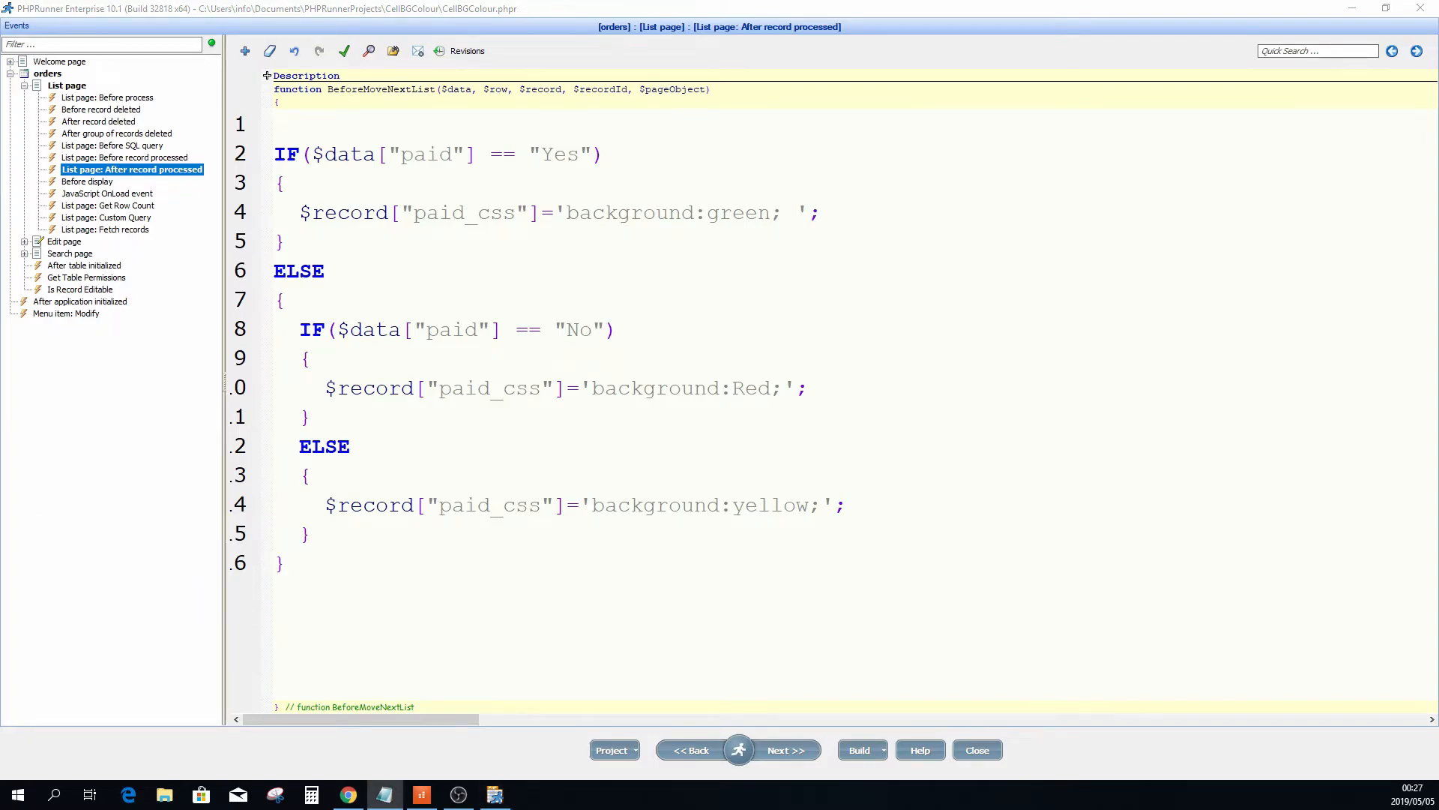
Append color:#ffffff; to both the Yes and No paid_css strings.
type("color:#ffffff;")
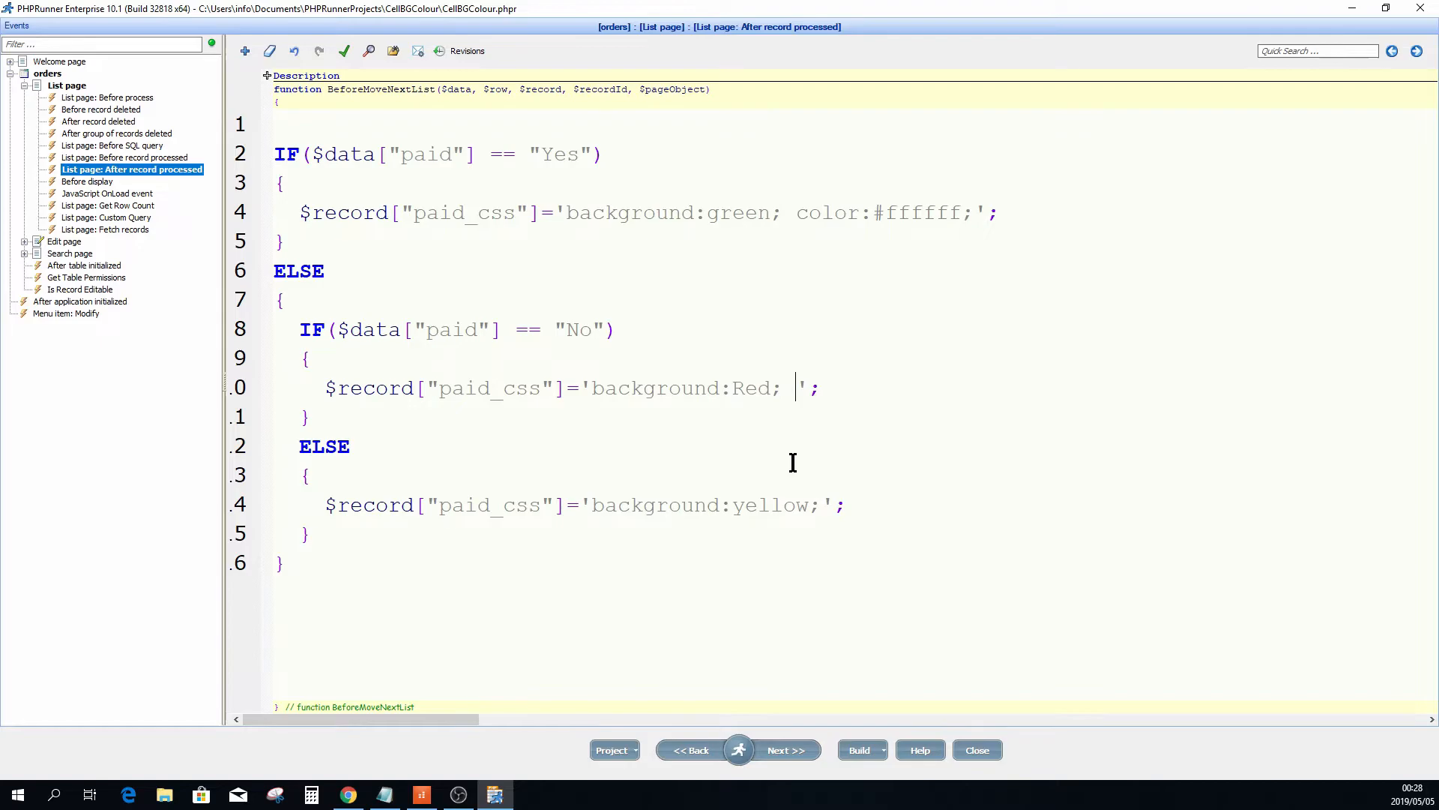
type("color:#ffffff;")
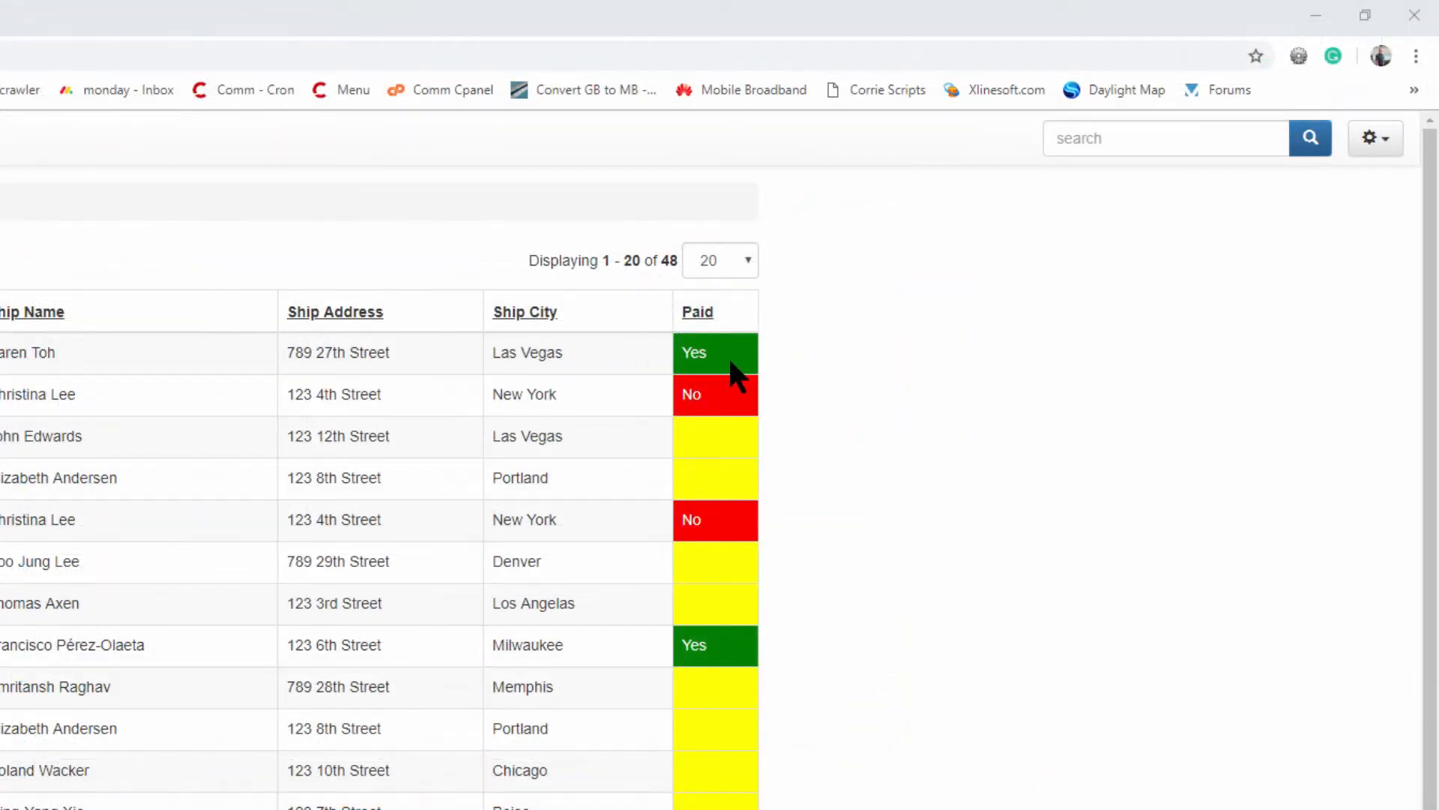
mouse_move(1108, 409)
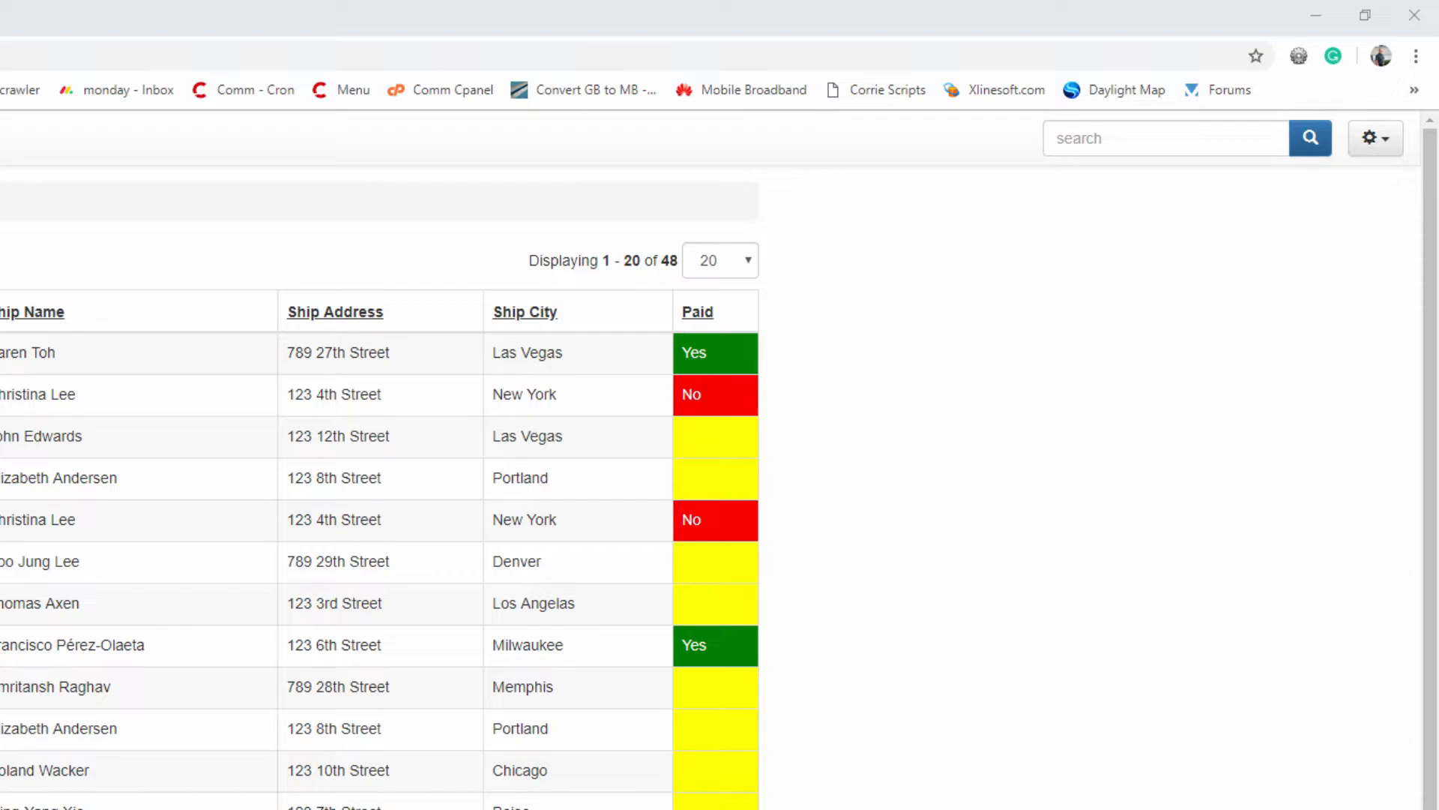
mouse_move(714, 372)
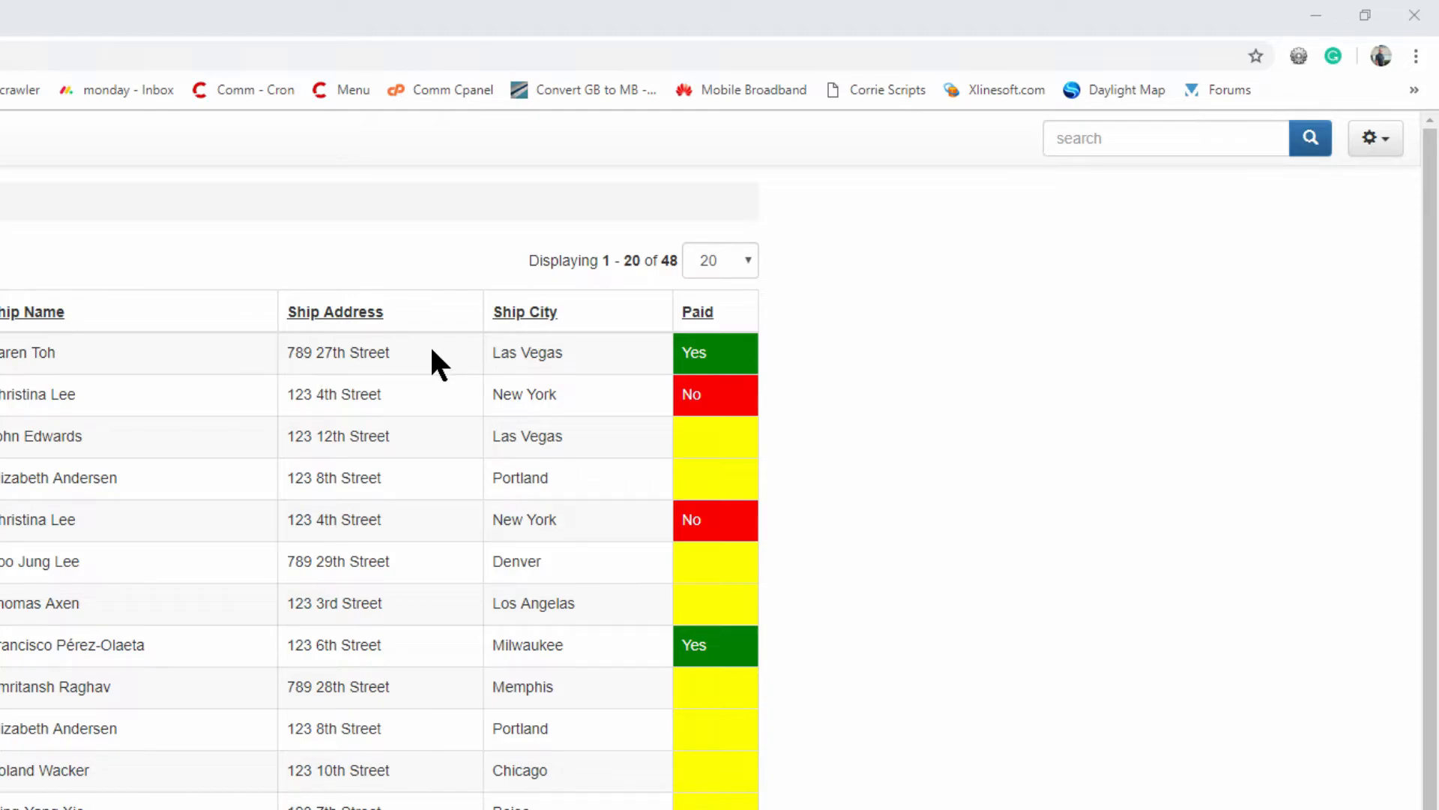
mouse_move(165, 367)
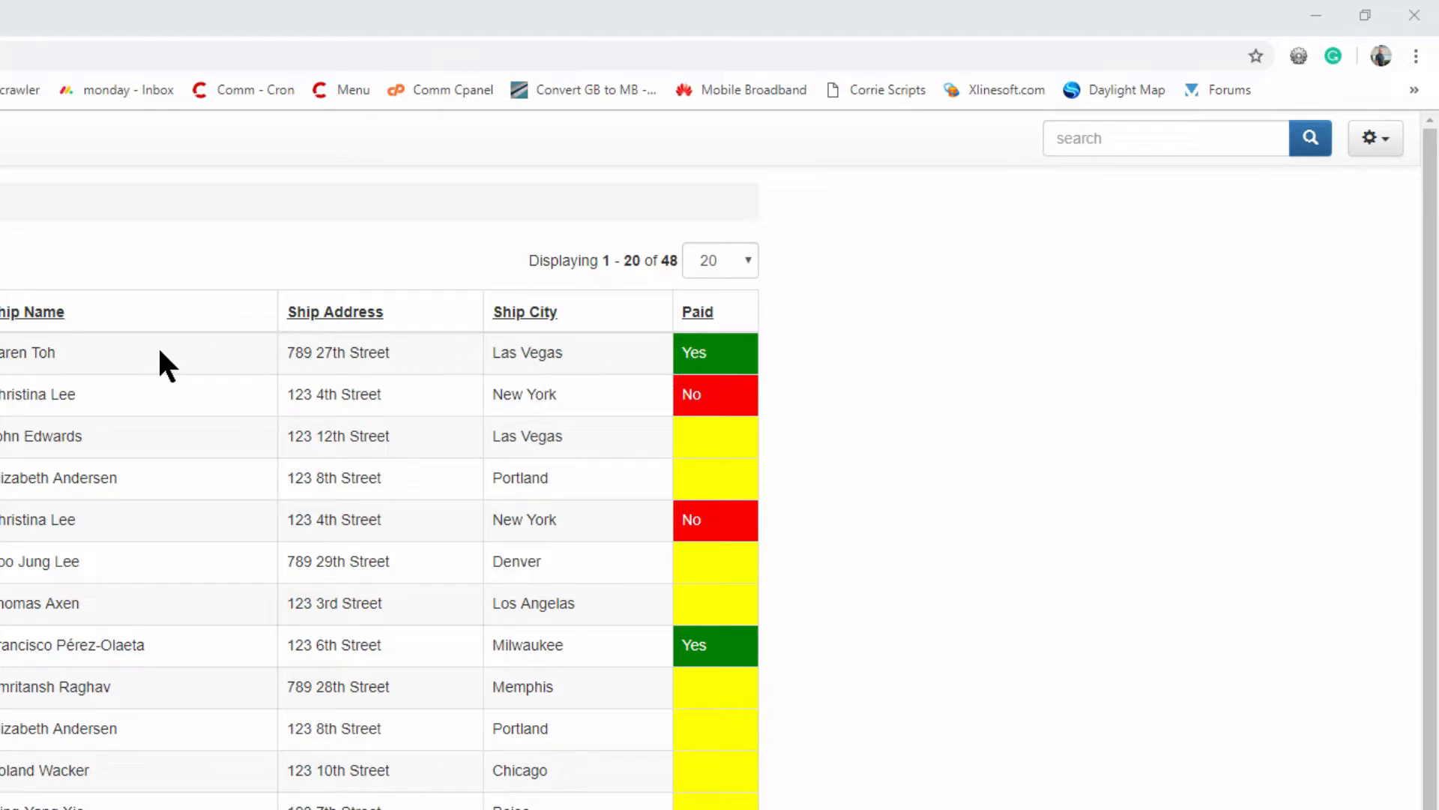
mouse_move(716, 437)
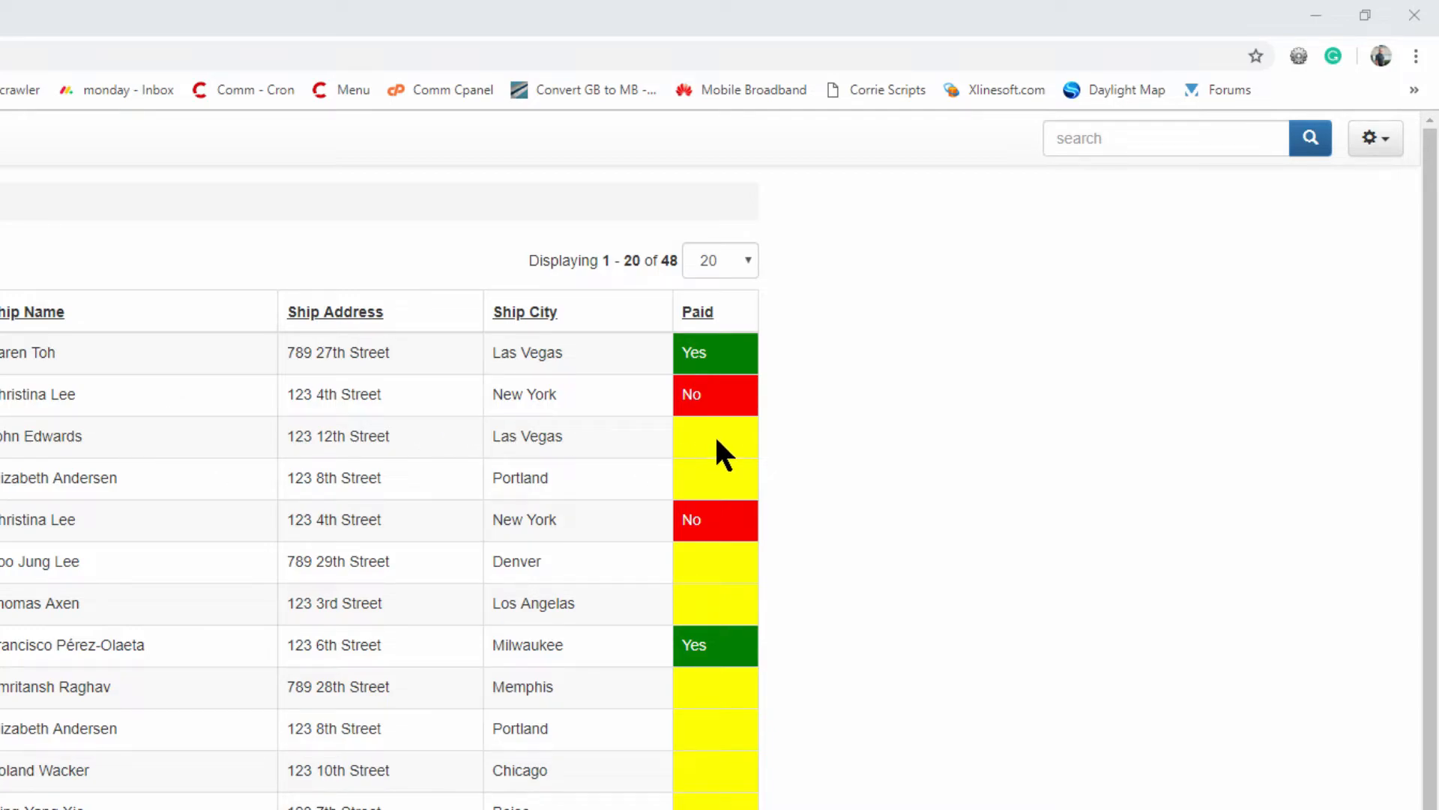
mouse_move(716, 464)
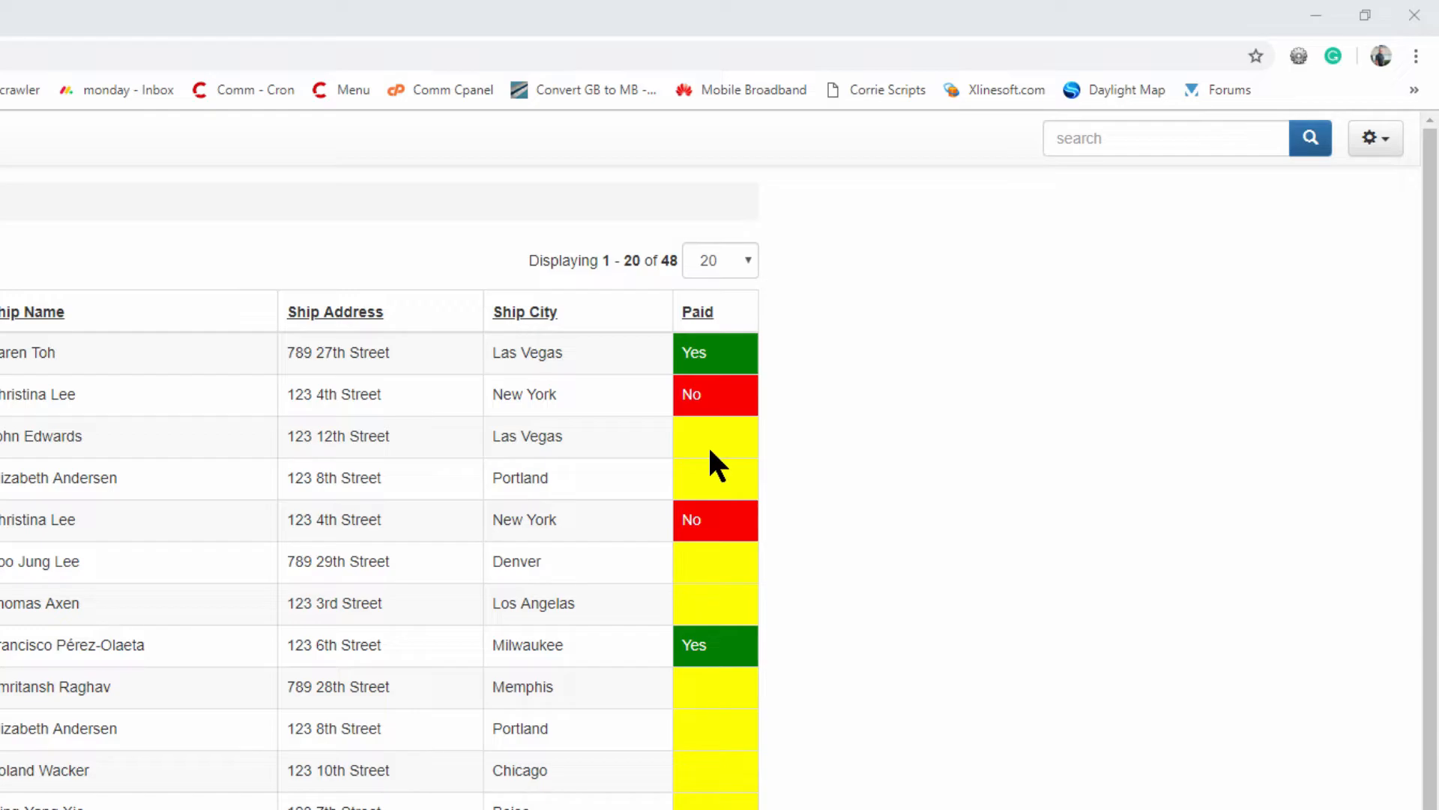
mouse_move(477, 503)
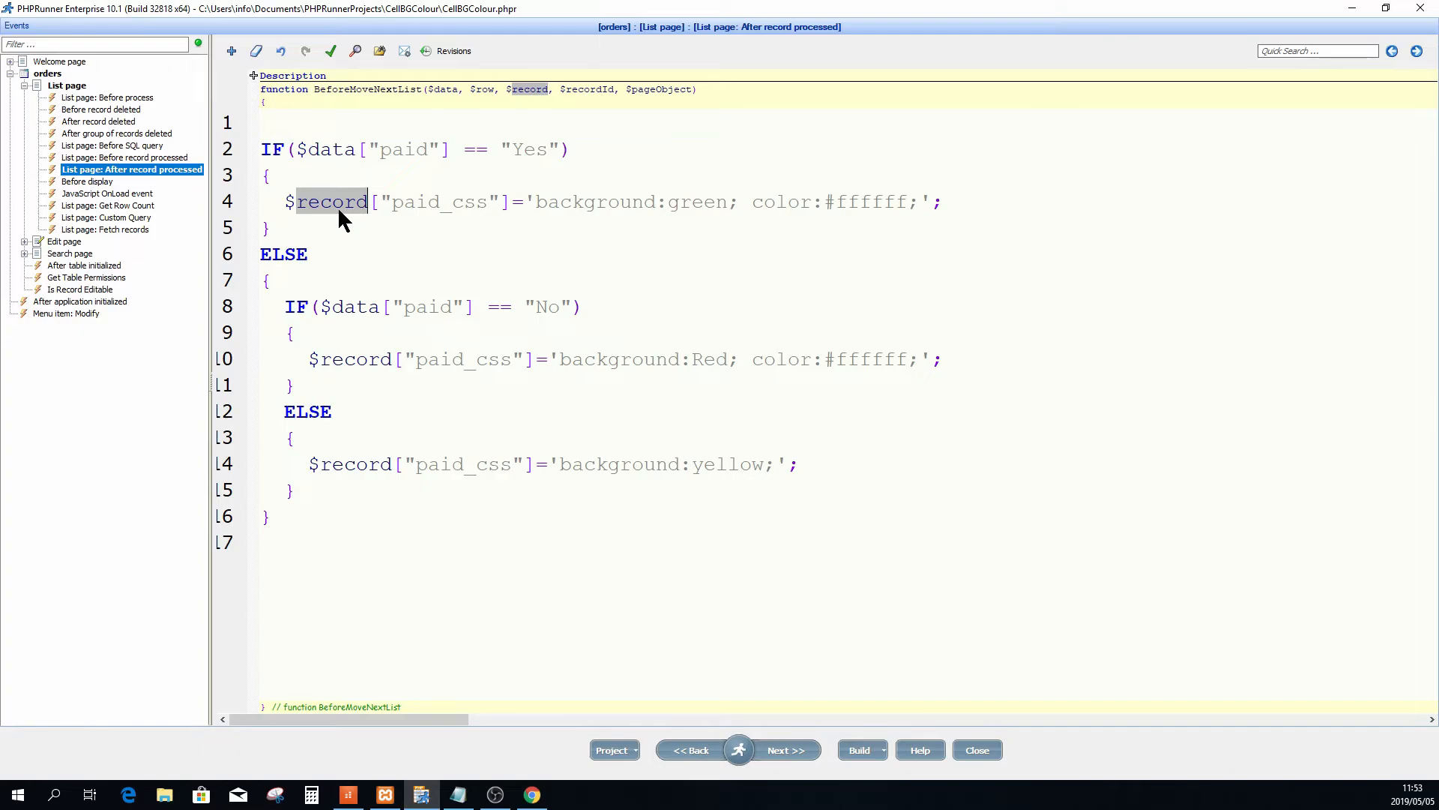
mouse_move(465, 215)
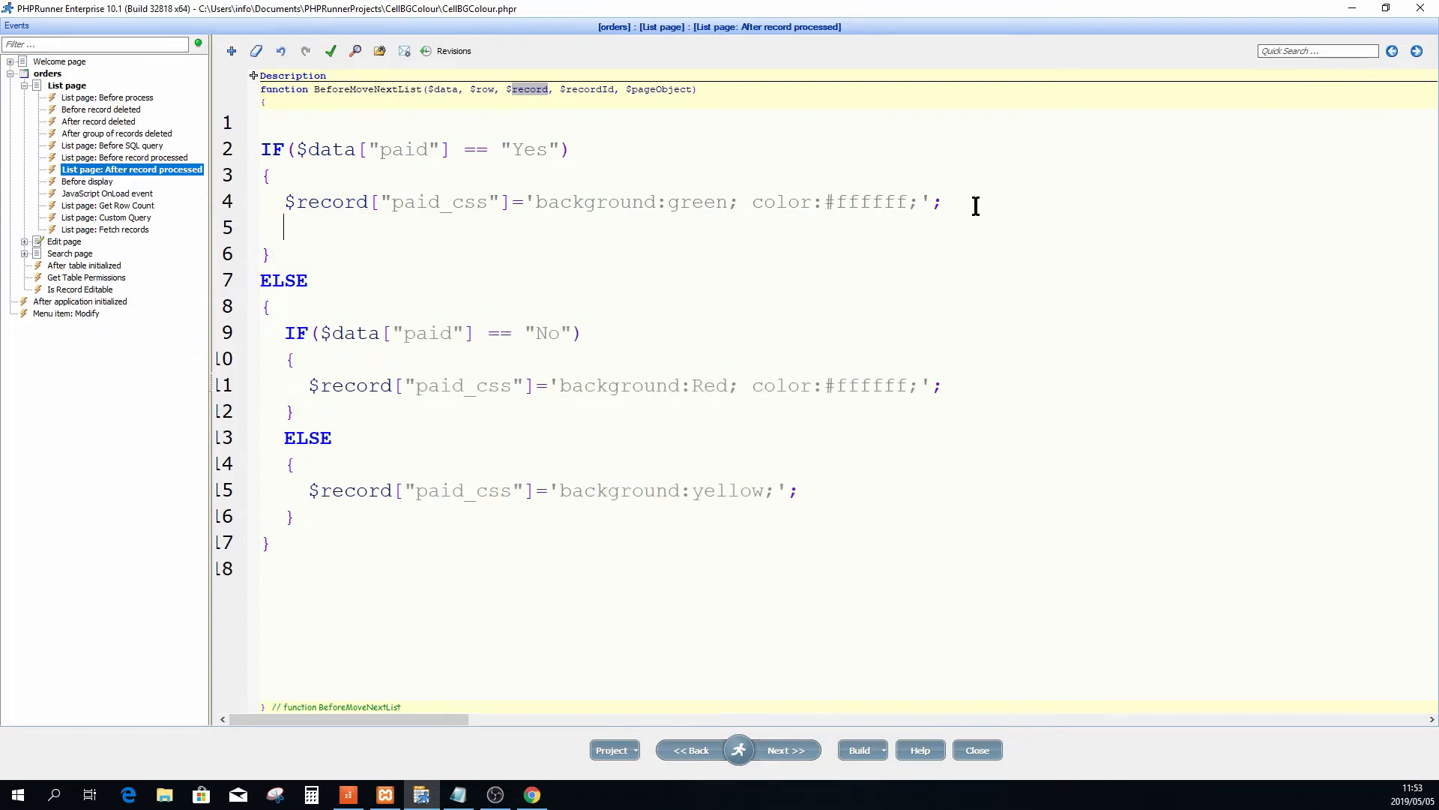
Add a hovercss line with background #D9FFB3 to the Yes branch.
type("$record[\"hover_css\"]='background:#D9FFB3;';")
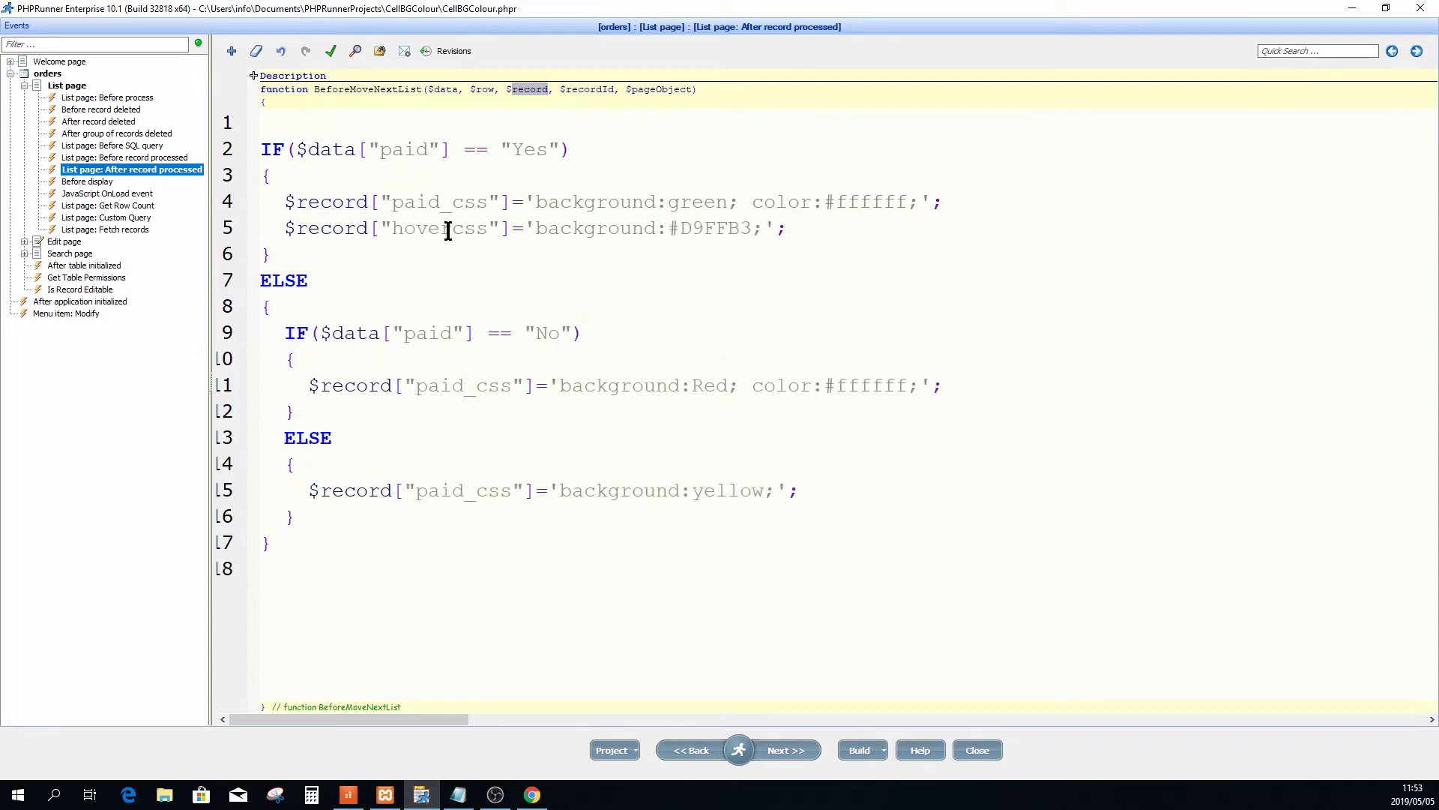
double_click(436, 228)
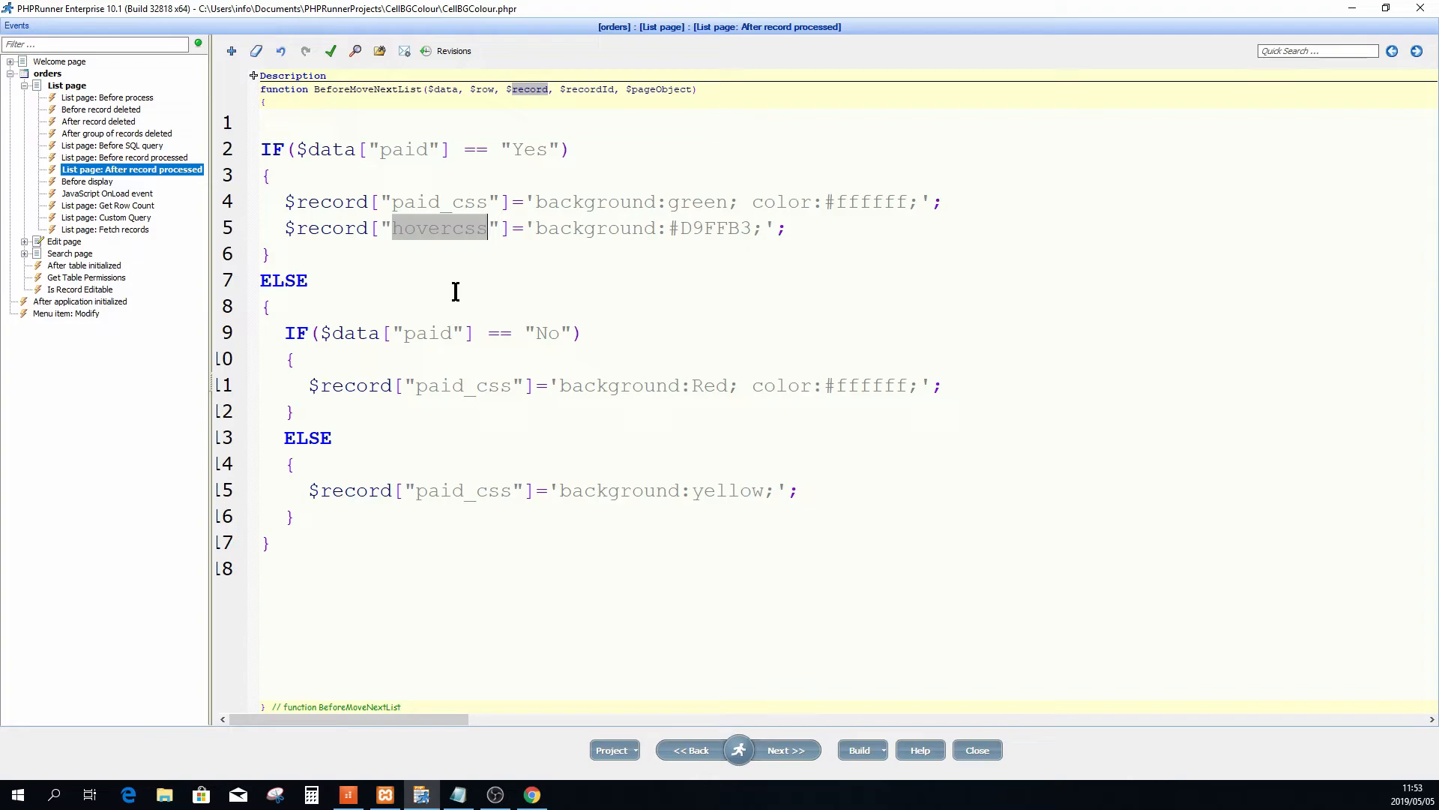
mouse_move(454, 260)
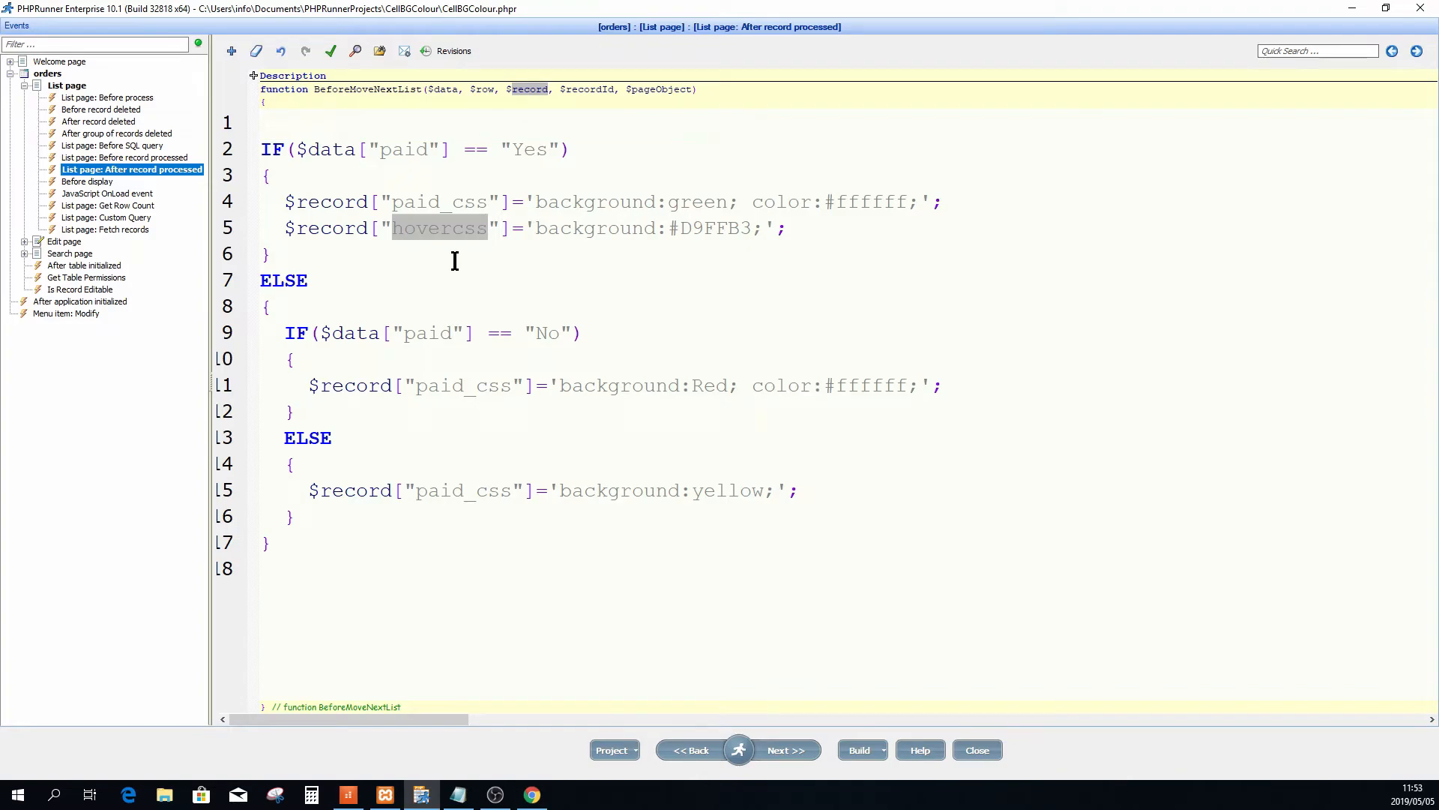
double_click(438, 201)
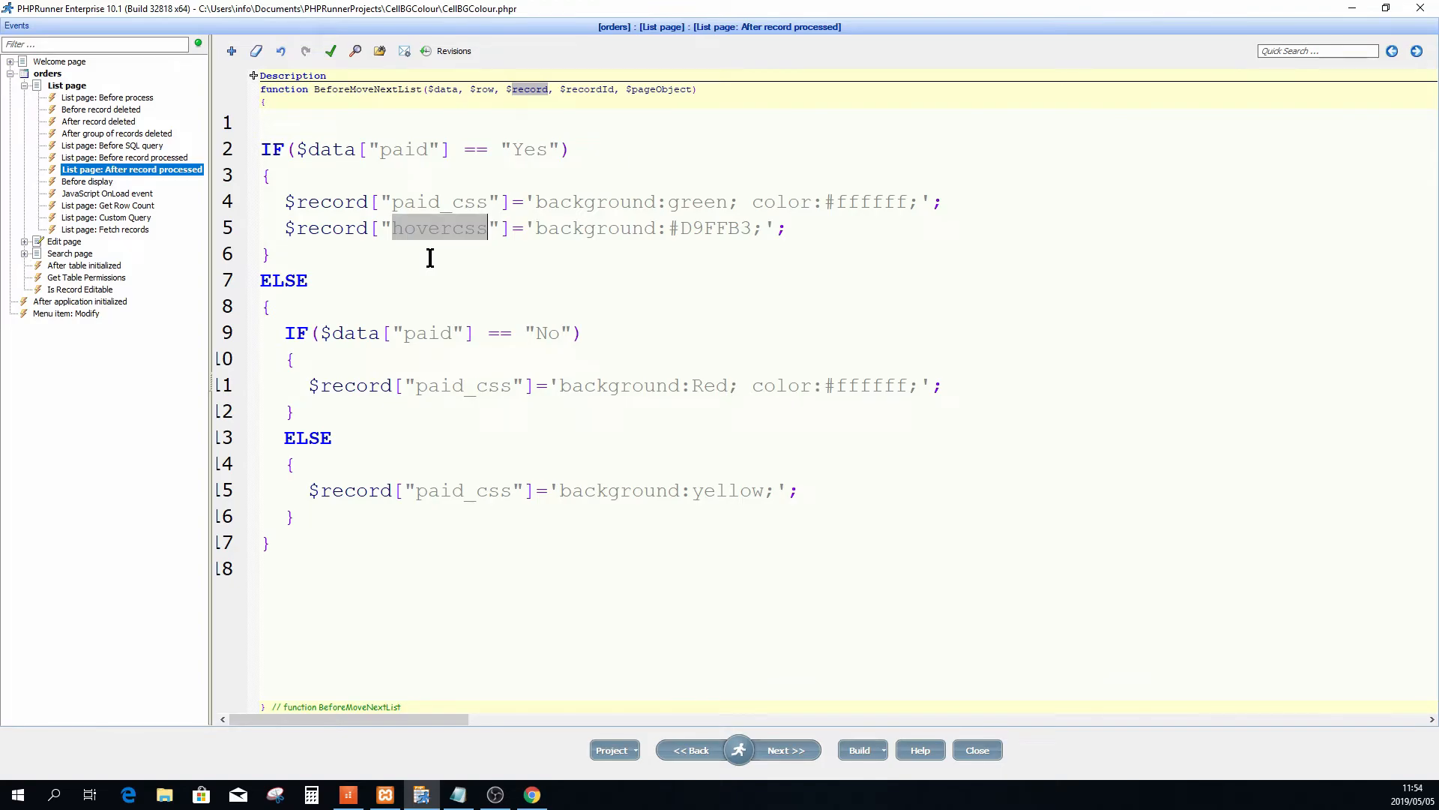
double_click(595, 228)
type("$record[\"hovercss\"]='background:#FFB3B3;';")
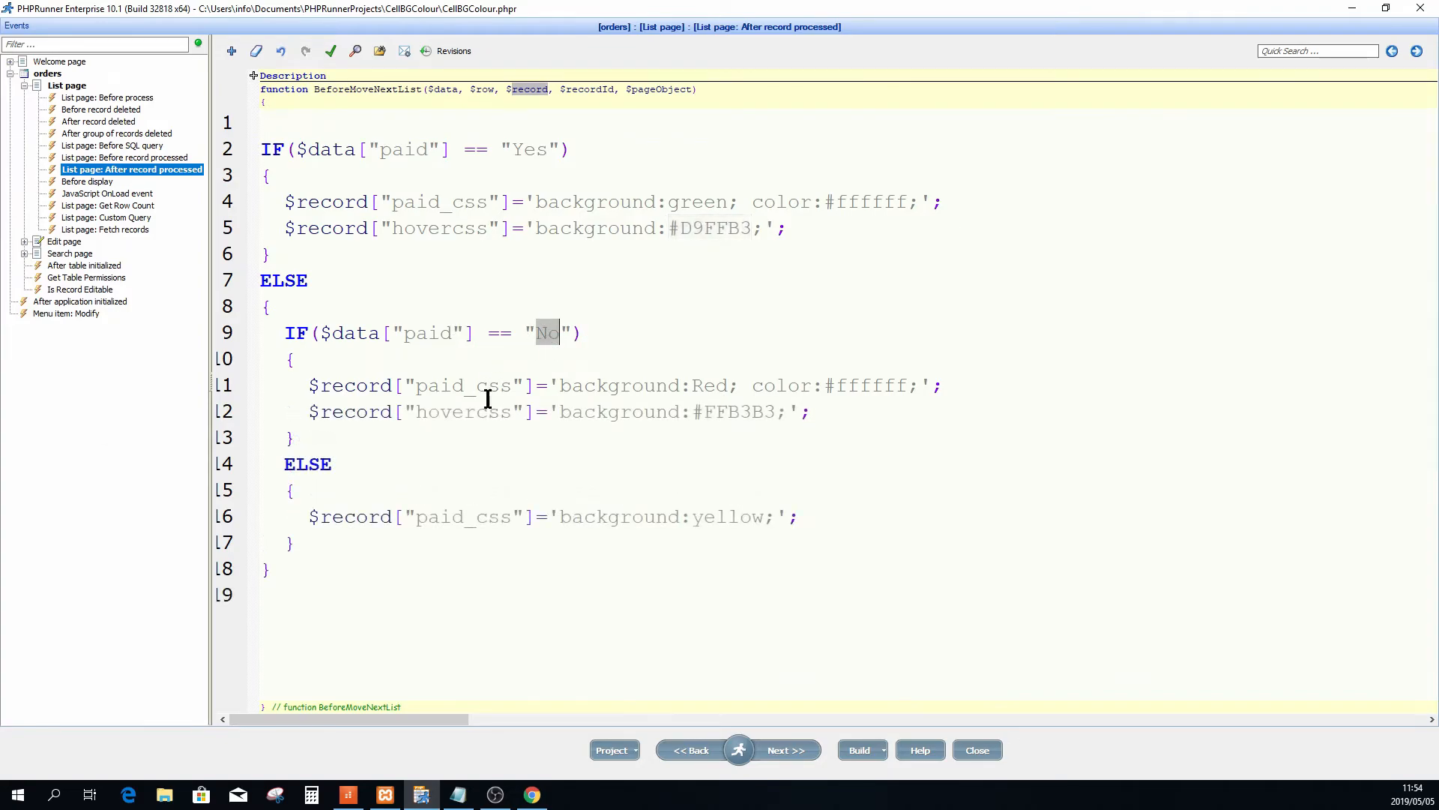
Add hovercss backgrounds #FFB3B3 to the No branch and #FFFFCC to the else branch.
double_click(739, 412)
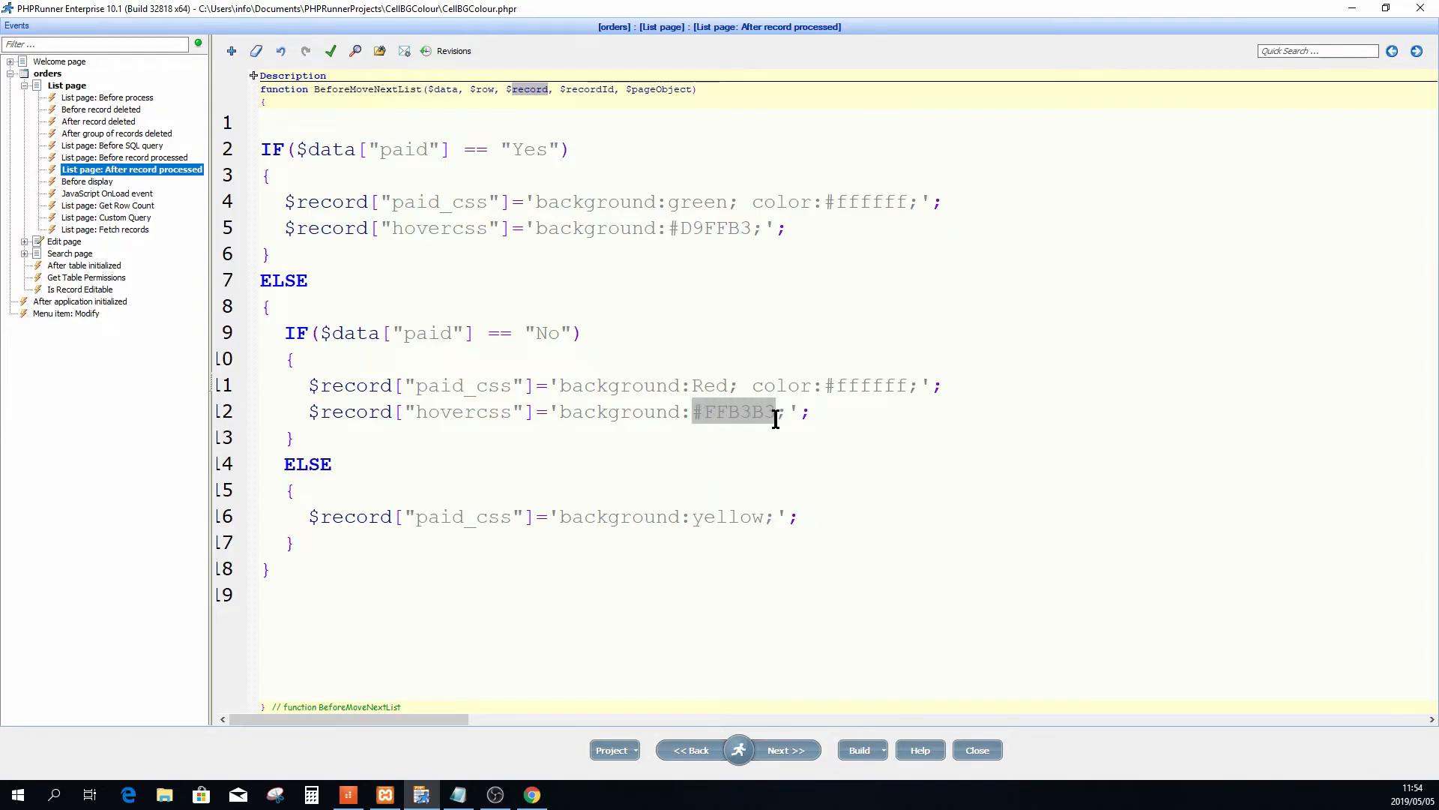
left_click(822, 511)
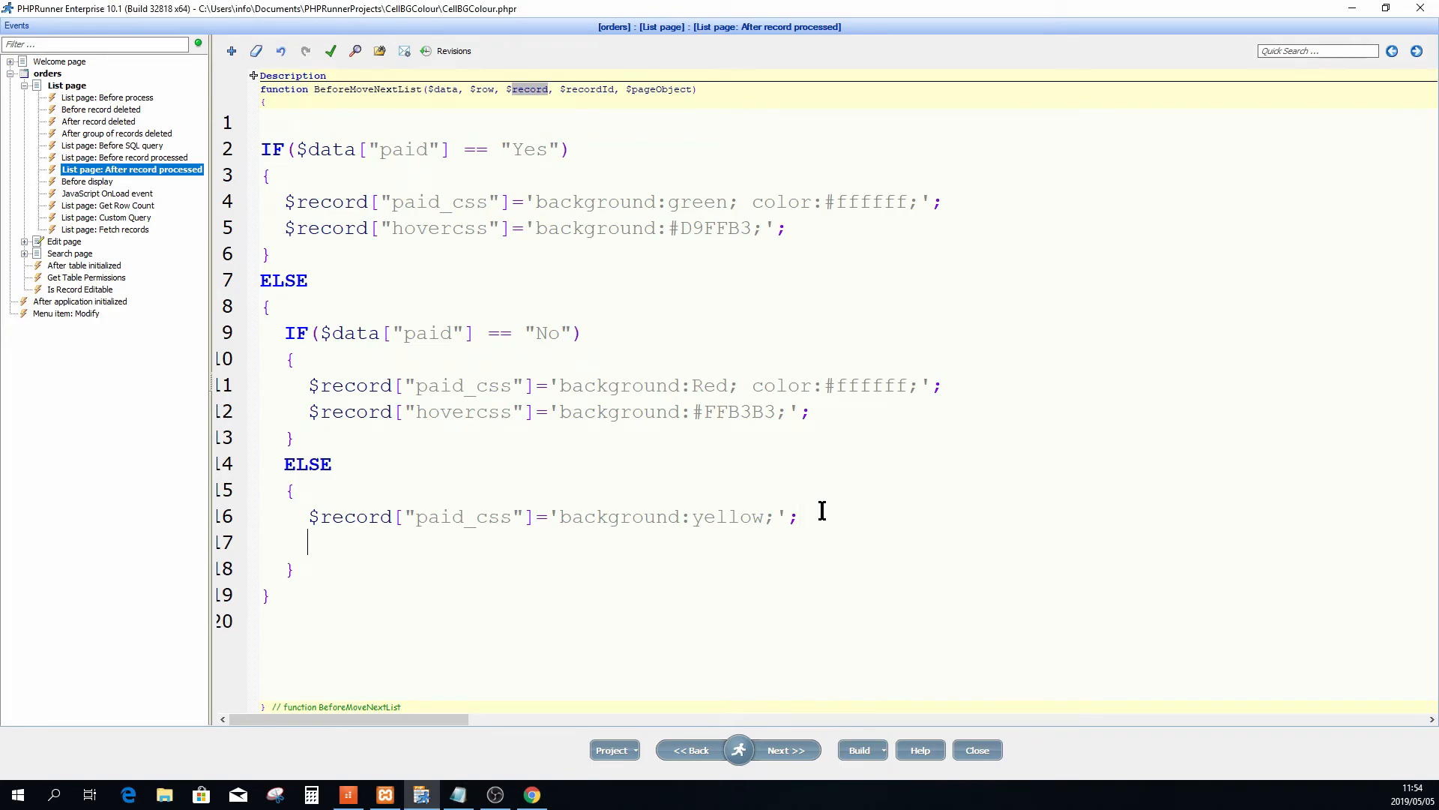
type("$record[\"hovercss\"]='background:#FFFFCC;';")
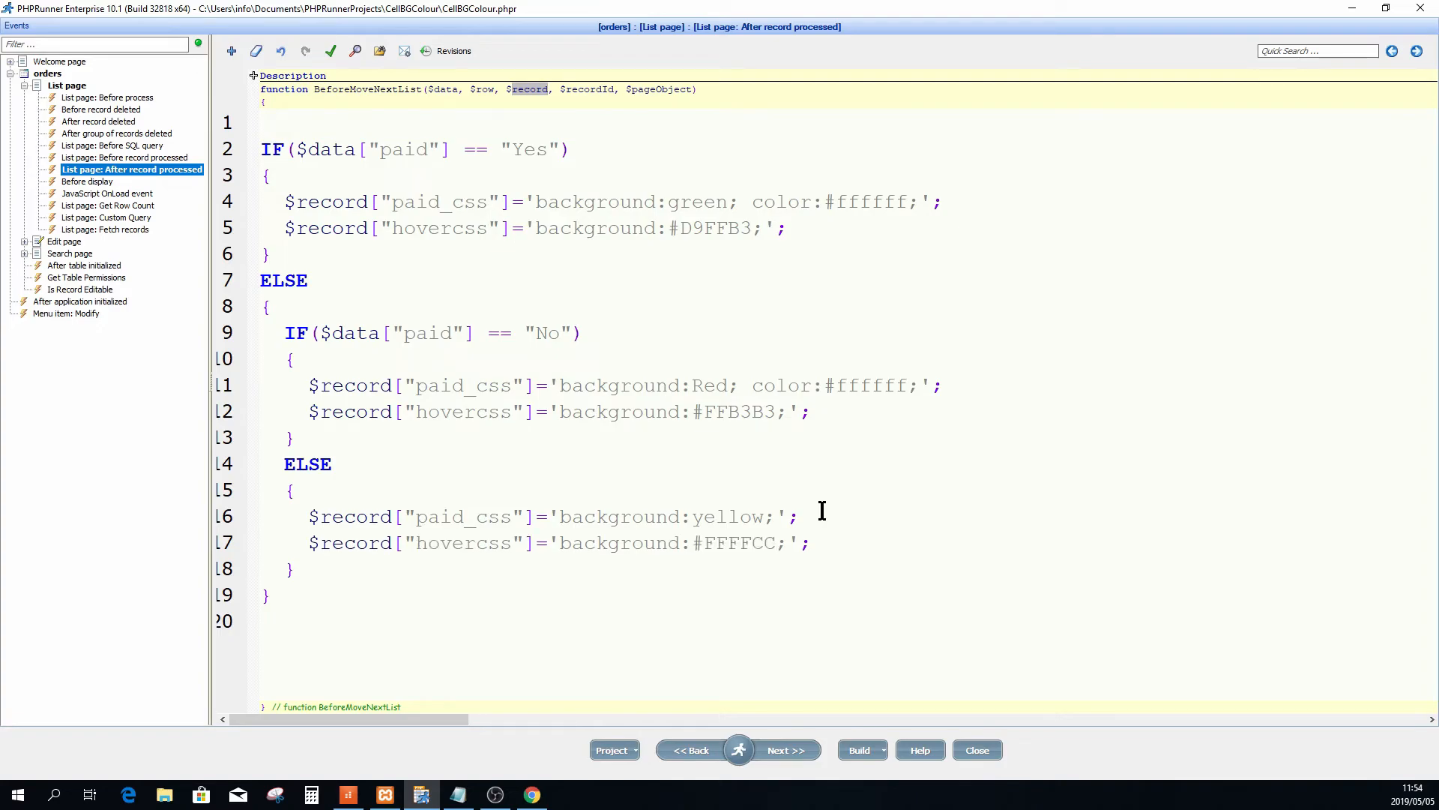
double_click(463, 543)
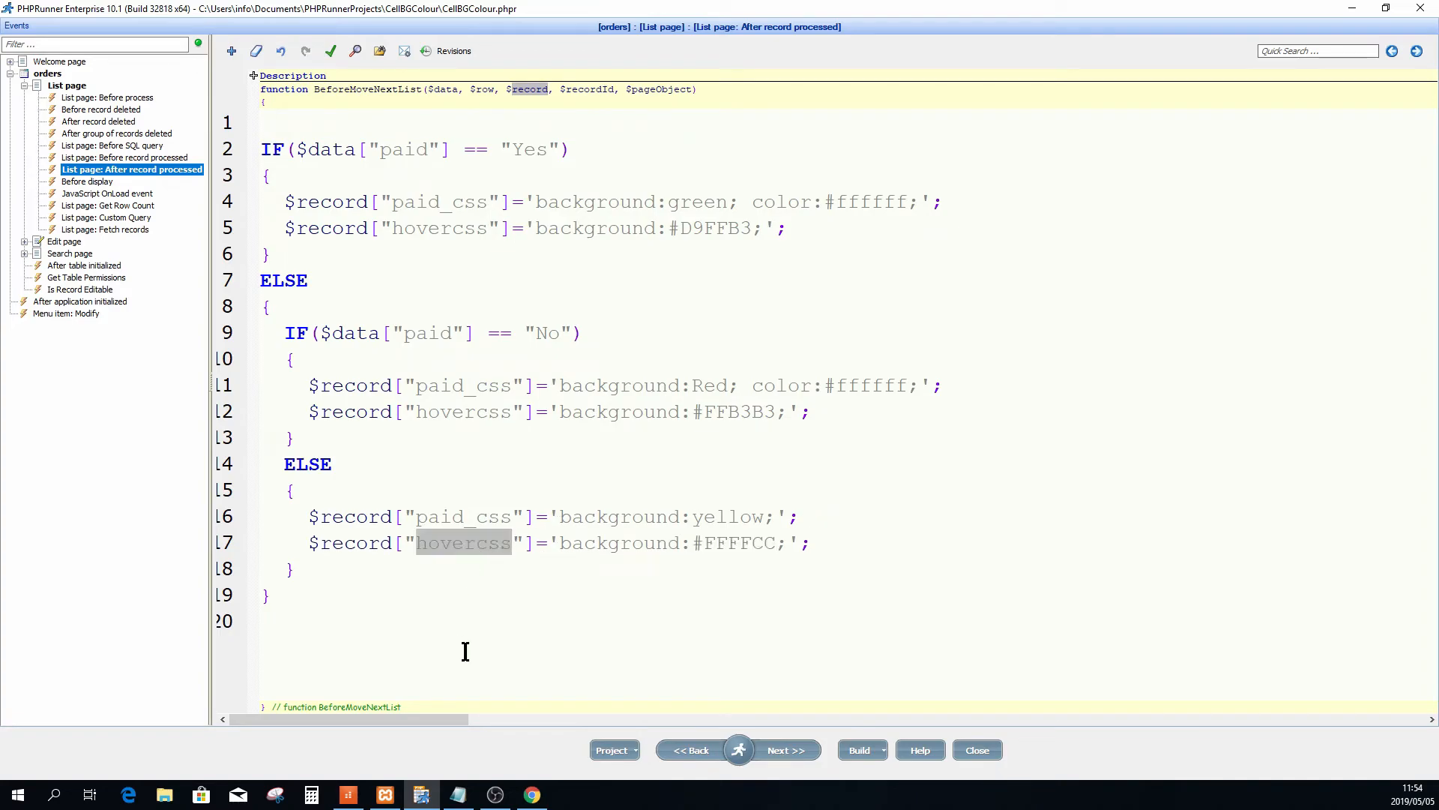
mouse_move(727, 542)
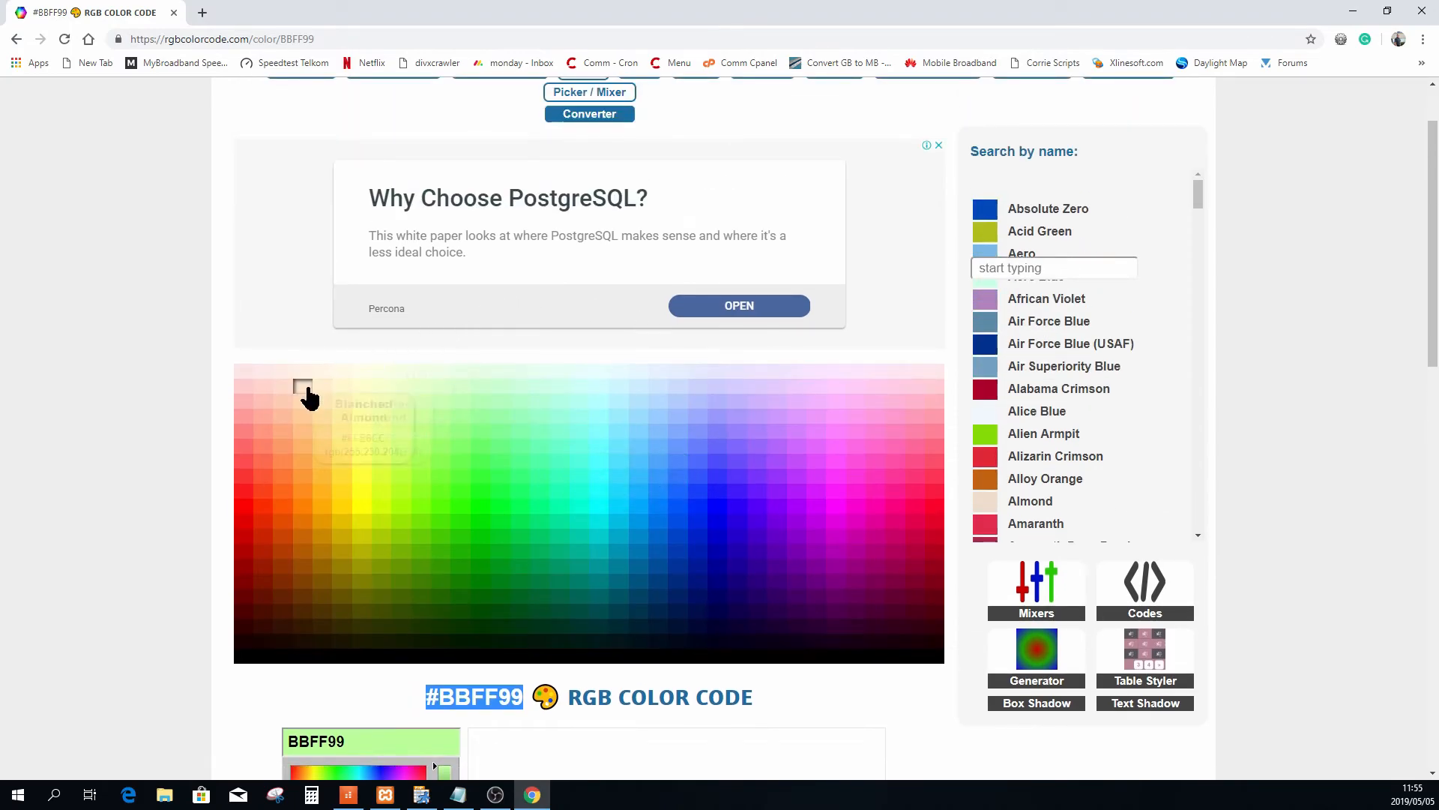
mouse_move(657, 422)
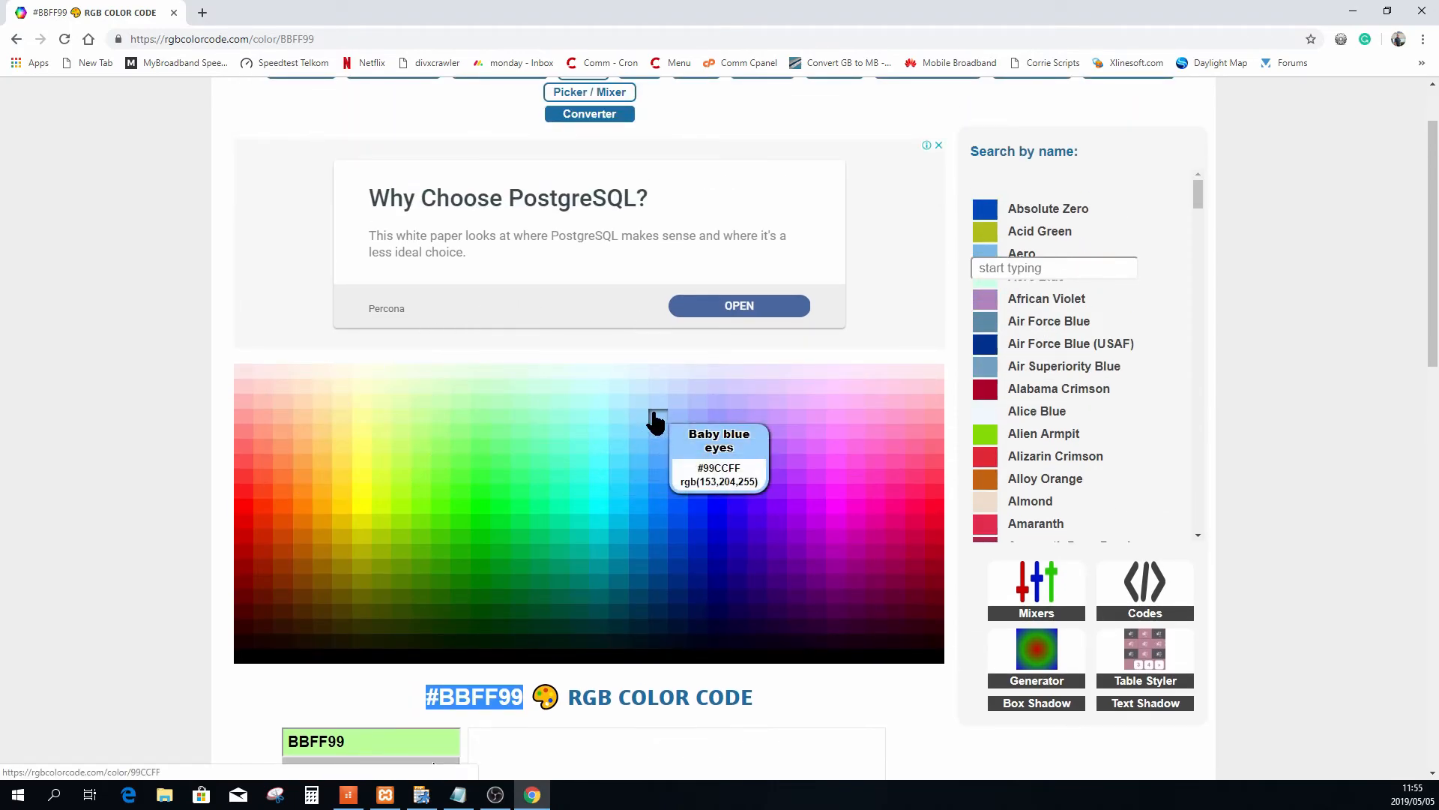
Open the Baby blue eyes colour page and select its #99CCFF code for copying.
left_click(657, 418)
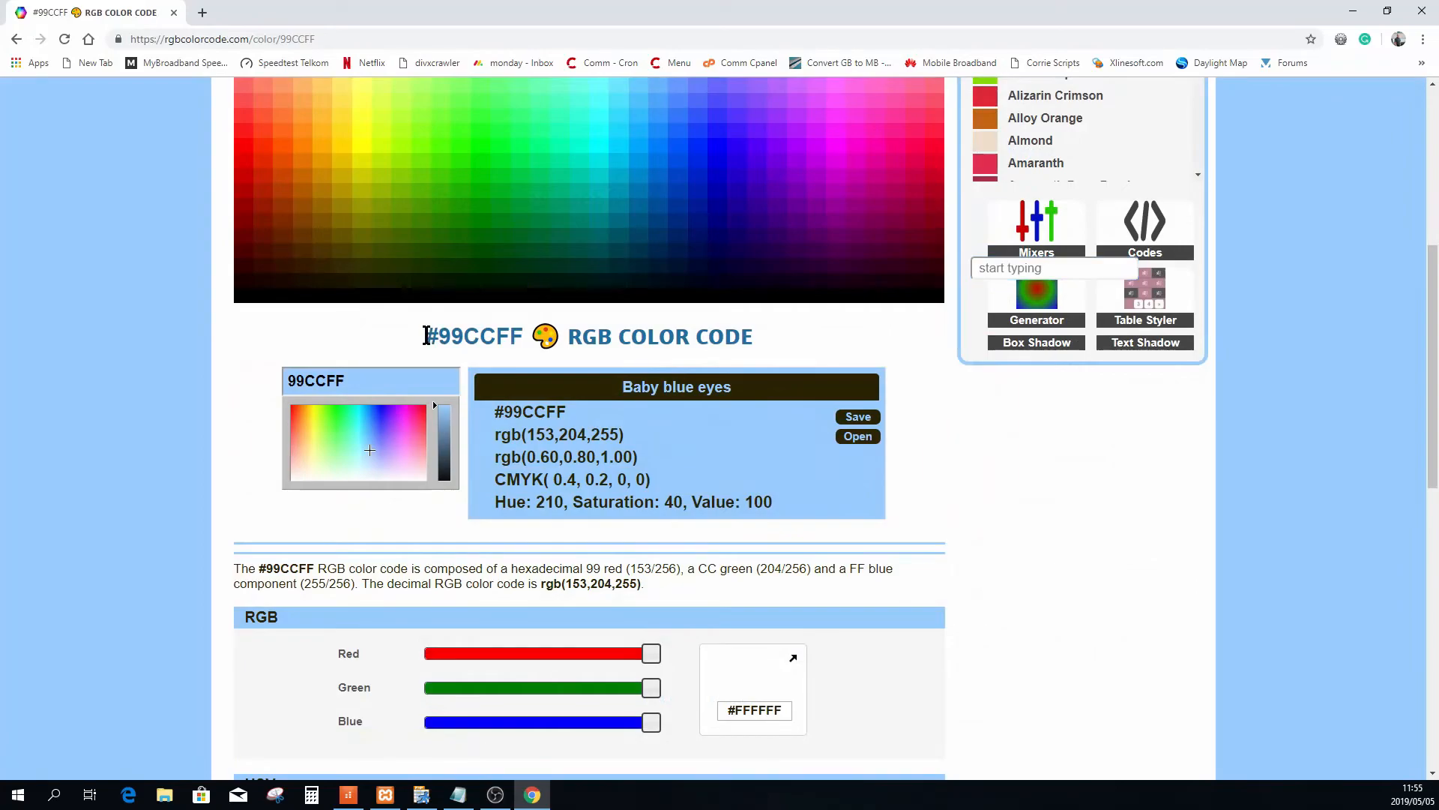
double_click(473, 335)
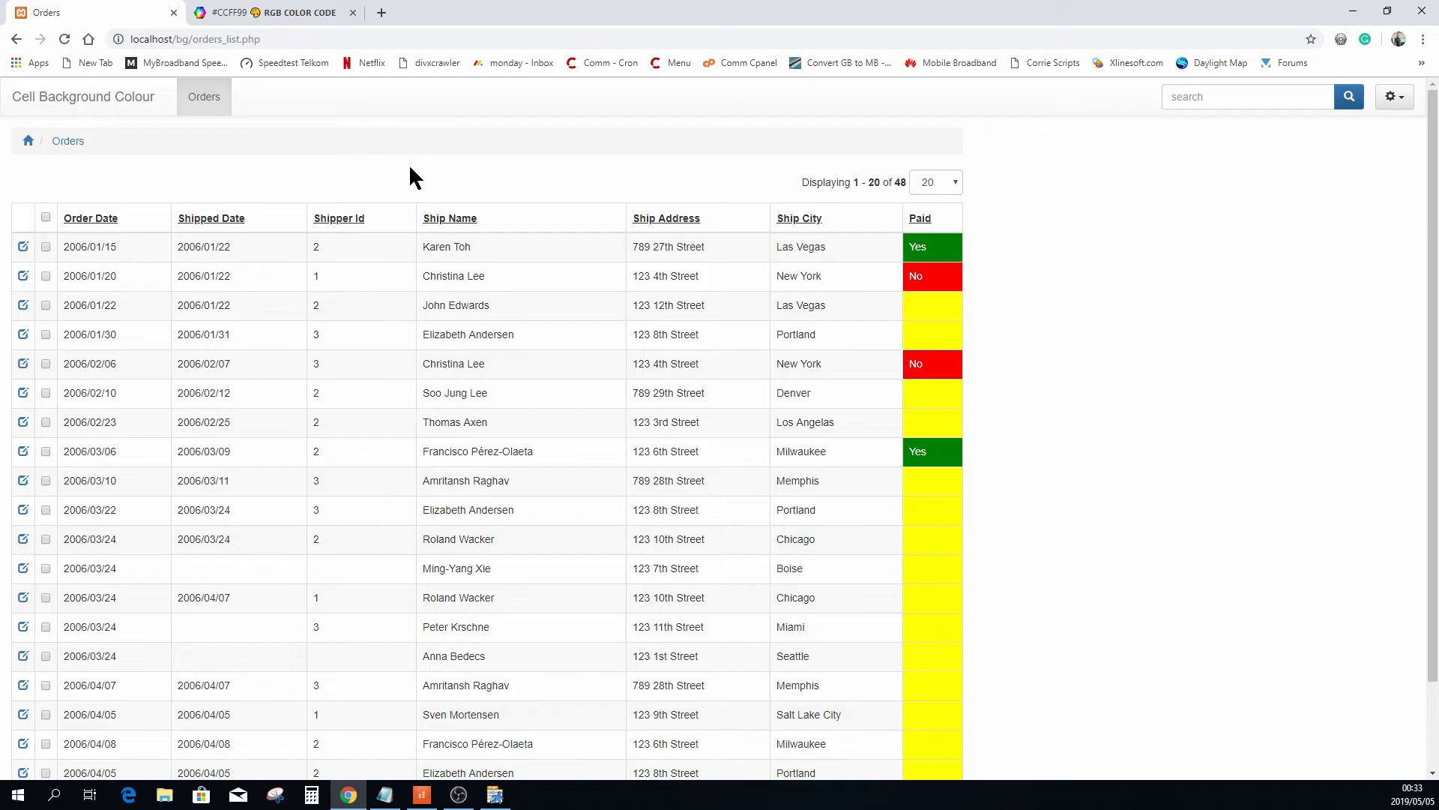
mouse_move(496, 200)
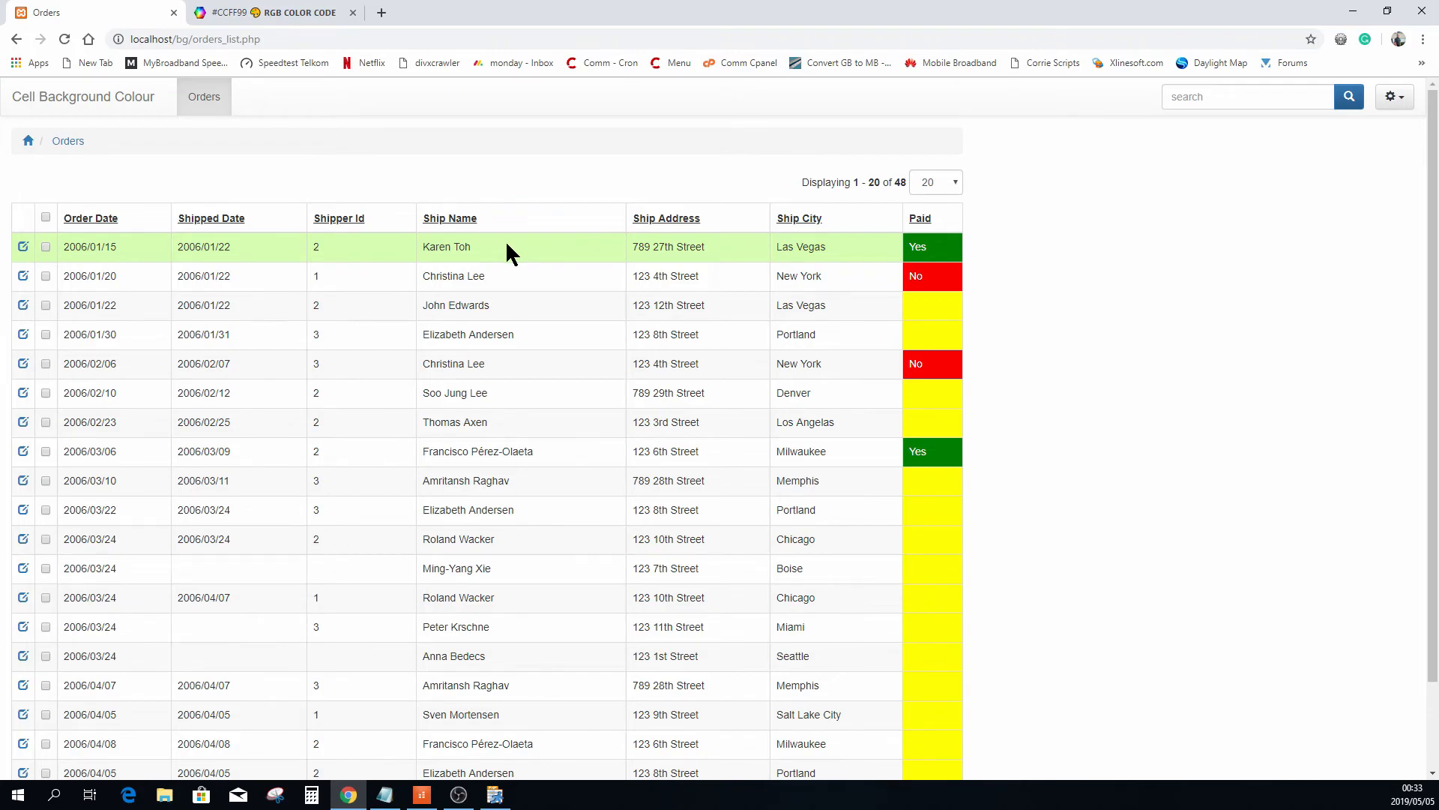
mouse_move(511, 275)
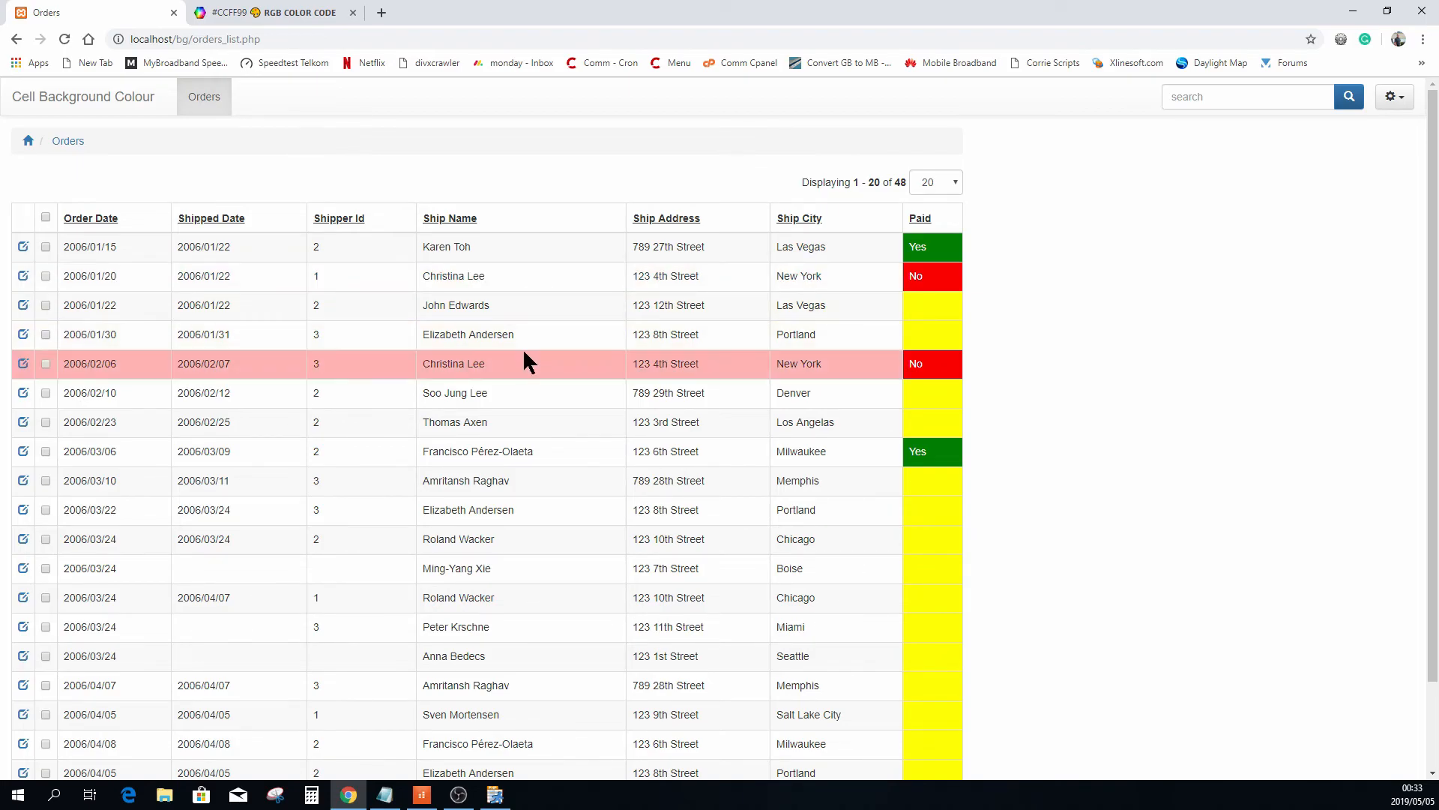
mouse_move(528, 393)
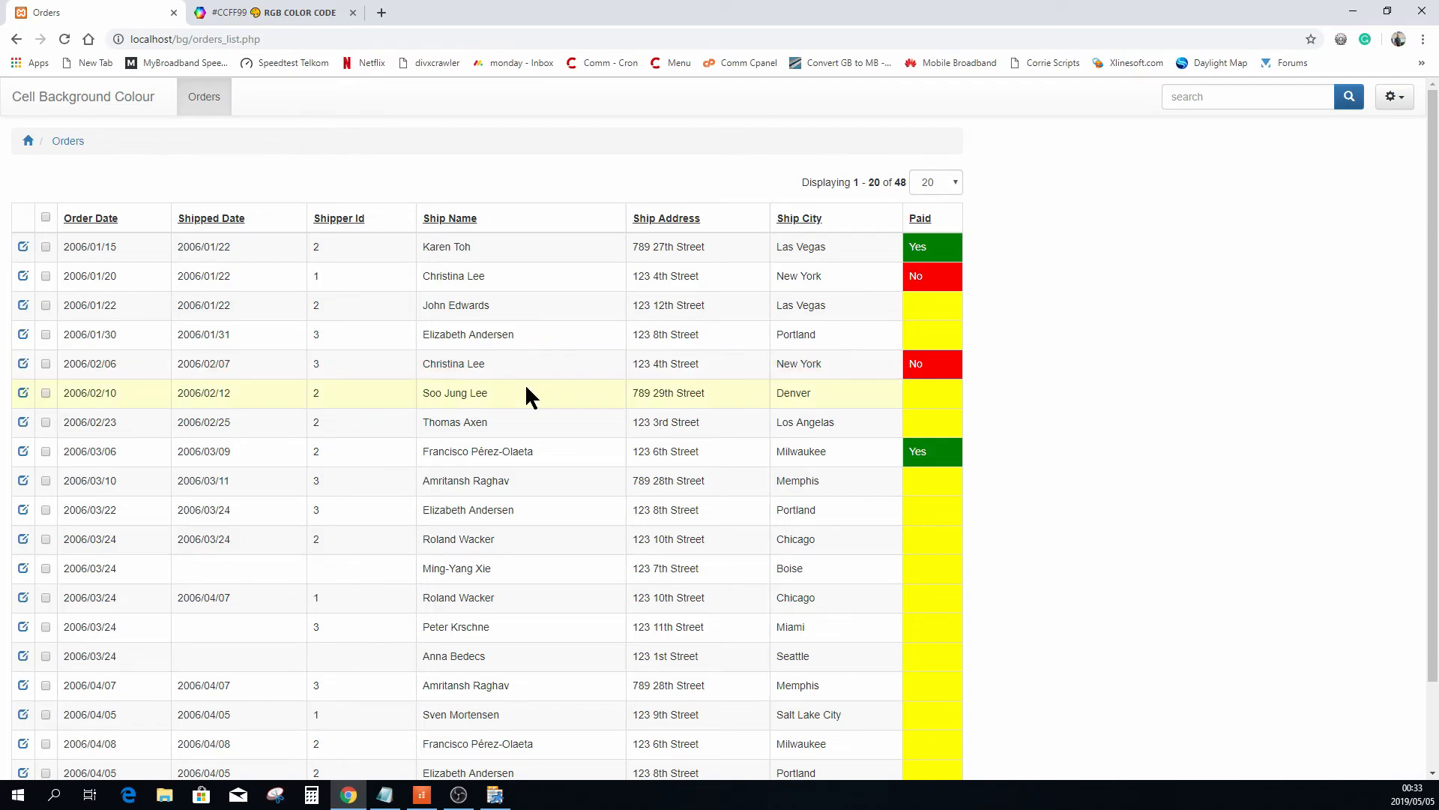
mouse_move(537, 451)
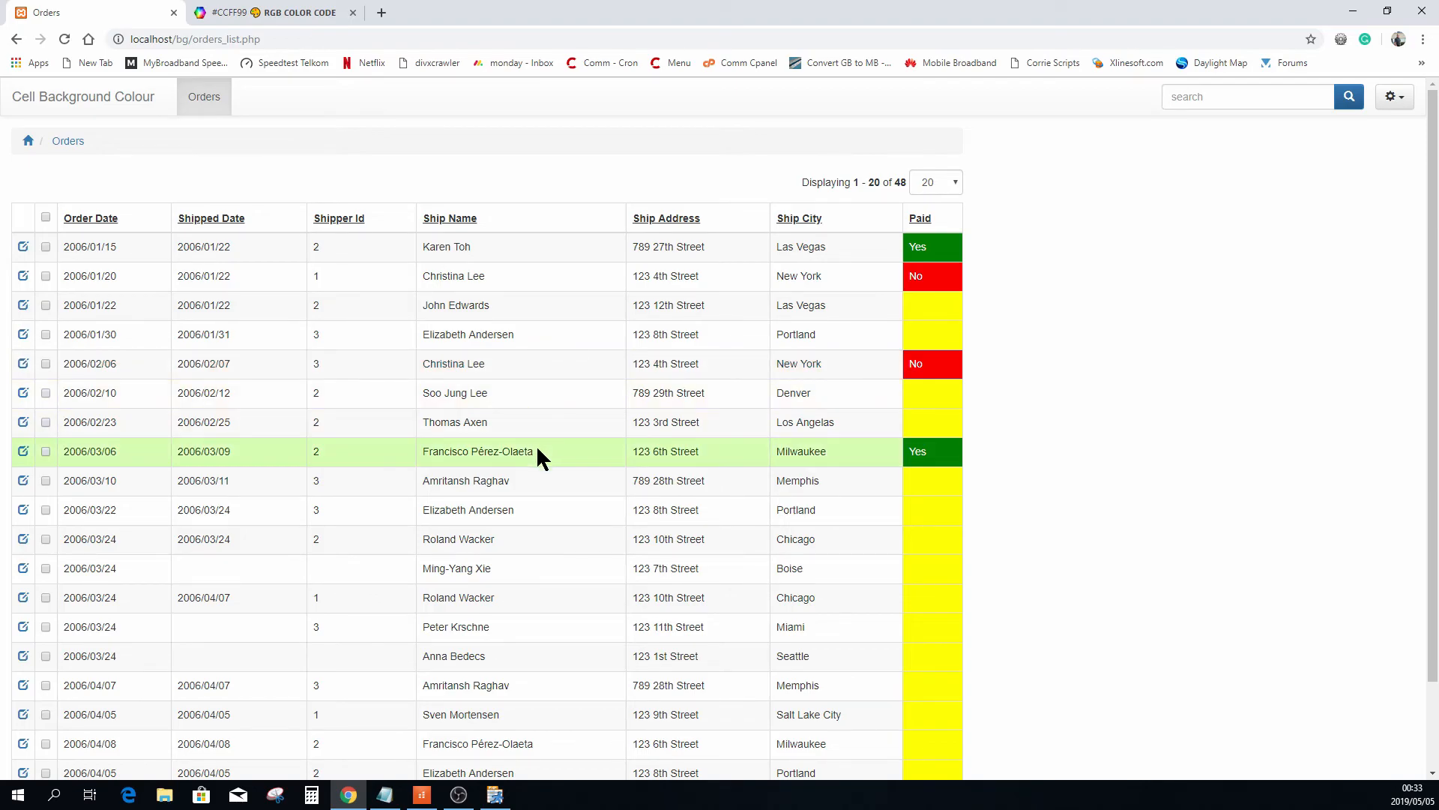